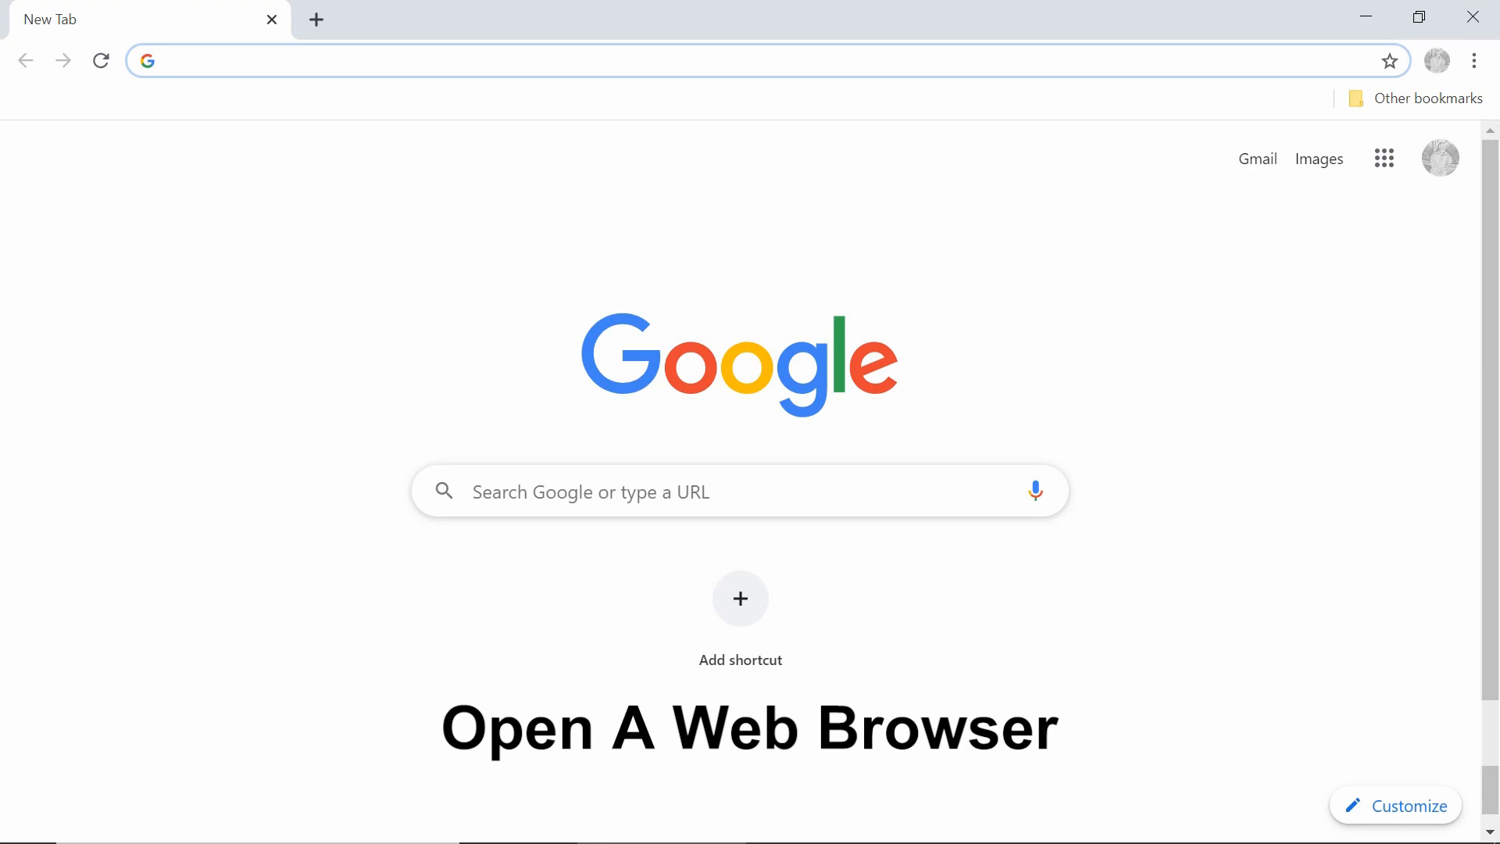
pyautogui.click(541, 60)
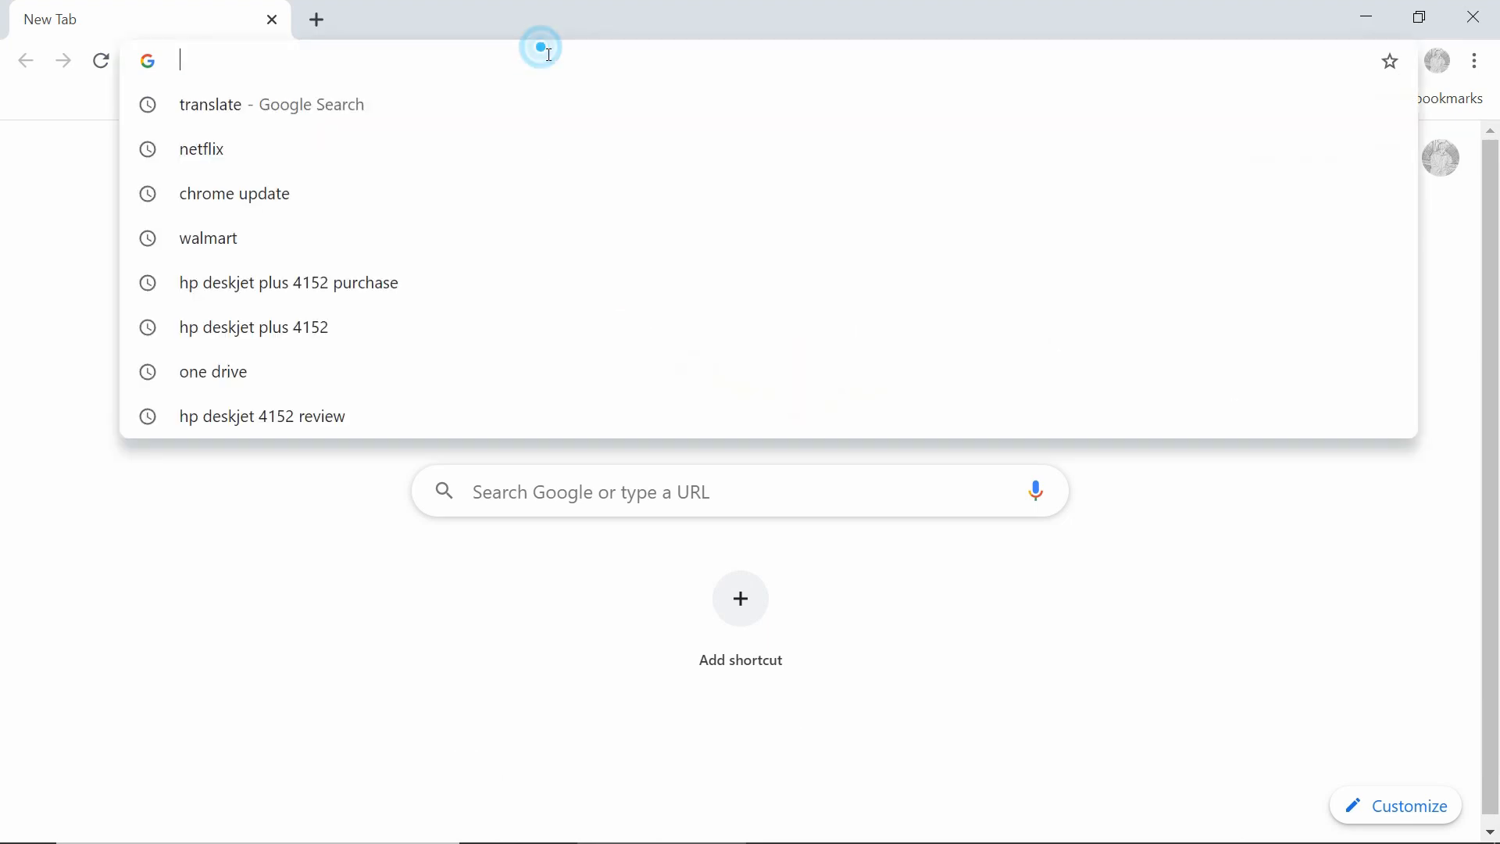
pyautogui.write('www.hp.com/sg/en/home.html')
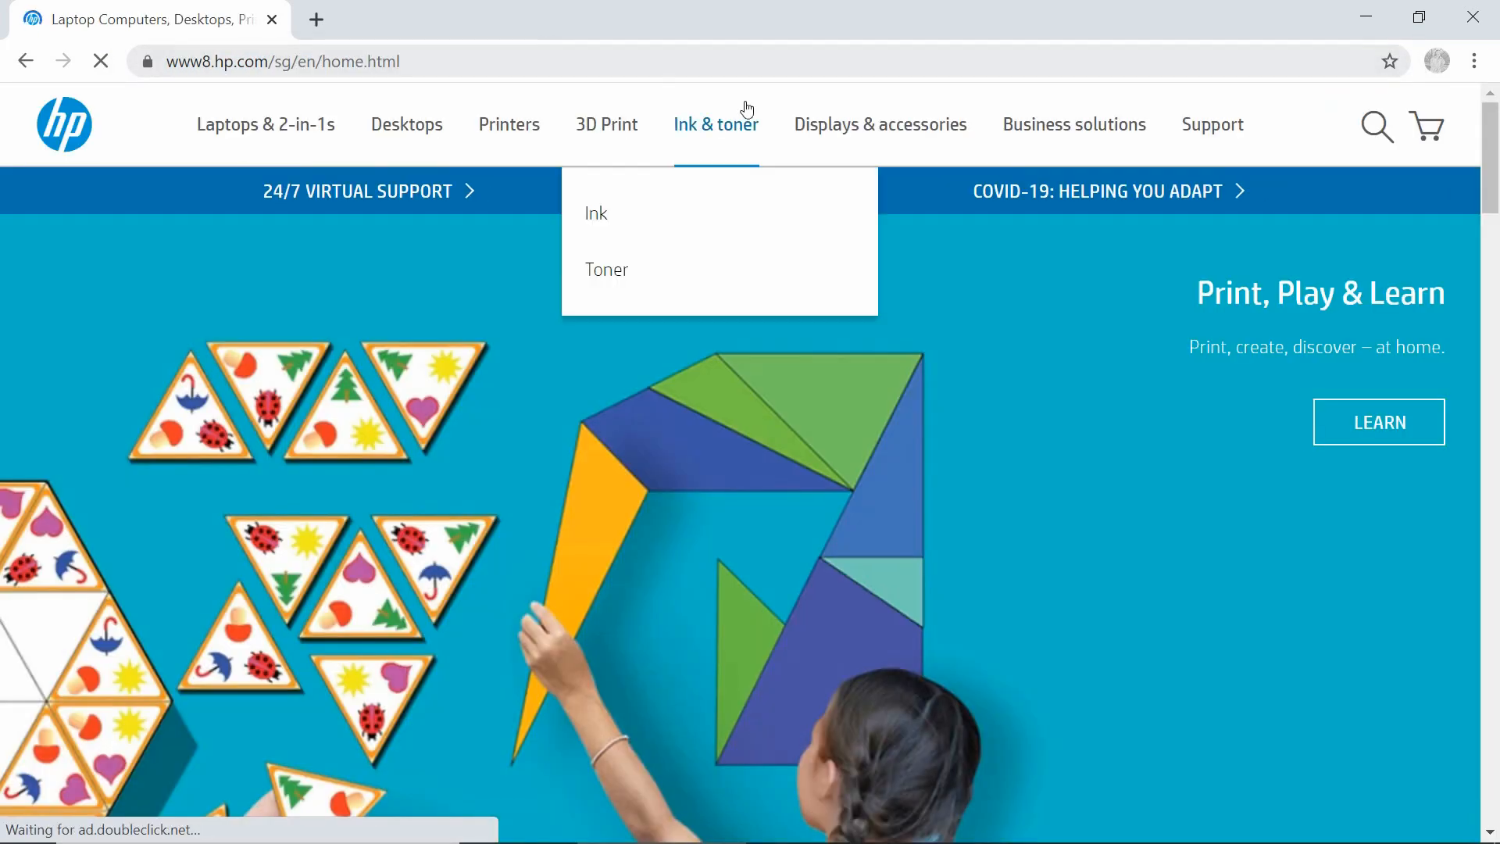
pyautogui.moveTo(966, 346)
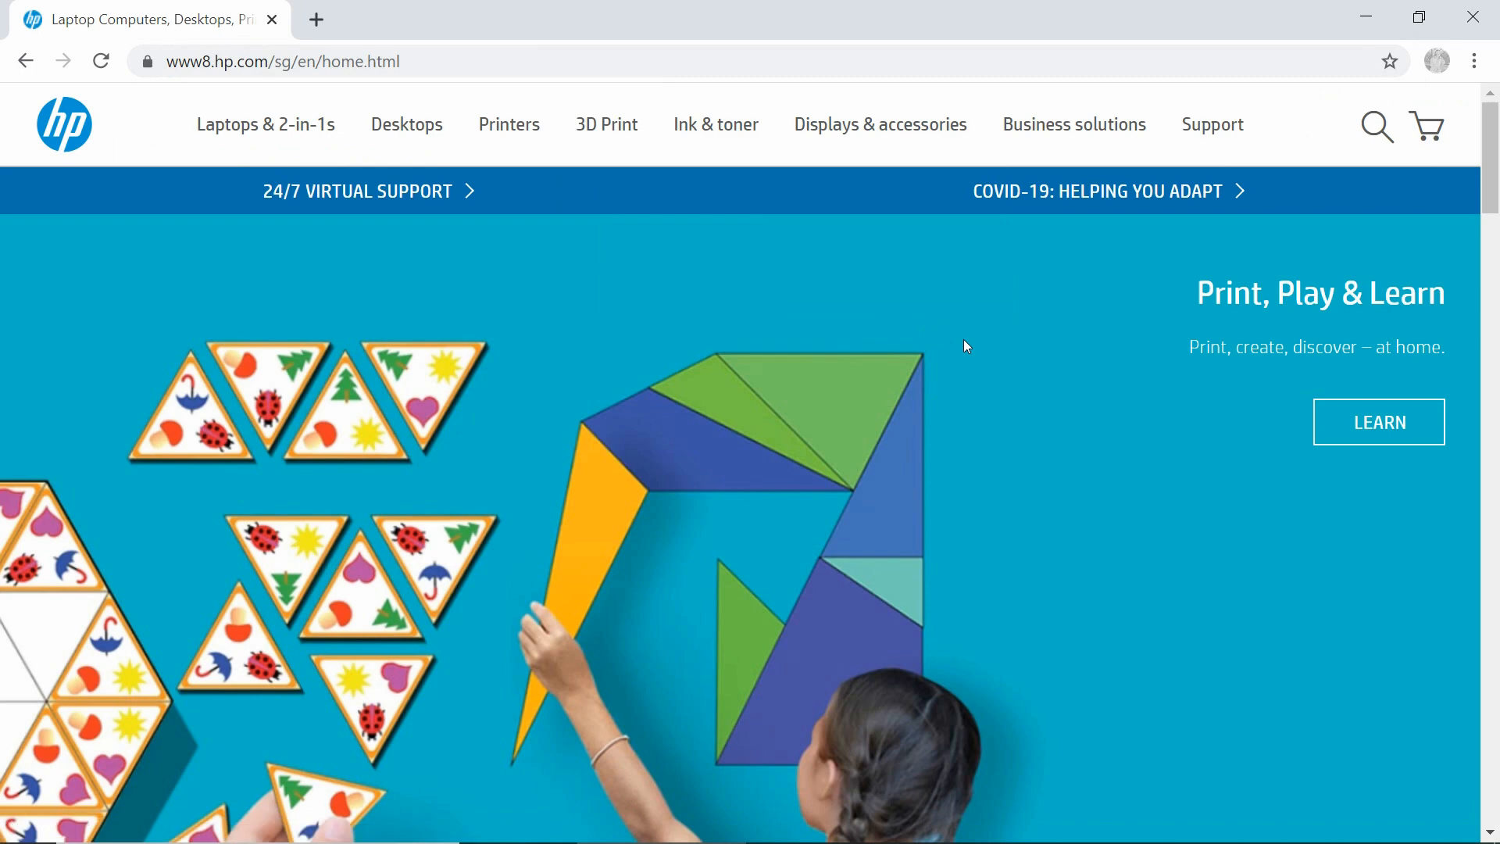
# Open HP Support's Software & drivers page and choose Printer as the product type.
pyautogui.click(1212, 125)
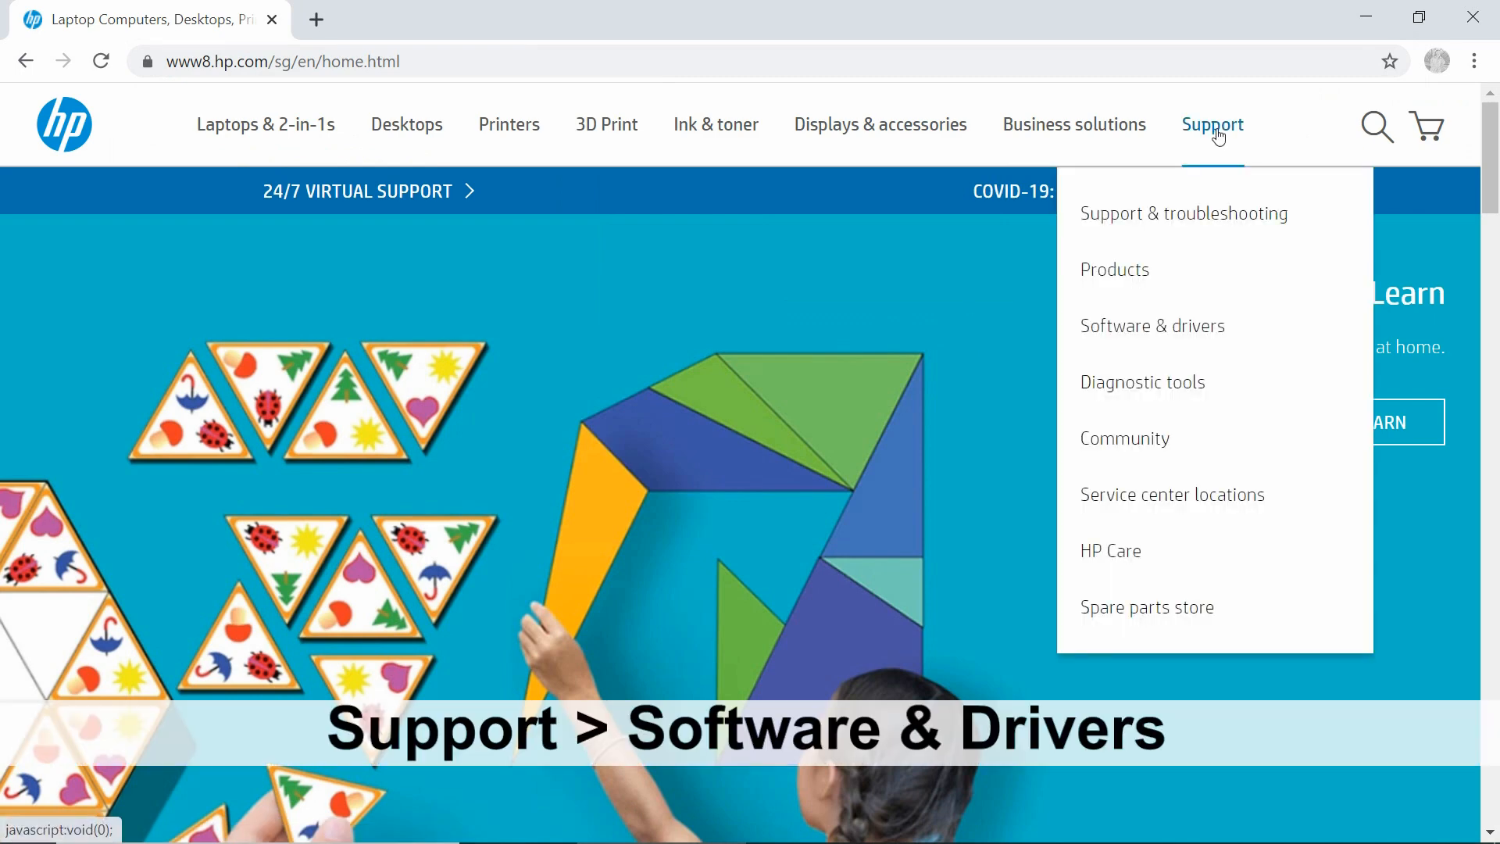
pyautogui.moveTo(1152, 325)
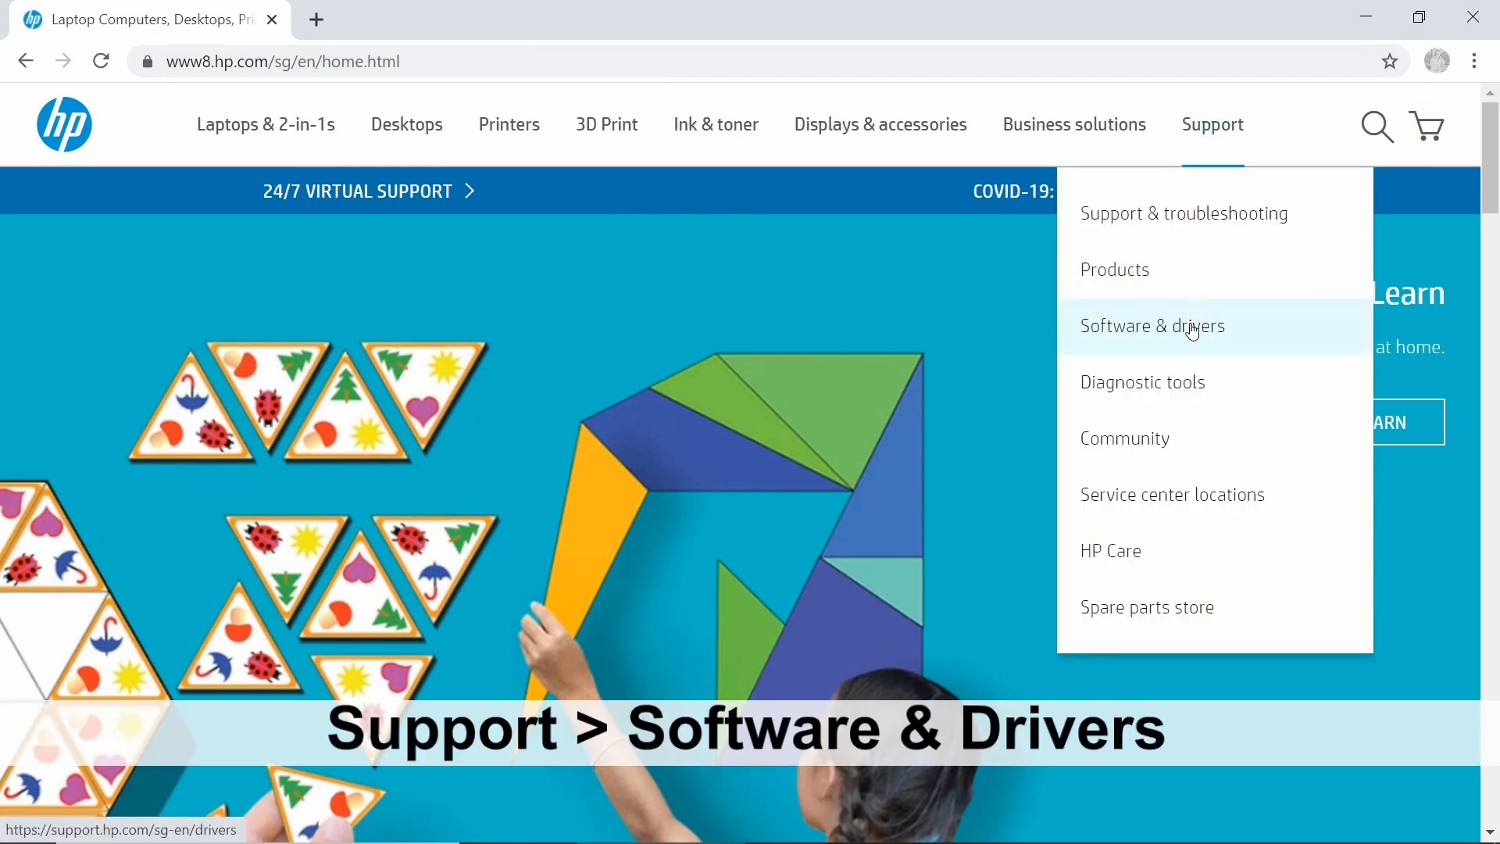
pyautogui.click(1152, 325)
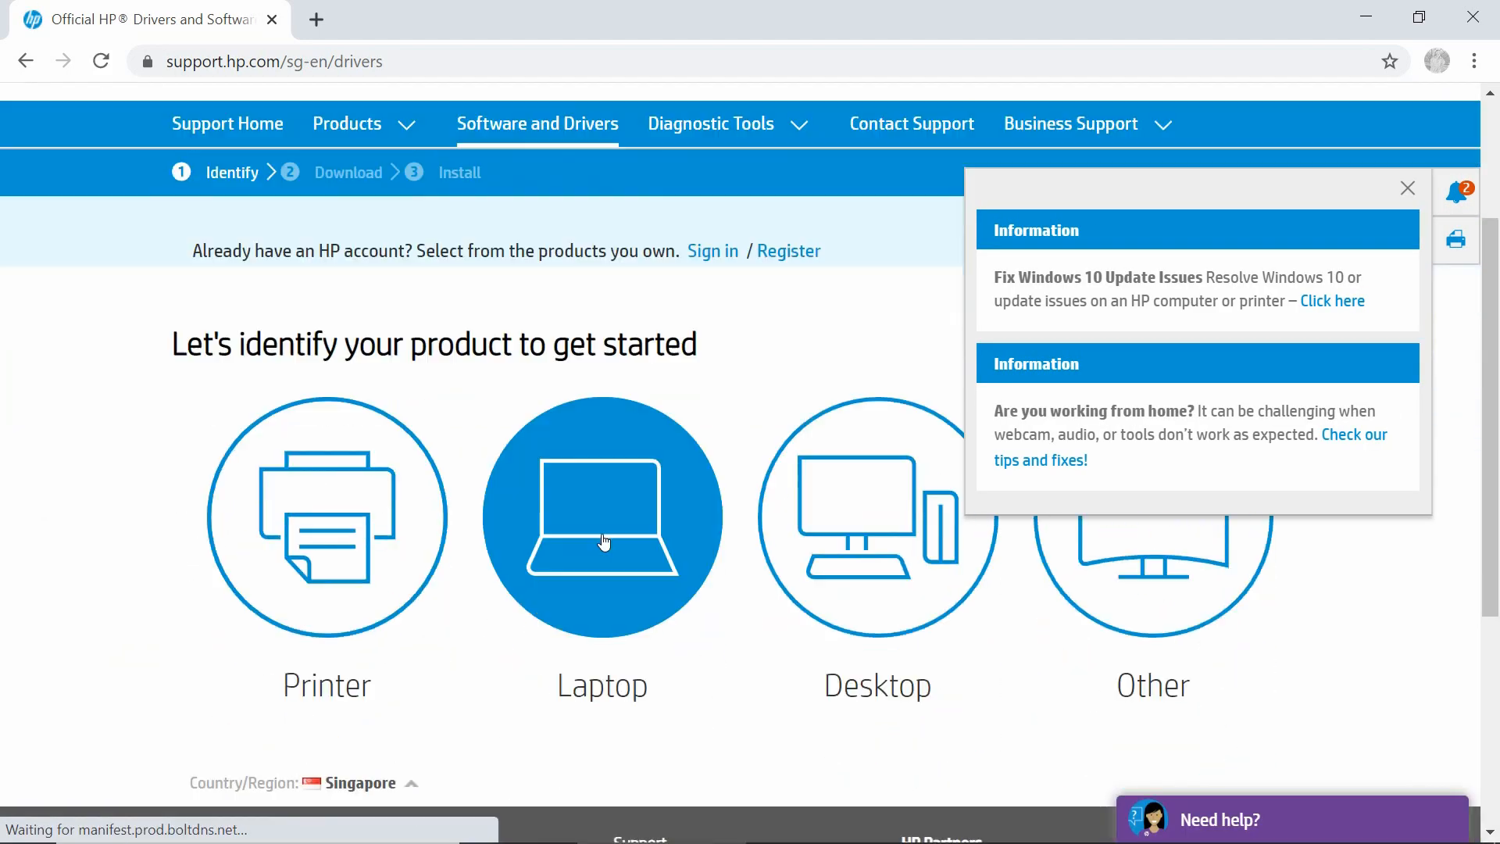
pyautogui.scroll(-3)
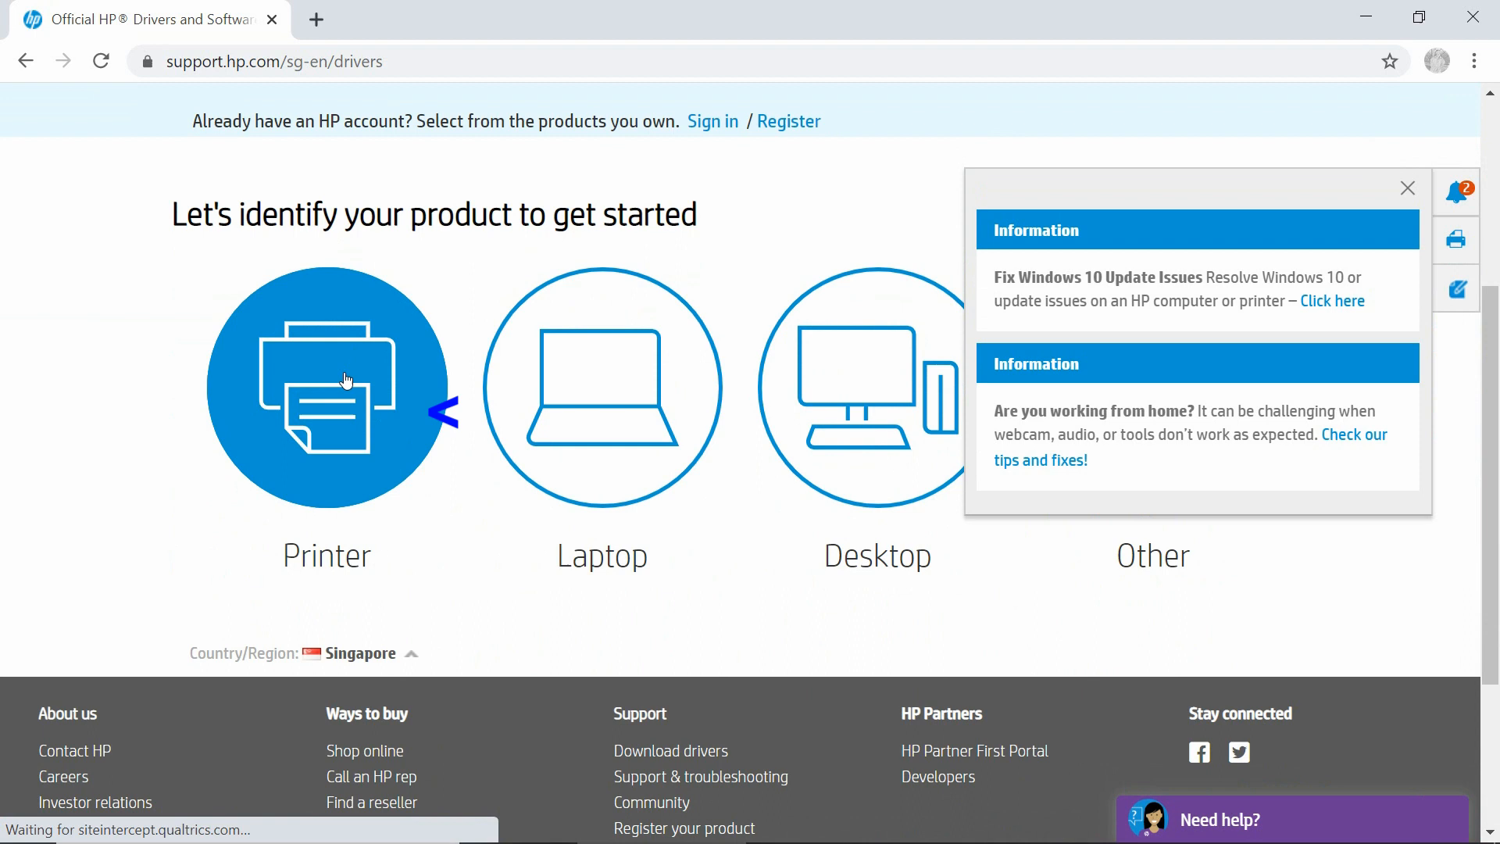
pyautogui.click(325, 388)
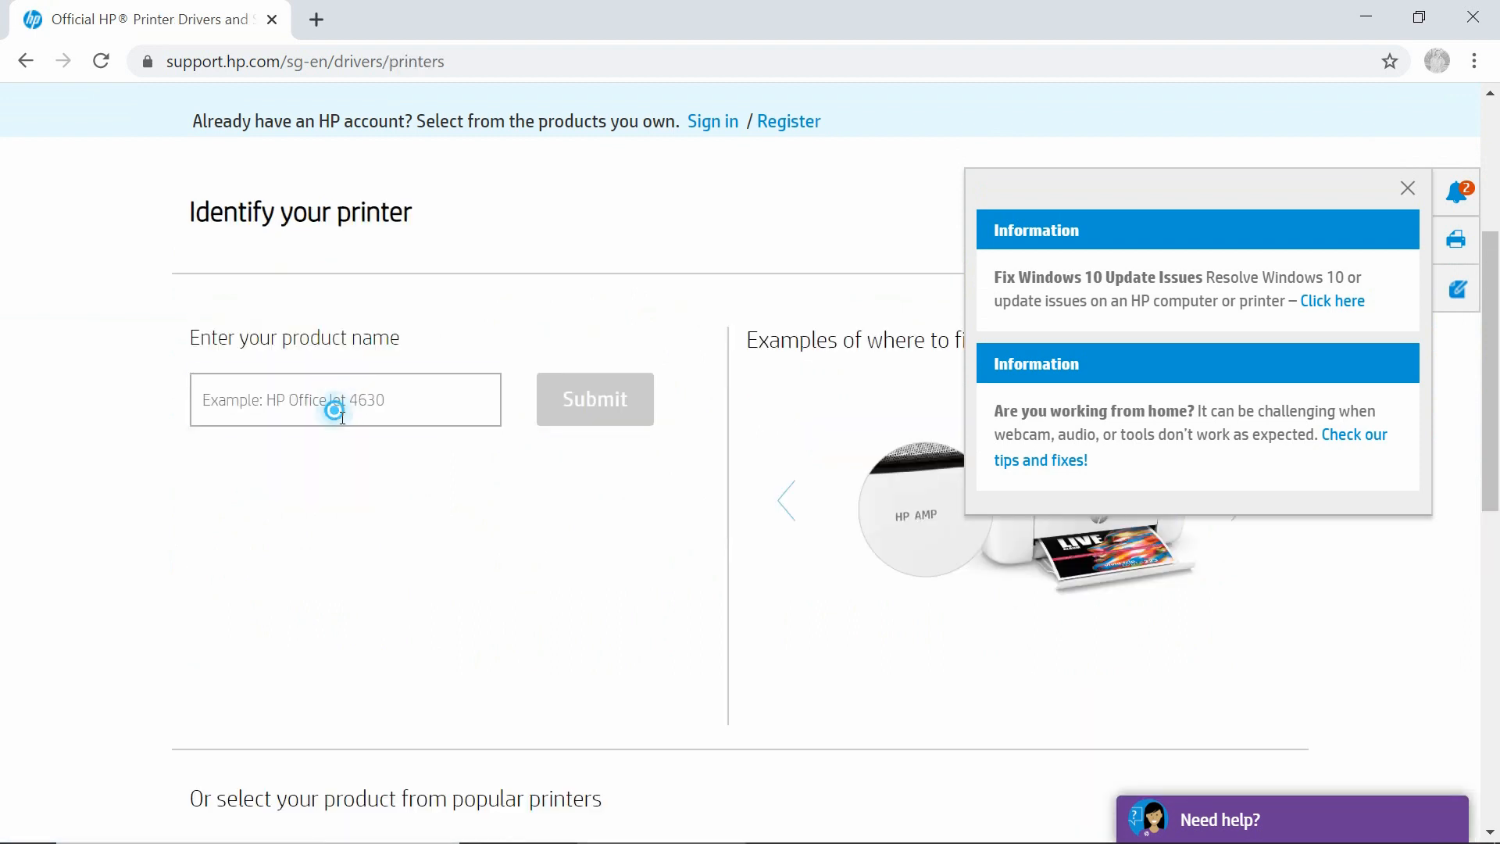
# Enter 'desk' in the product name field and submit to find the DeskJet Plus 4152.
pyautogui.click(345, 399)
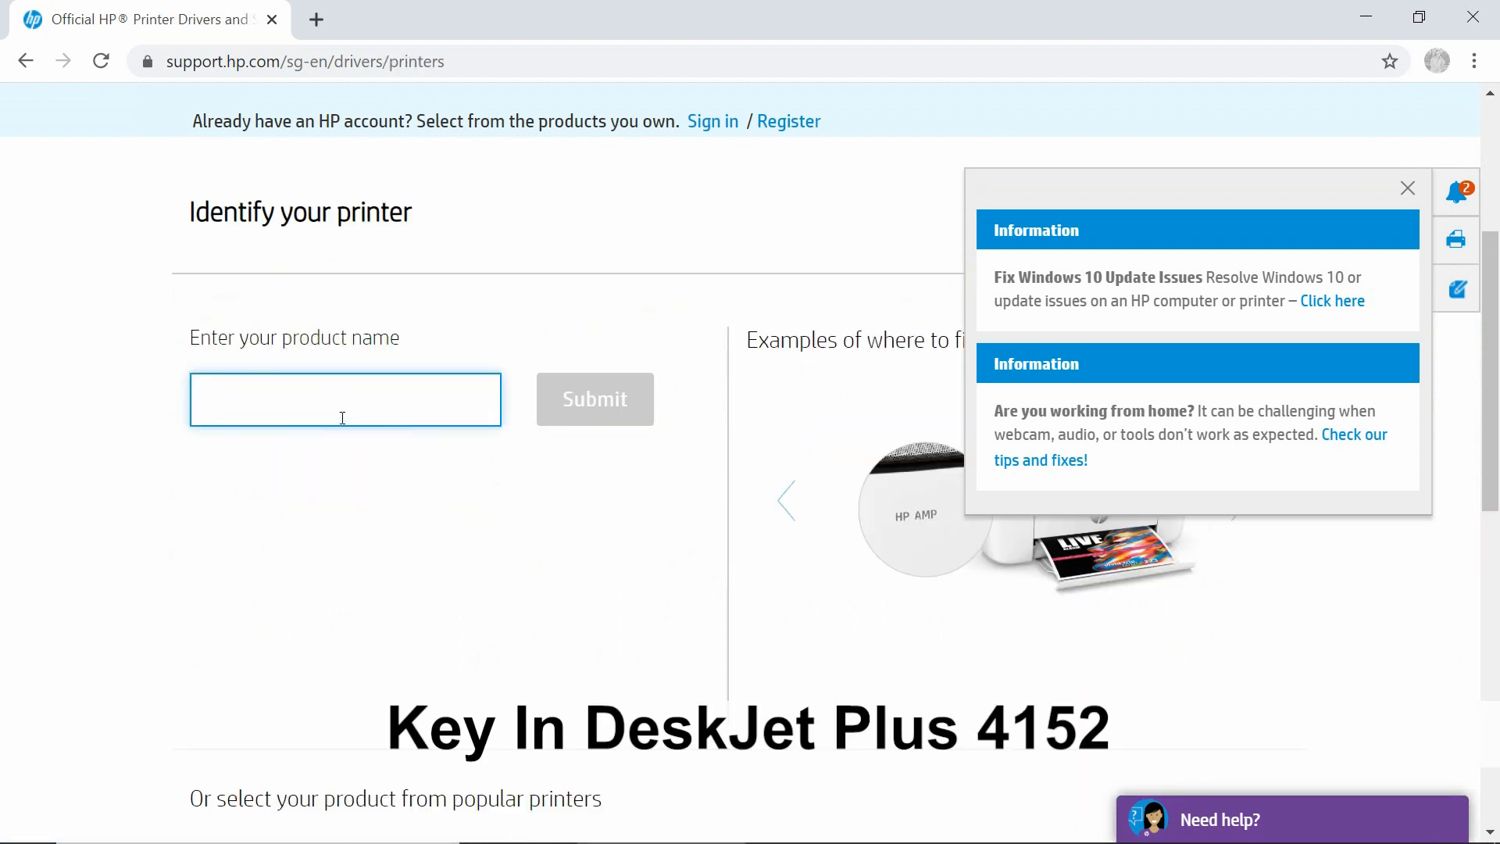
pyautogui.write('deskjet plus')
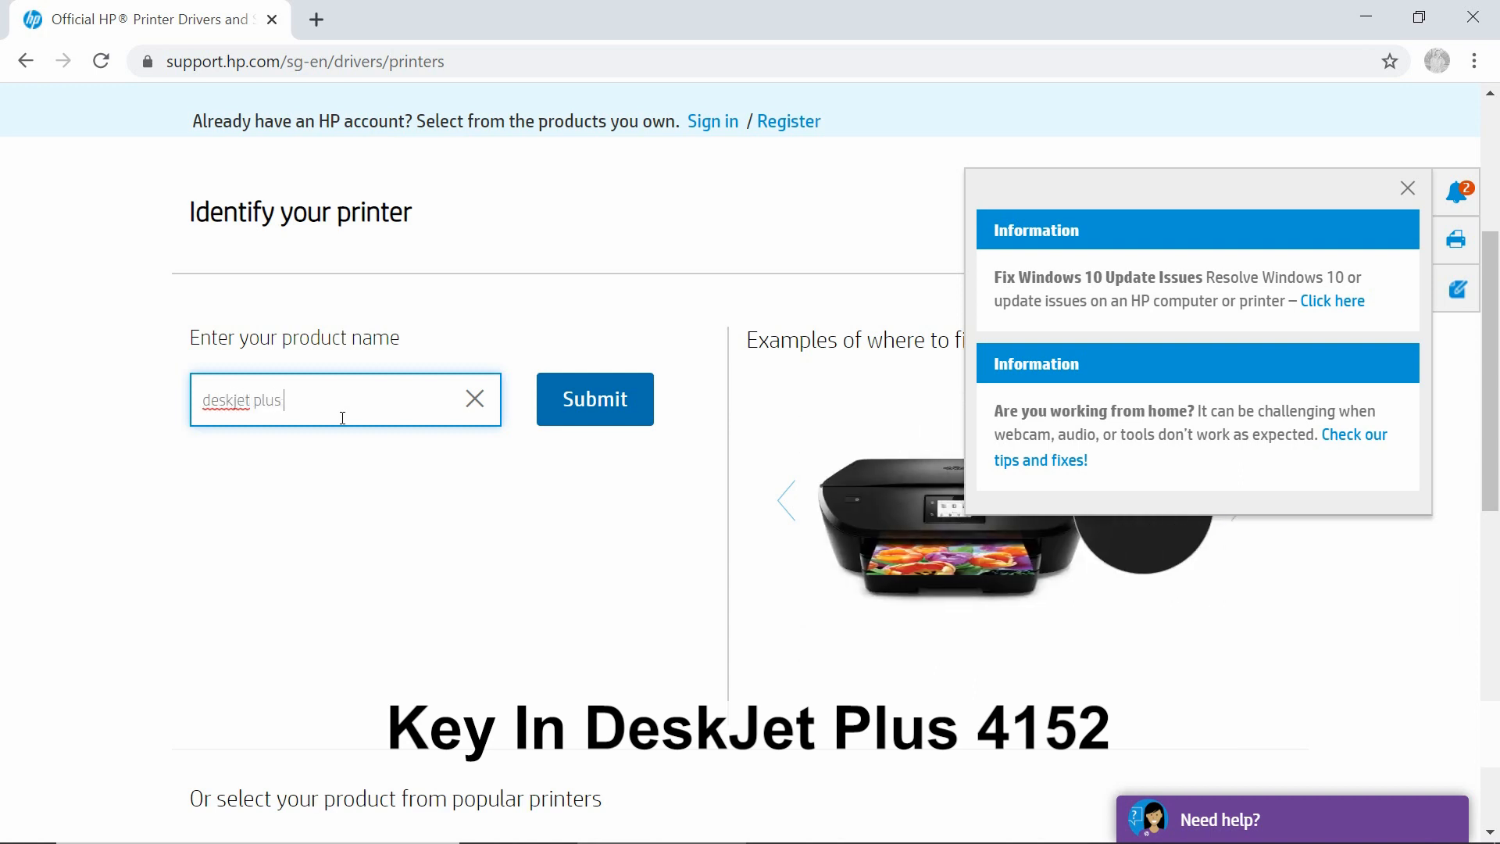
pyautogui.click(594, 399)
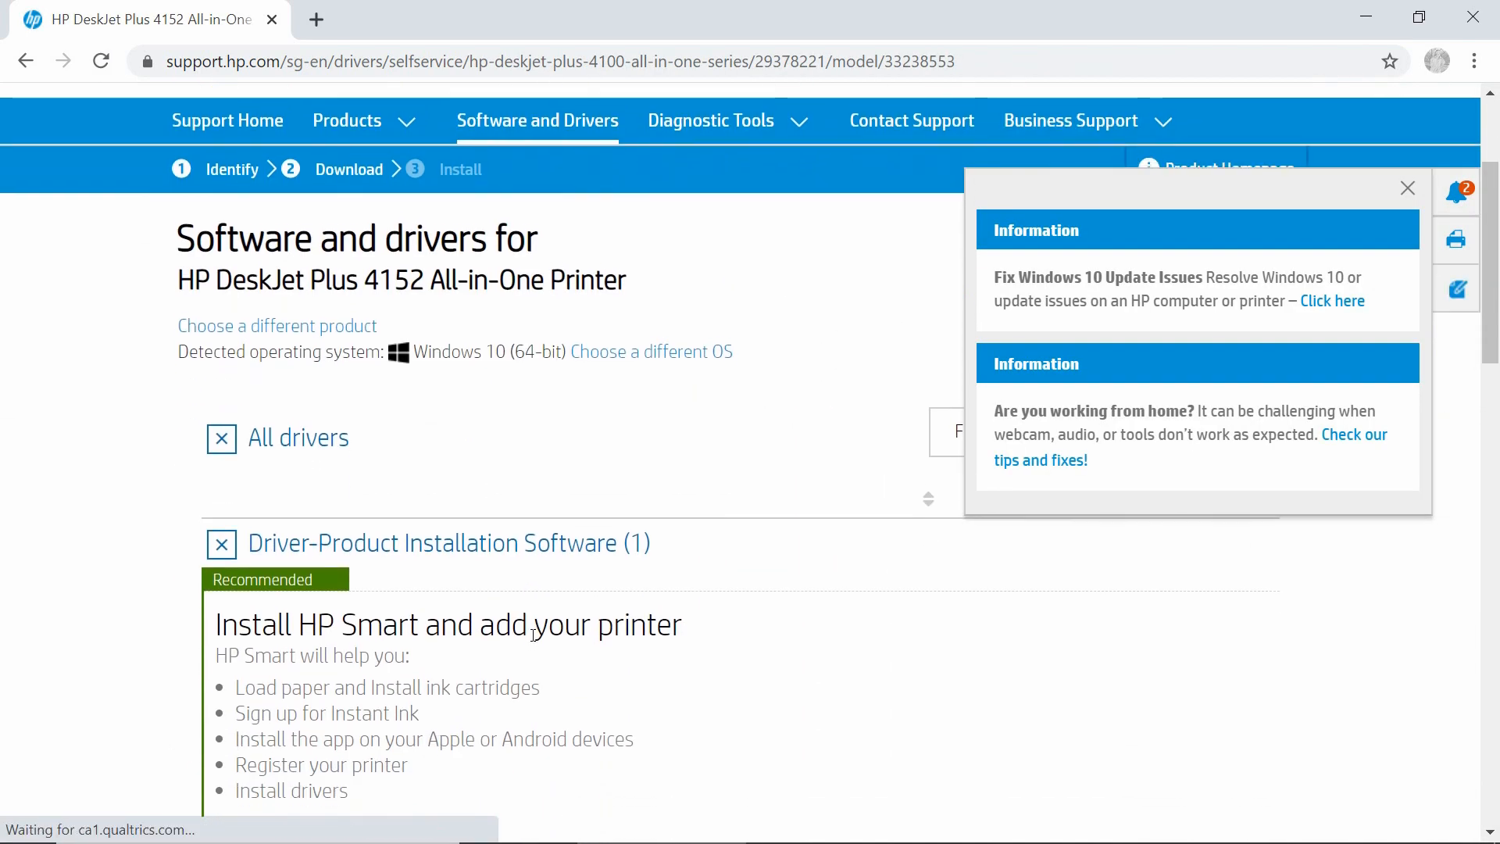
pyautogui.scroll(-3)
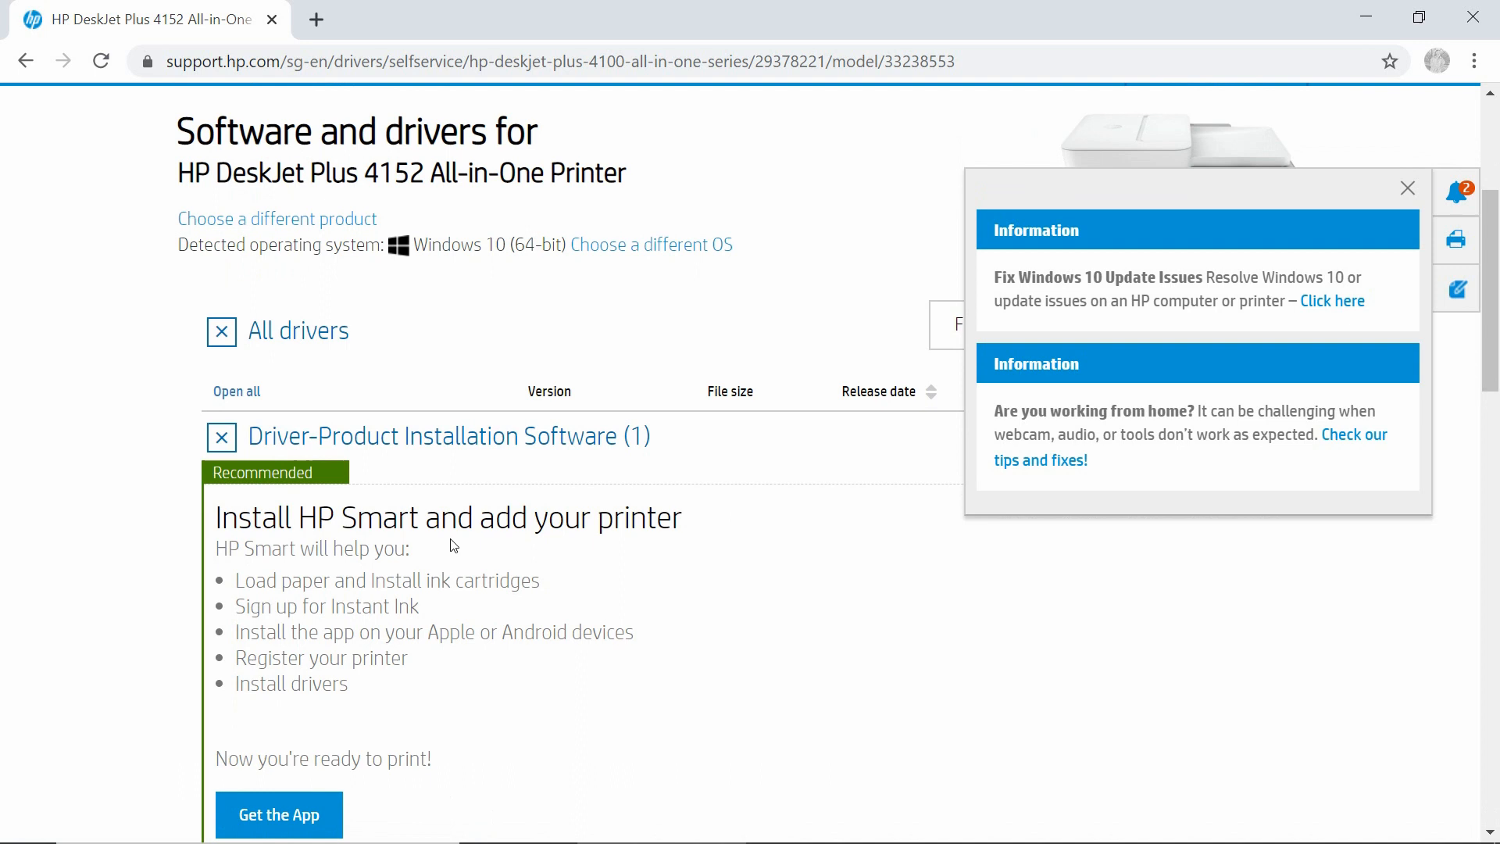
pyautogui.scroll(-3)
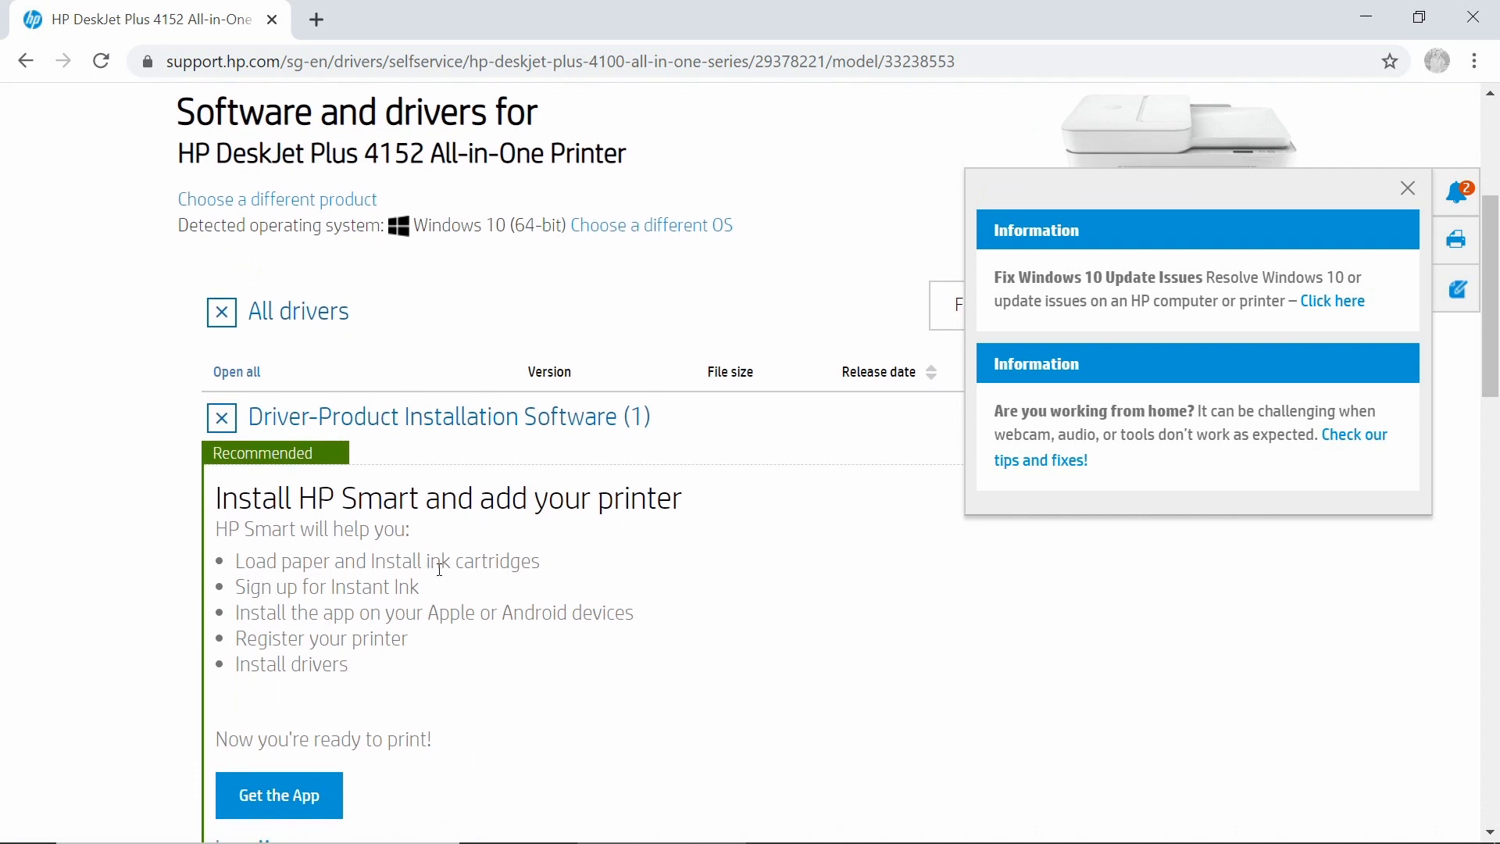
pyautogui.moveTo(467, 581)
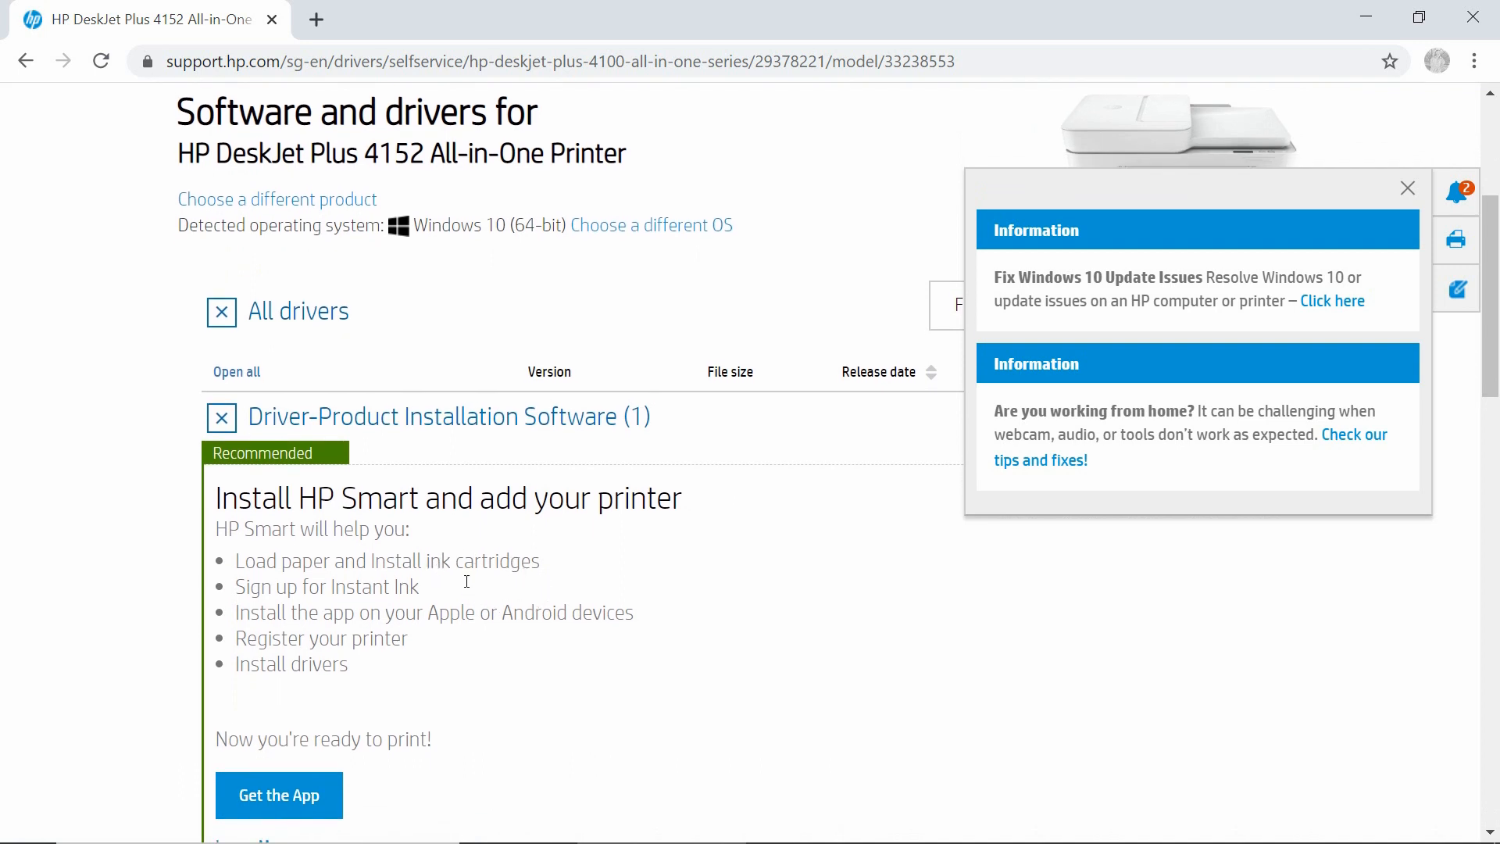
pyautogui.moveTo(498, 593)
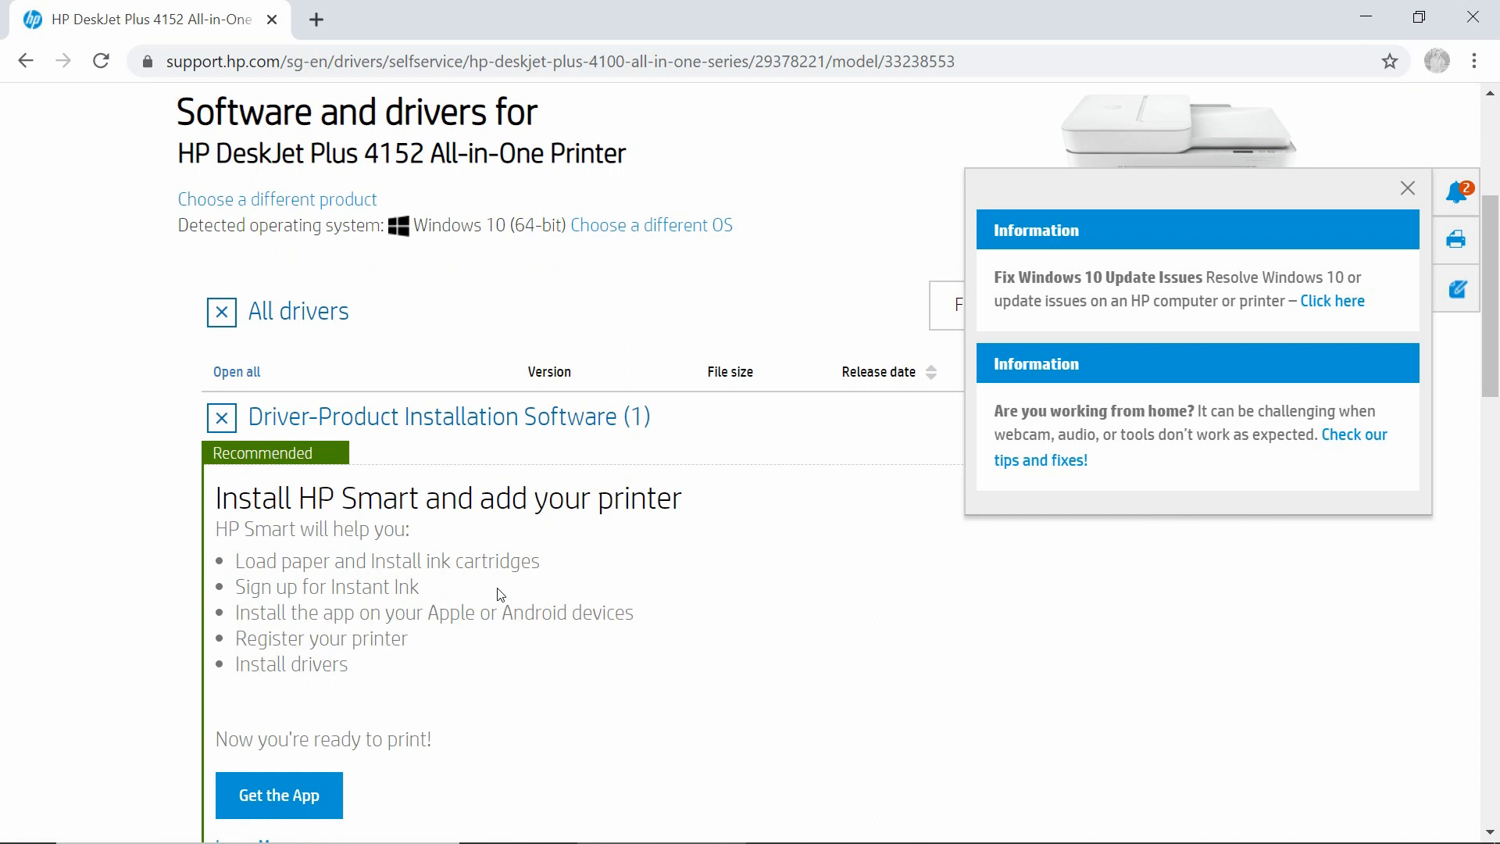
pyautogui.moveTo(747, 584)
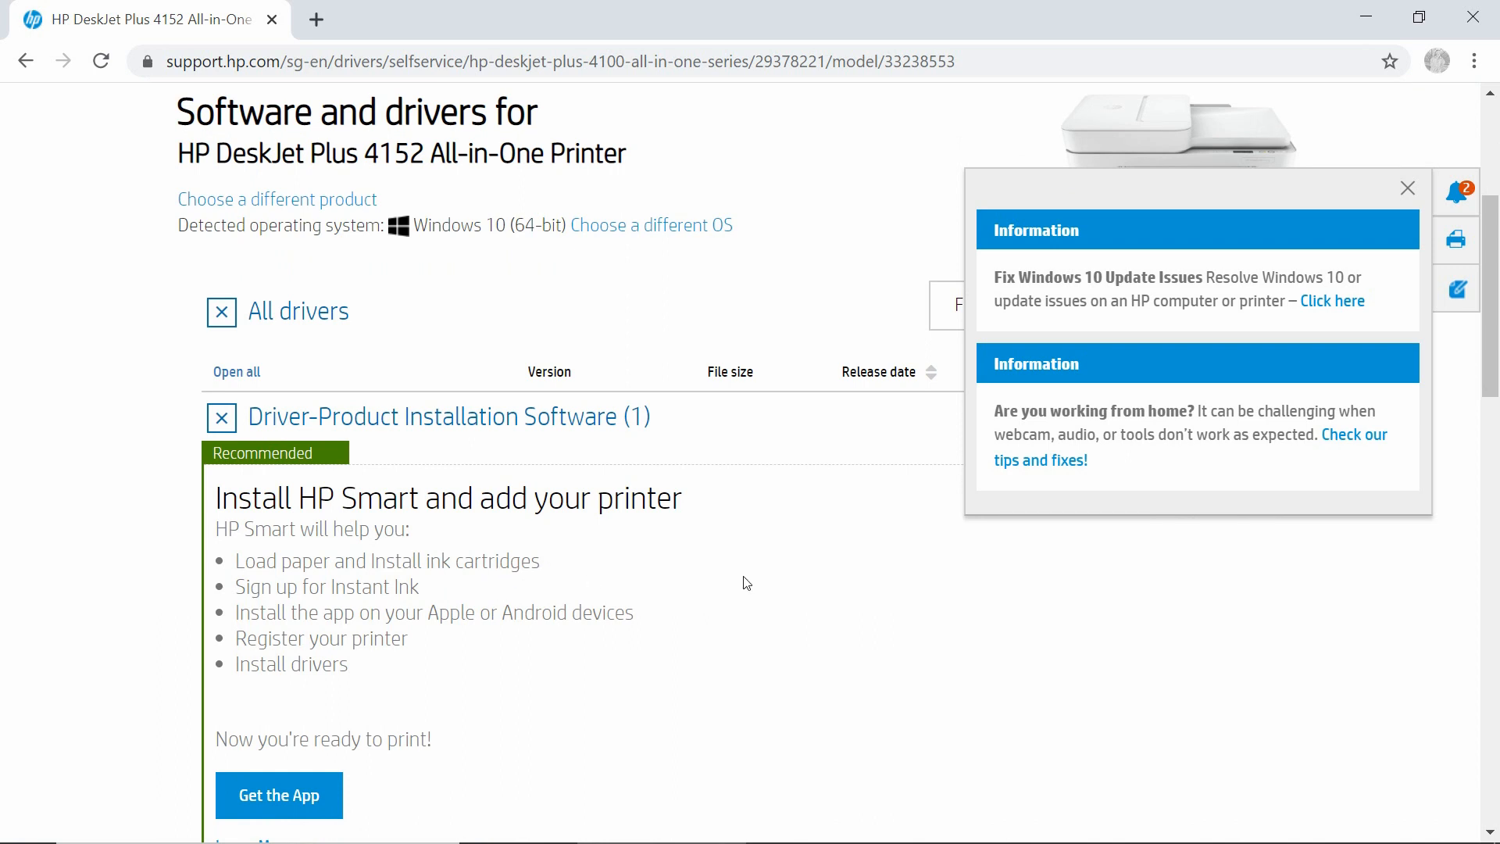
pyautogui.moveTo(743, 588)
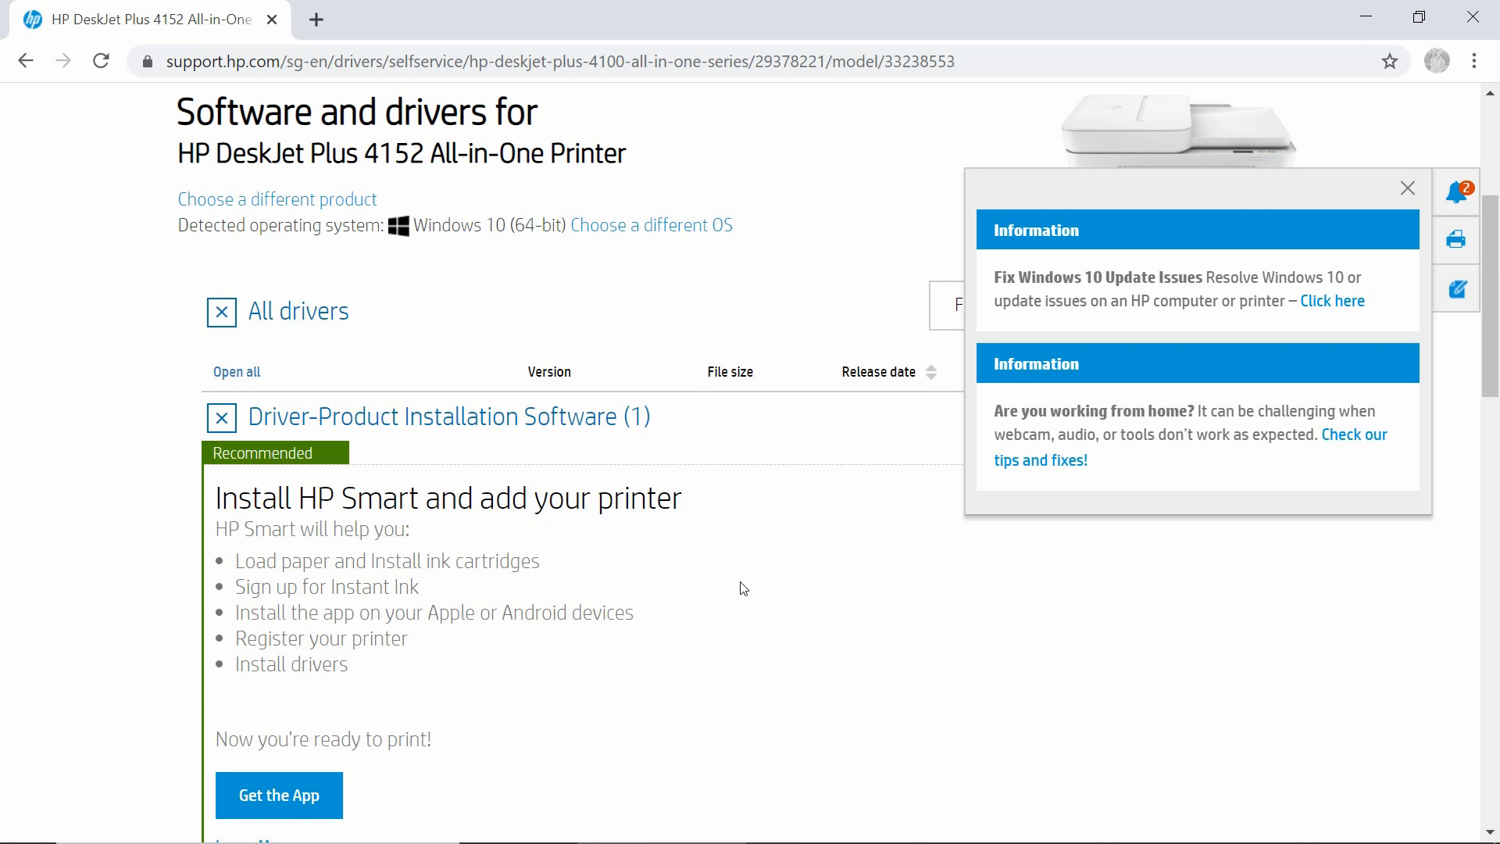
pyautogui.scroll(-3)
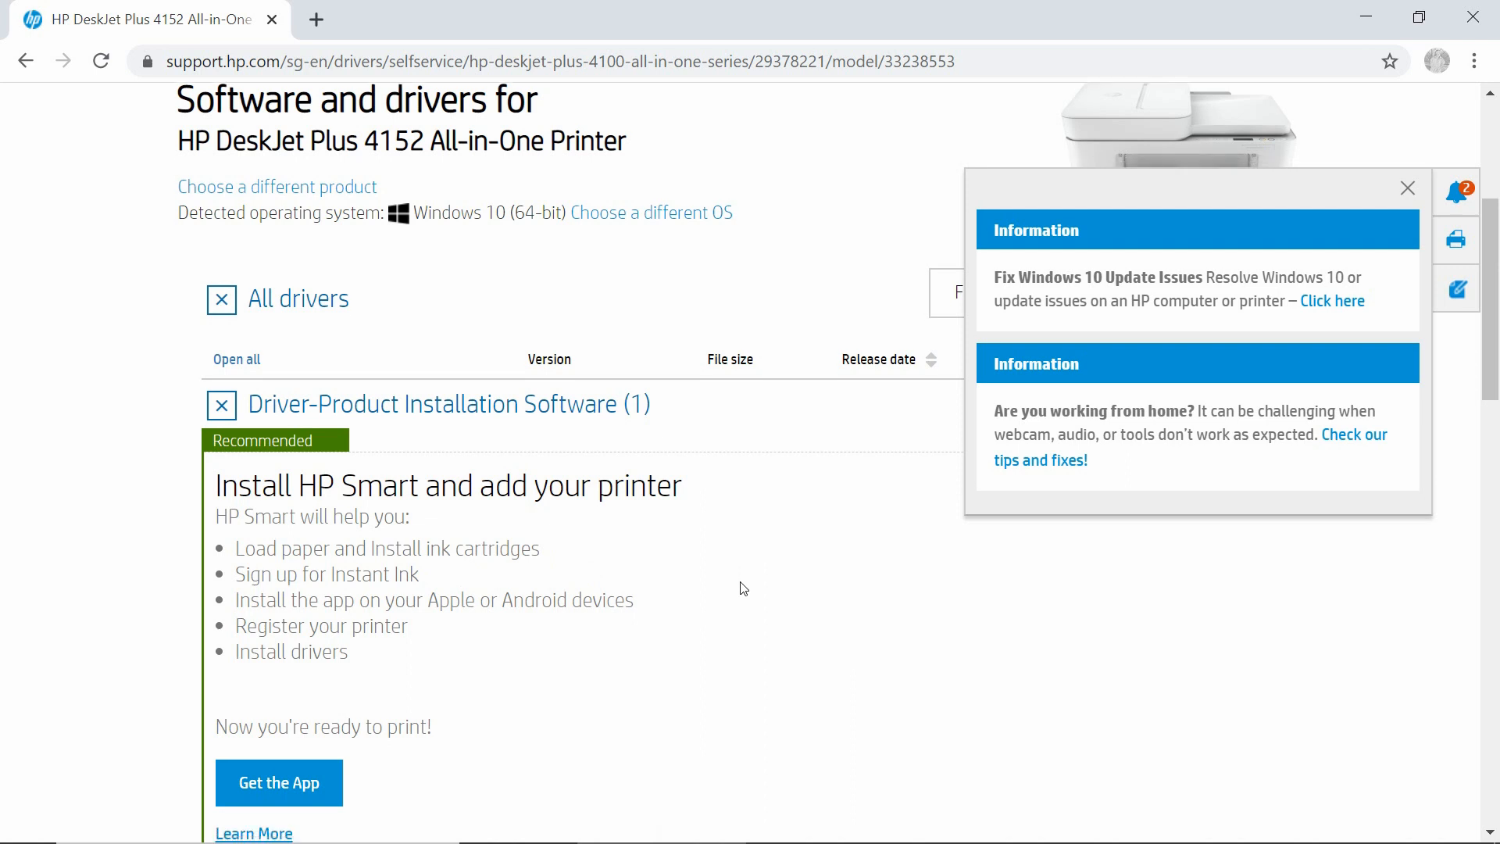
pyautogui.scroll(-3)
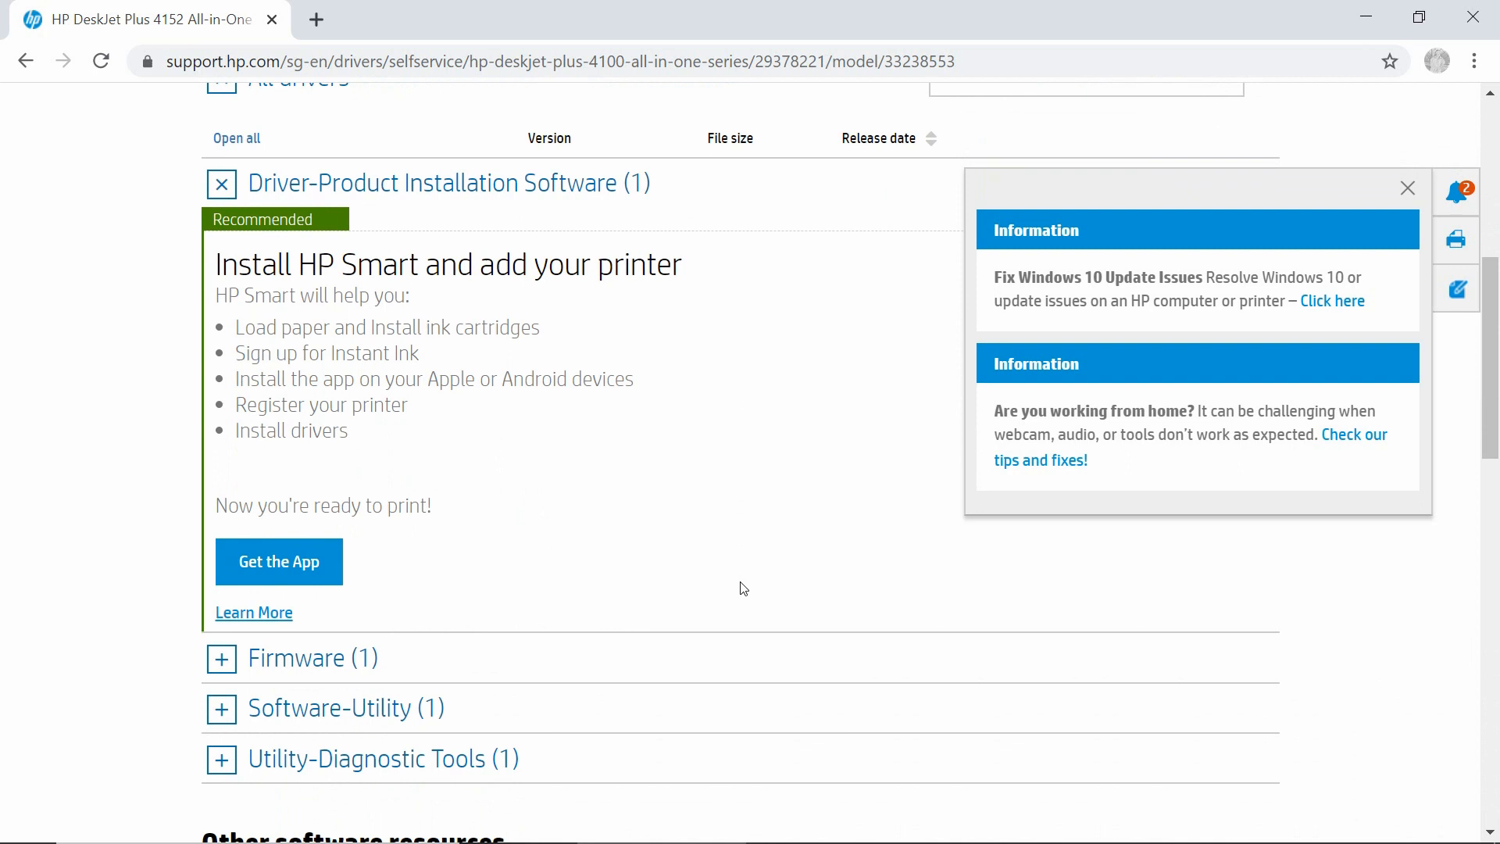
pyautogui.scroll(-3)
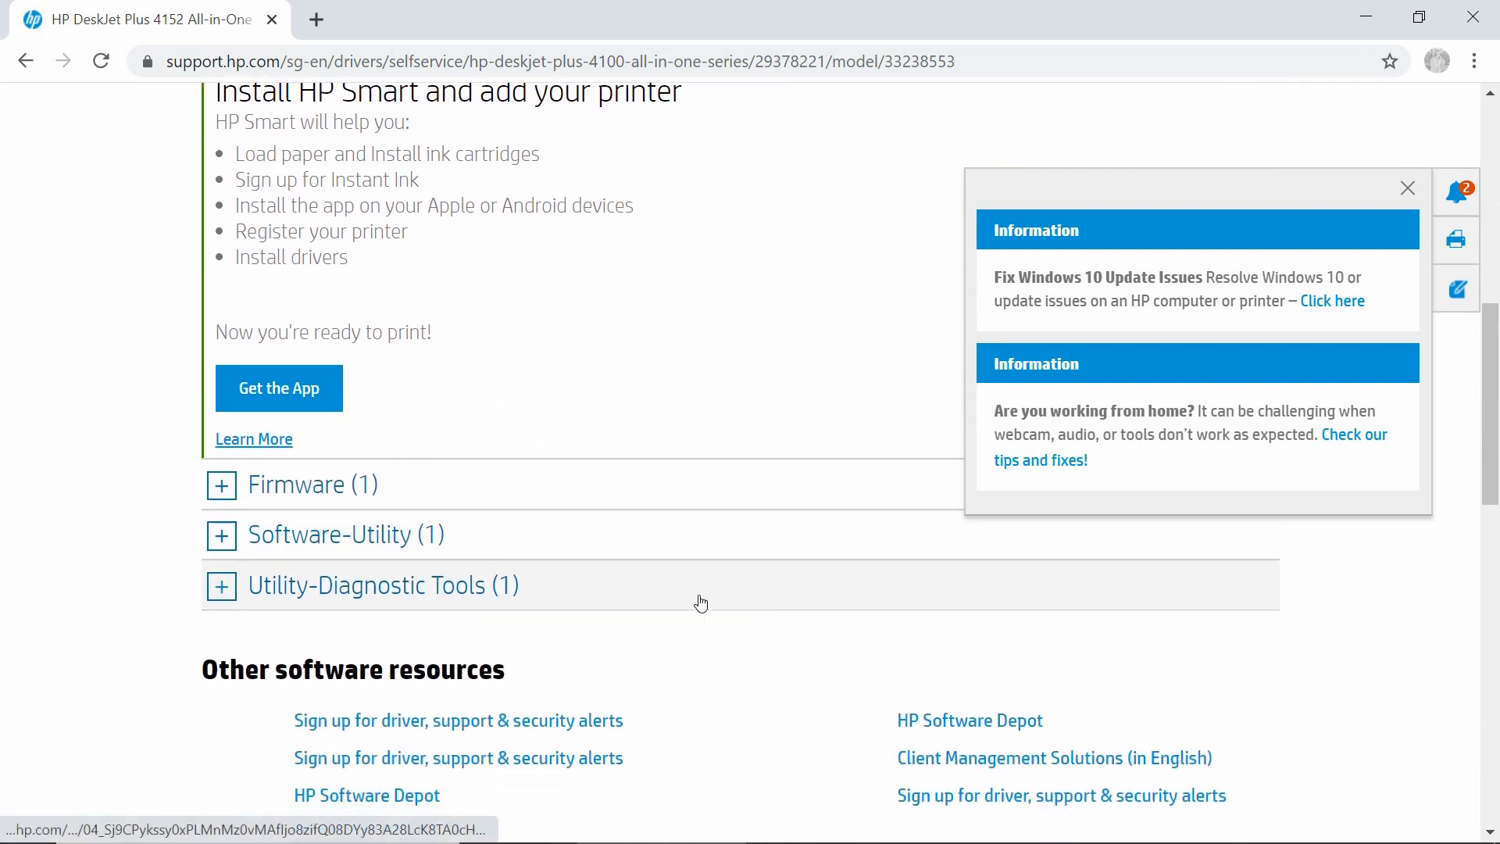
pyautogui.scroll(-3)
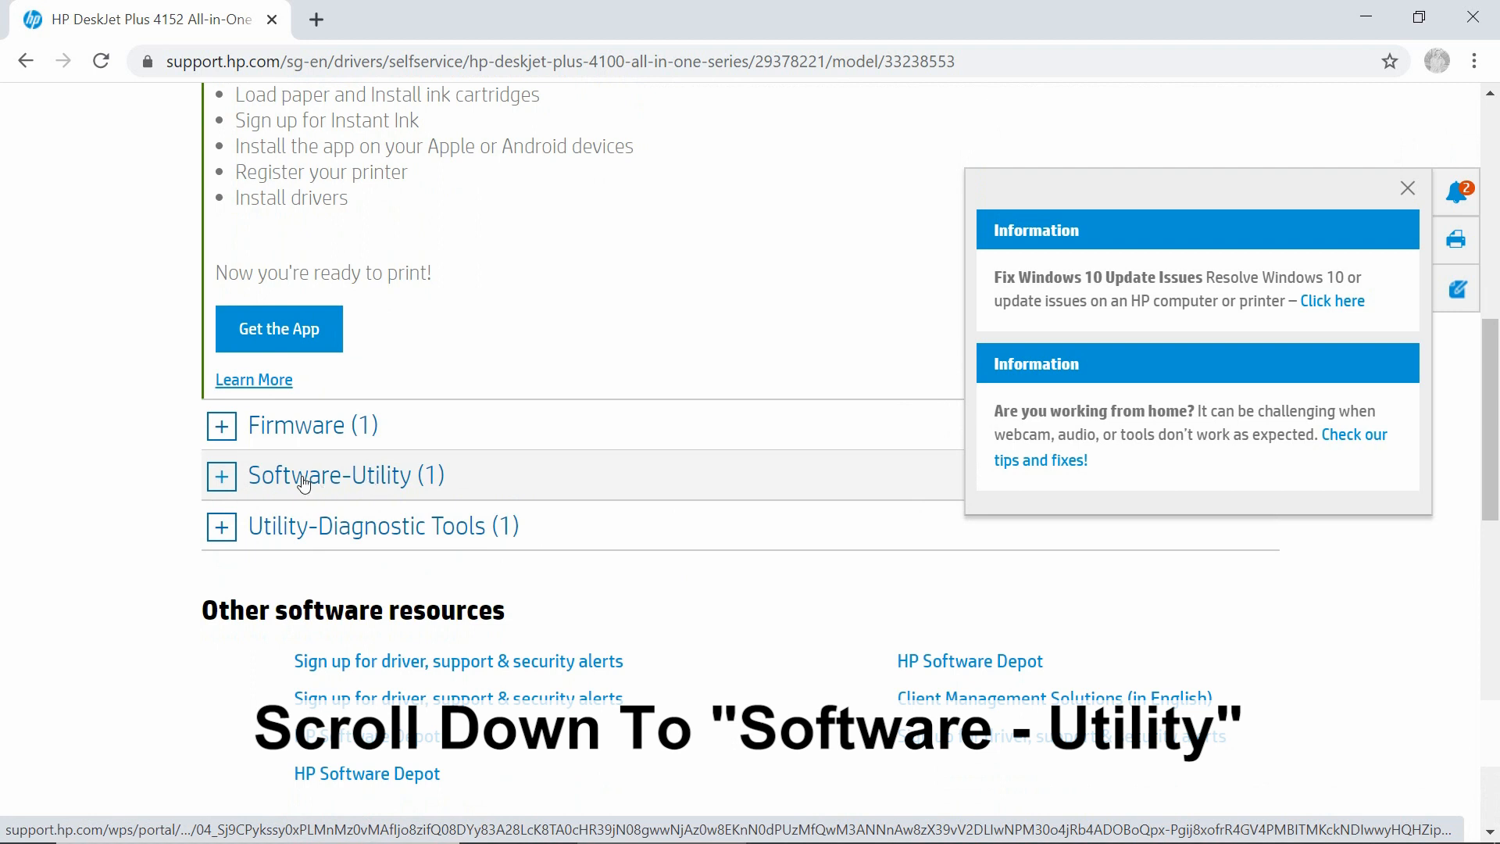
# Expand Software-Utility and HP Easy Start, dismiss the notice, and download the installer.
pyautogui.click(221, 476)
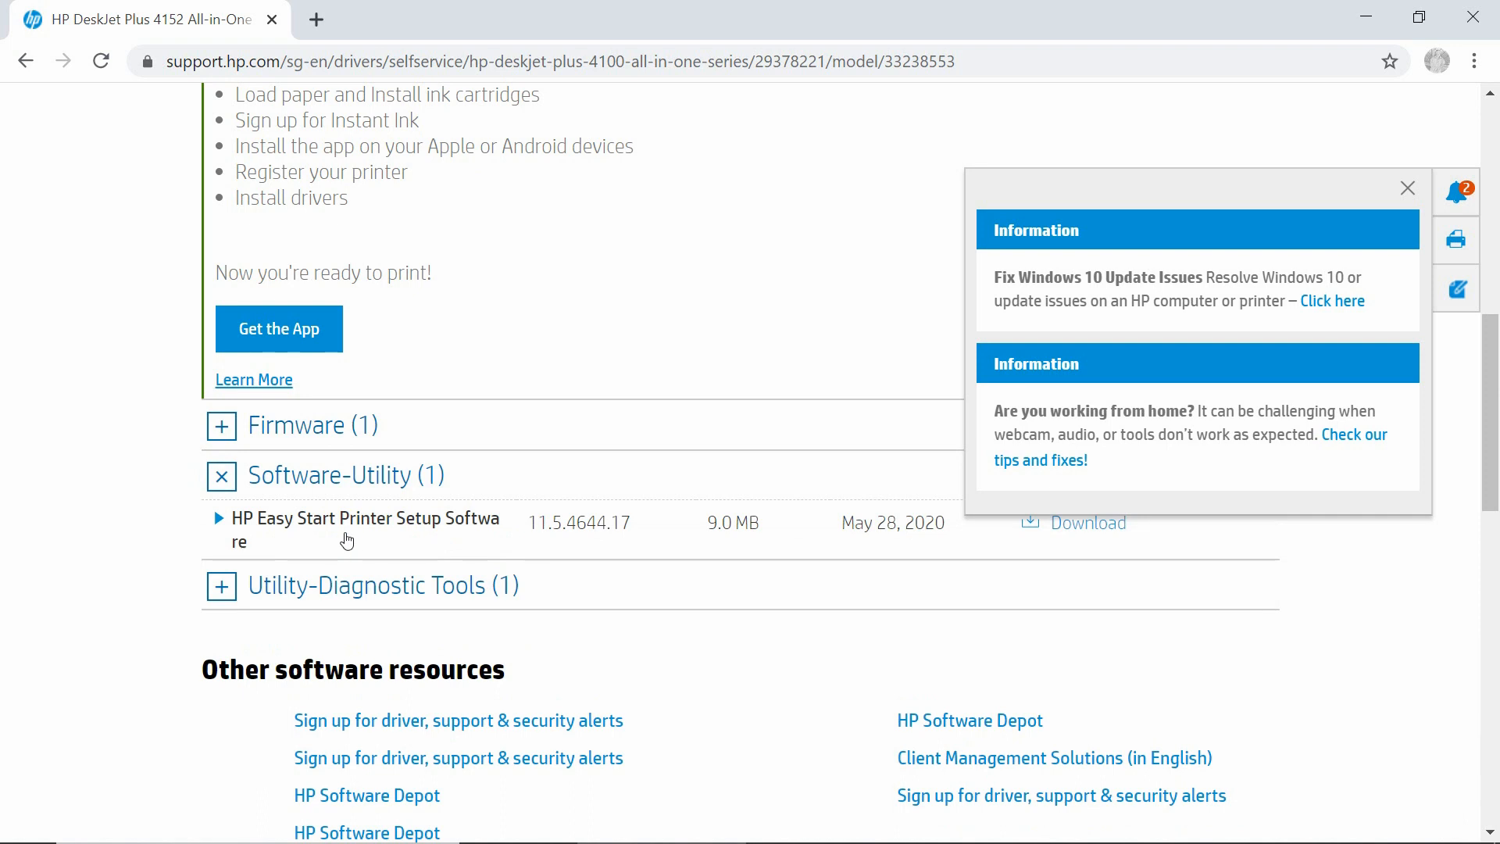
pyautogui.click(219, 517)
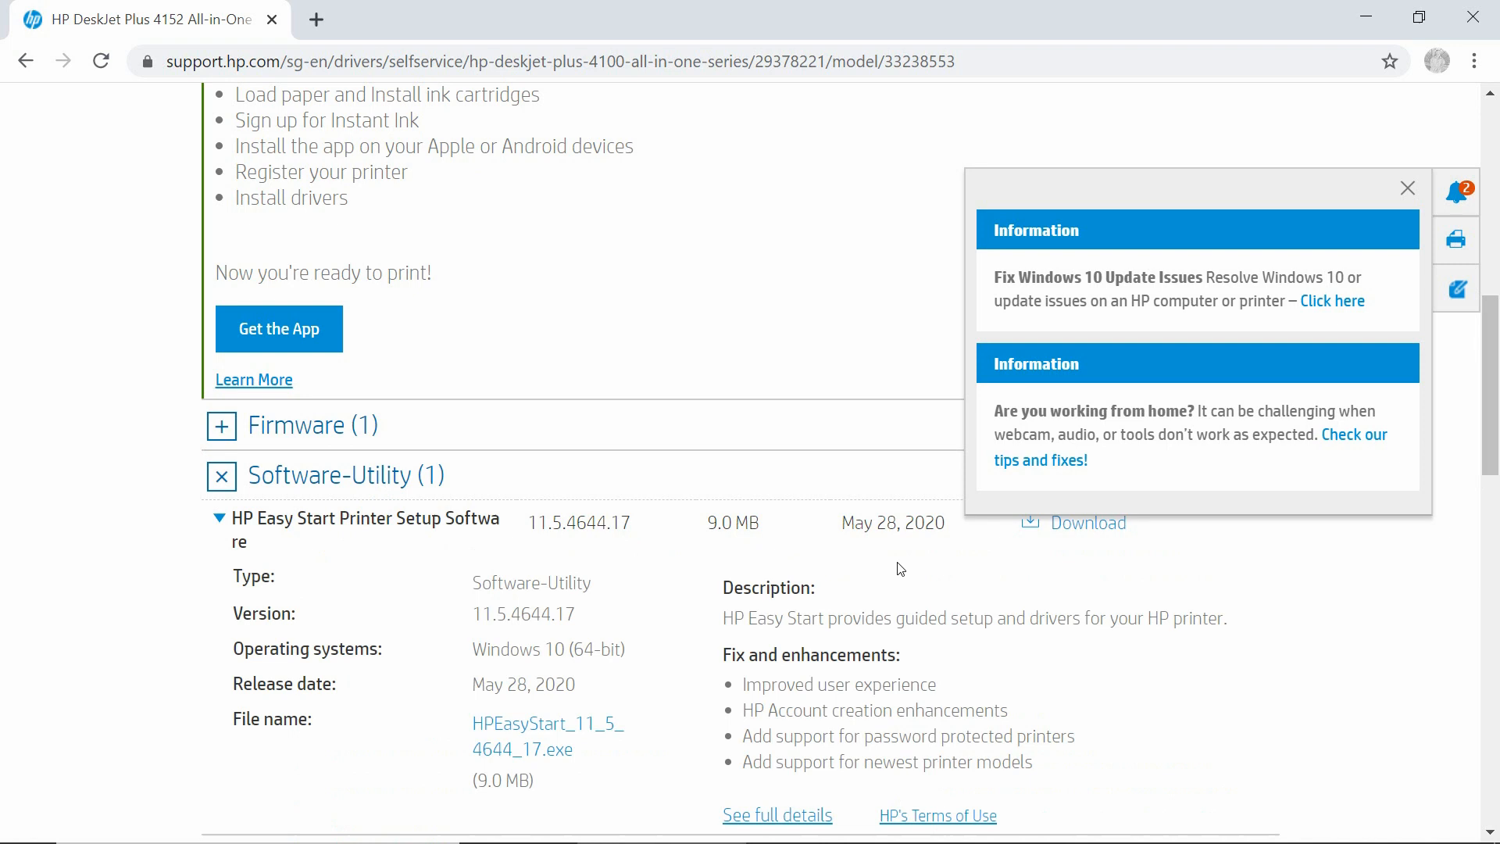
pyautogui.click(1406, 188)
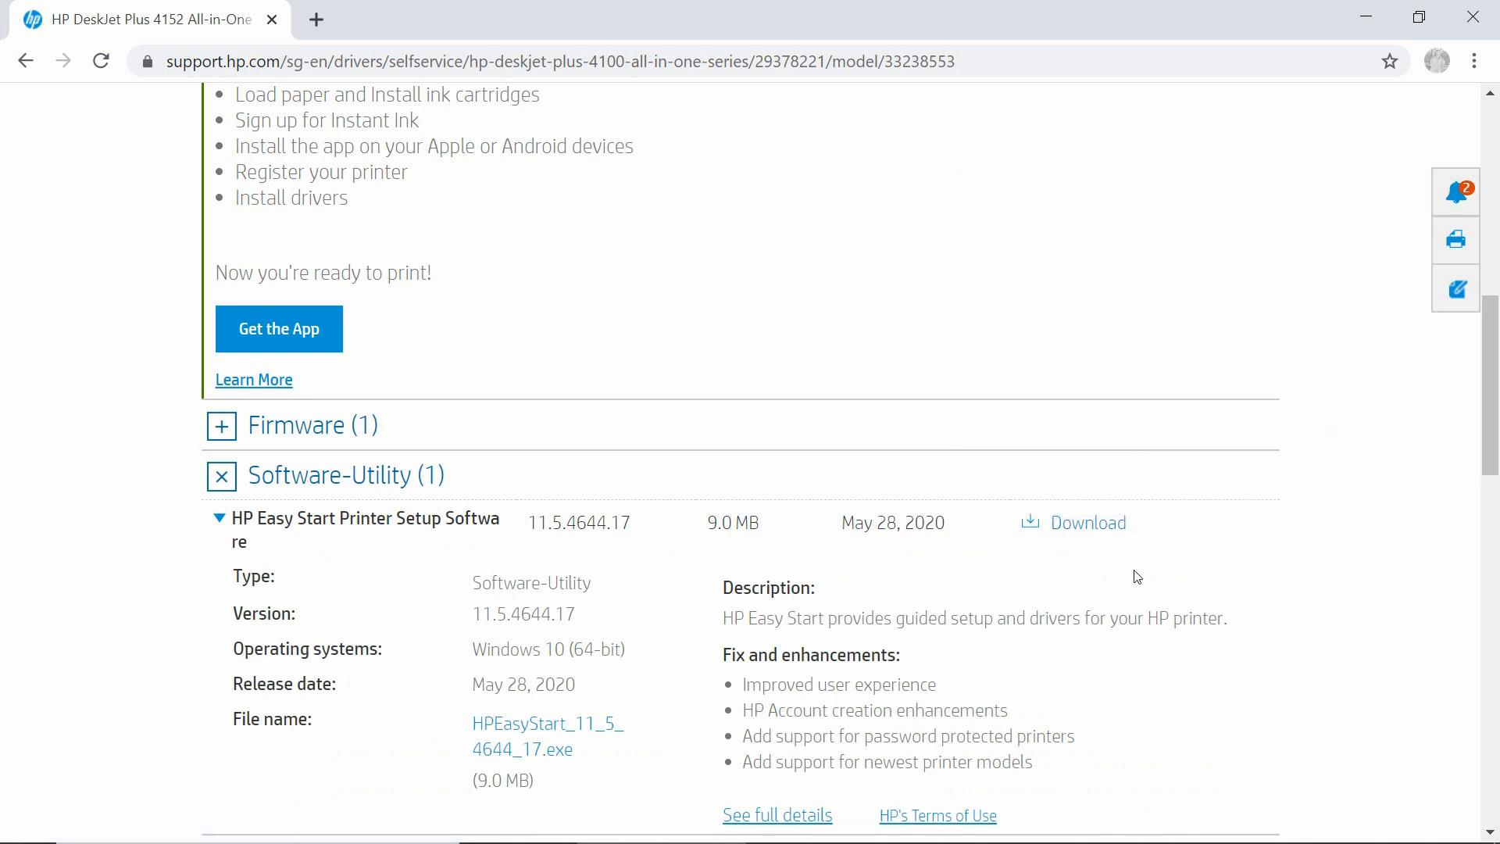
pyautogui.moveTo(1089, 523)
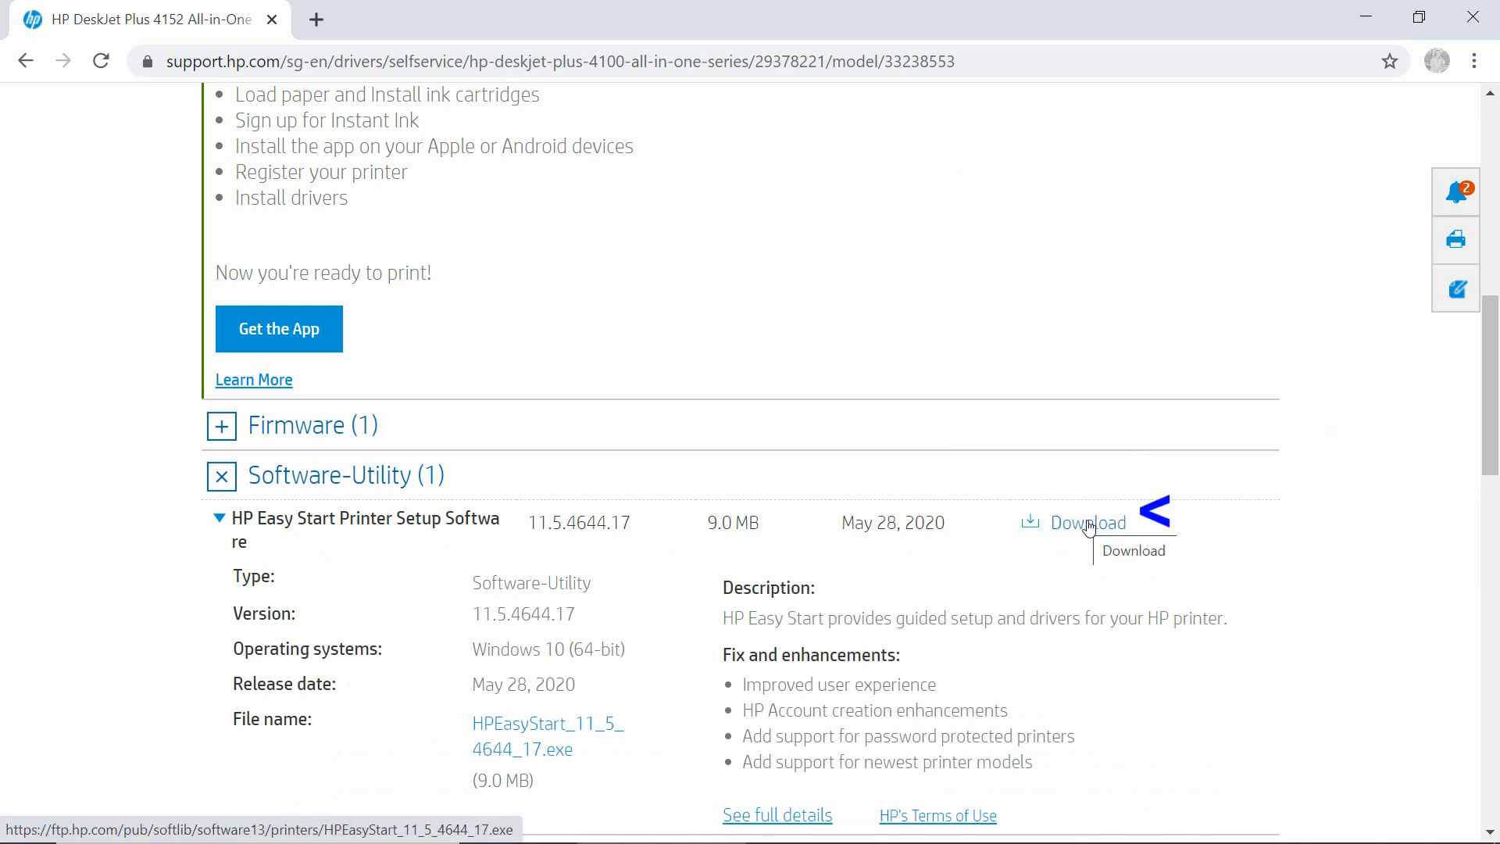
pyautogui.click(1087, 523)
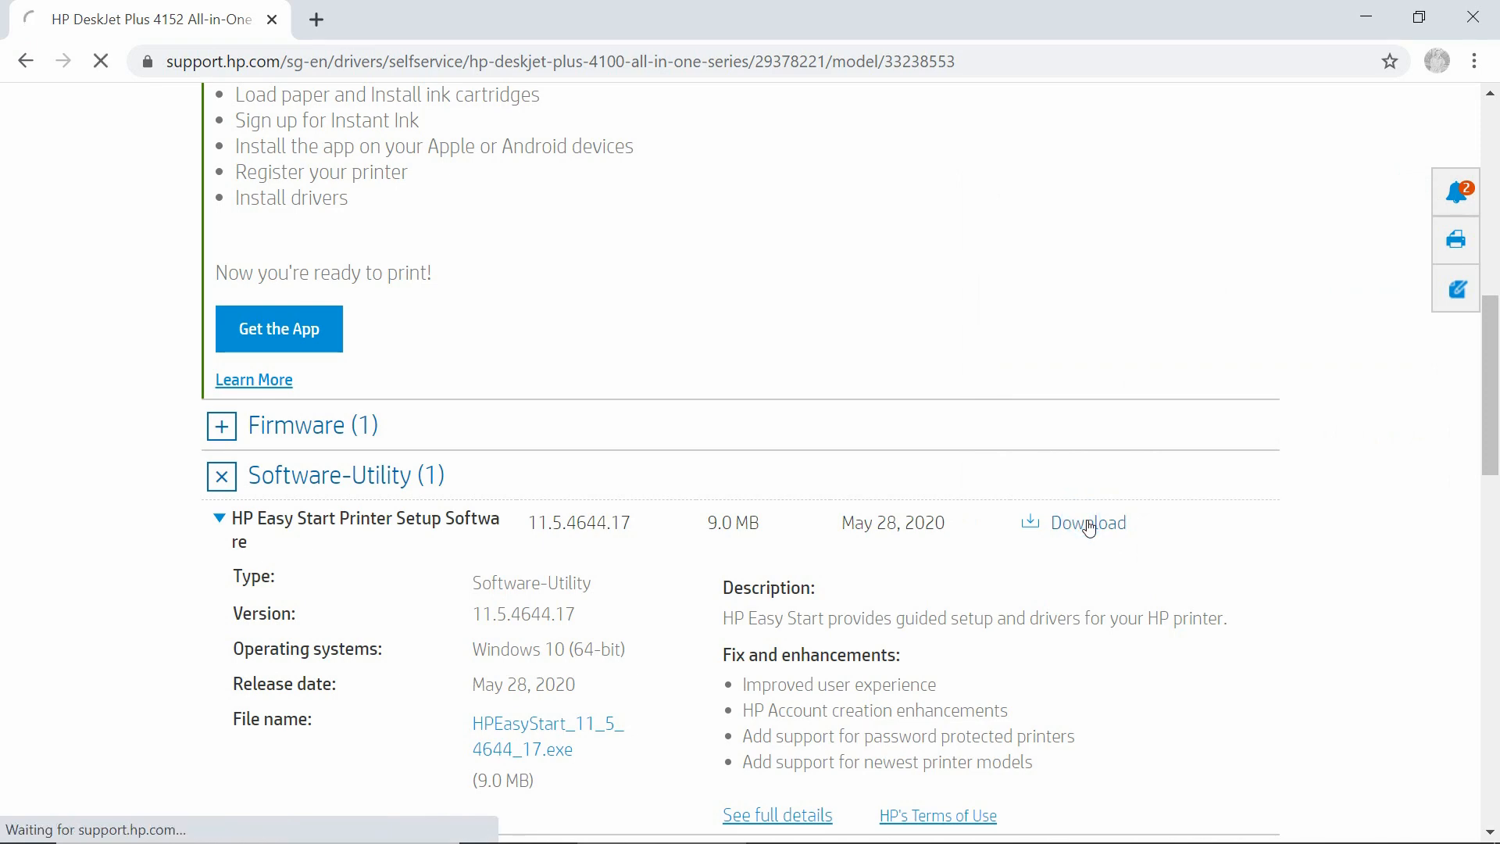
pyautogui.click(1088, 523)
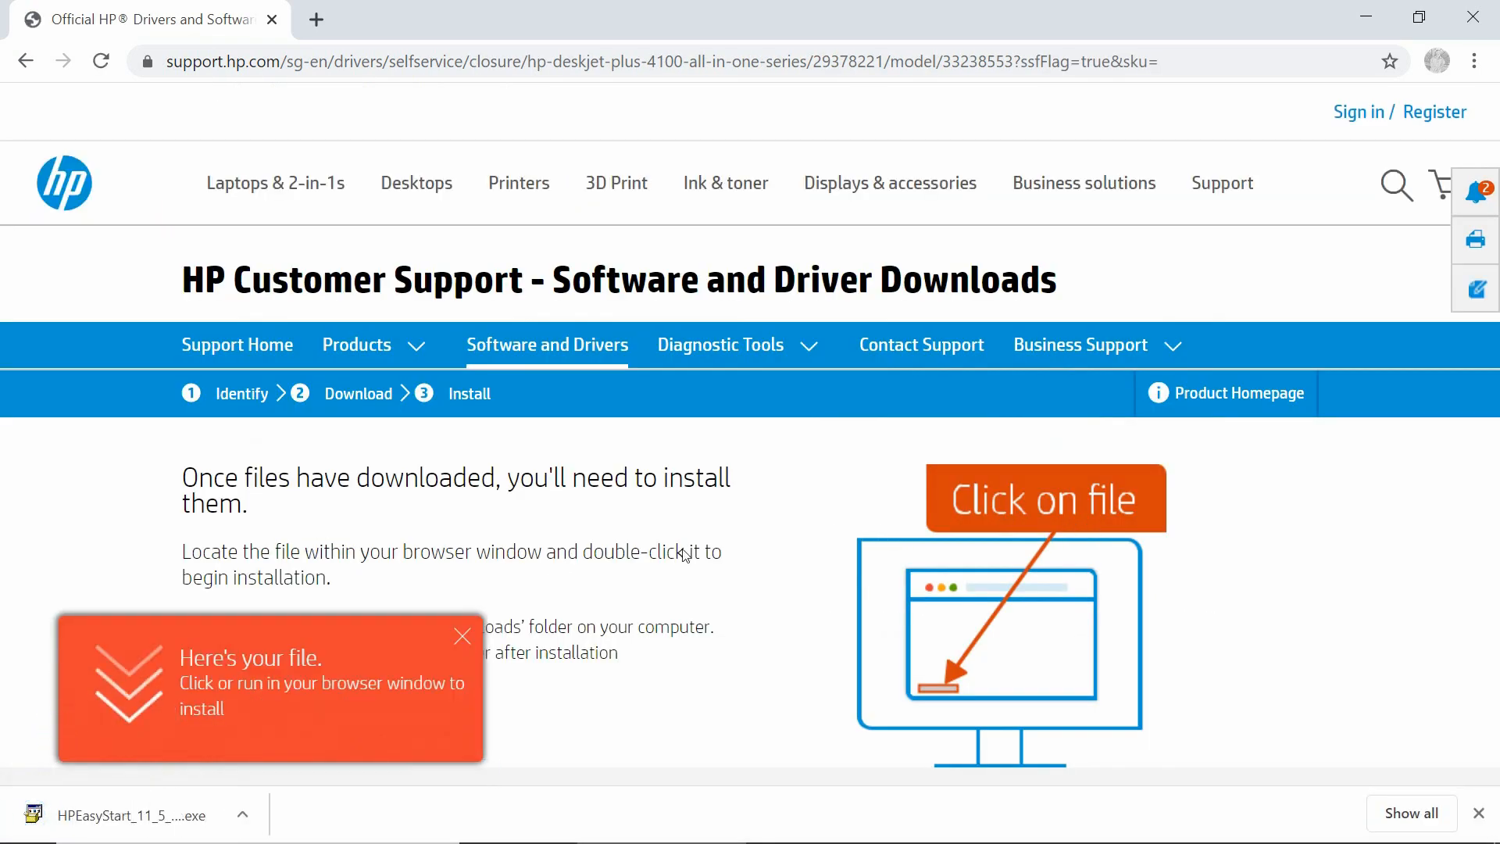
pyautogui.moveTo(542, 722)
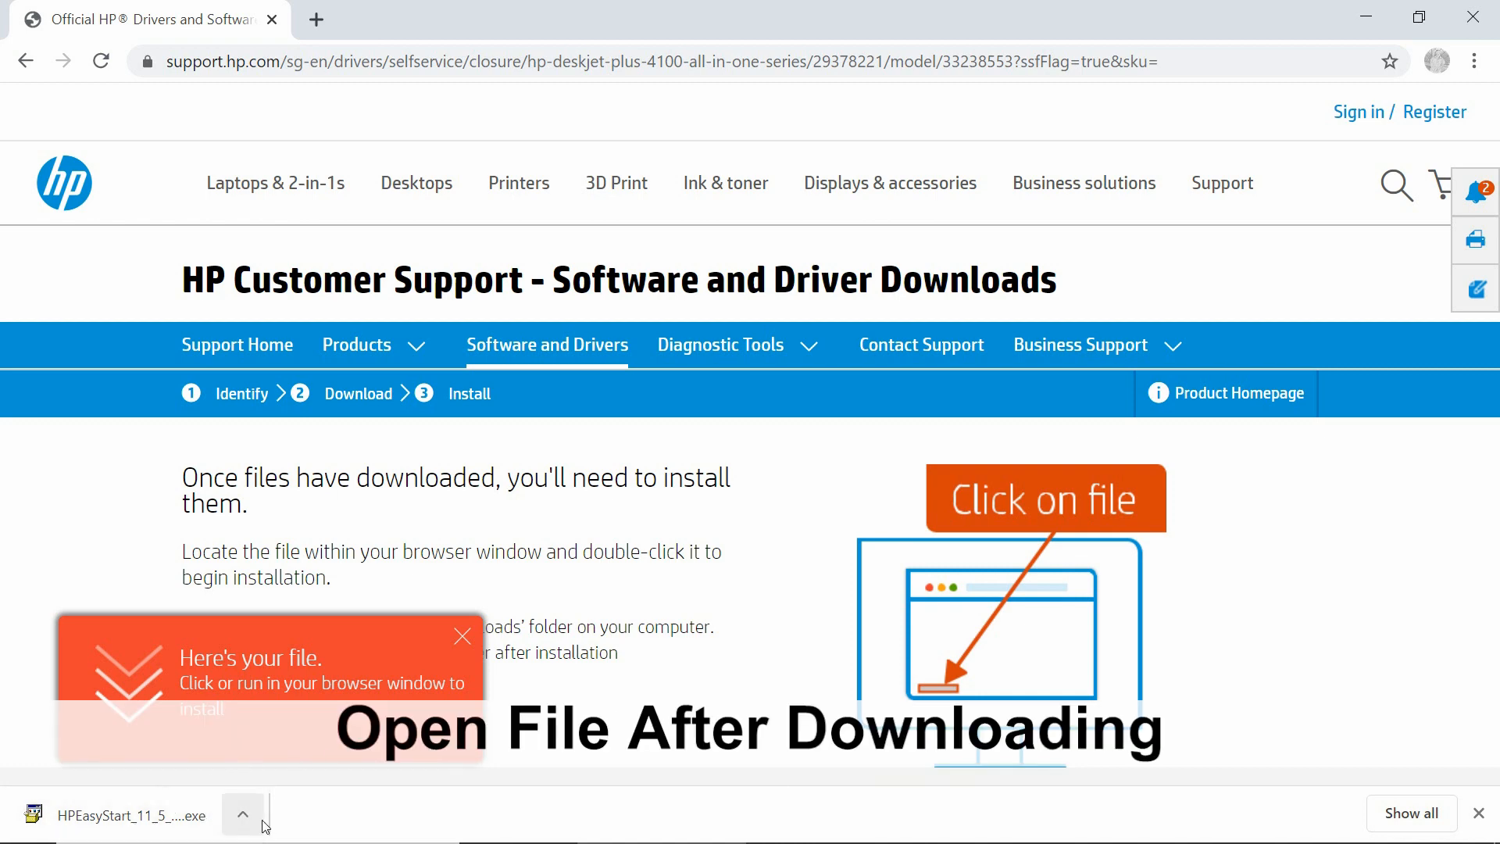
# Open the downloaded HP Easy Start installer and grant admin permission.
pyautogui.click(243, 816)
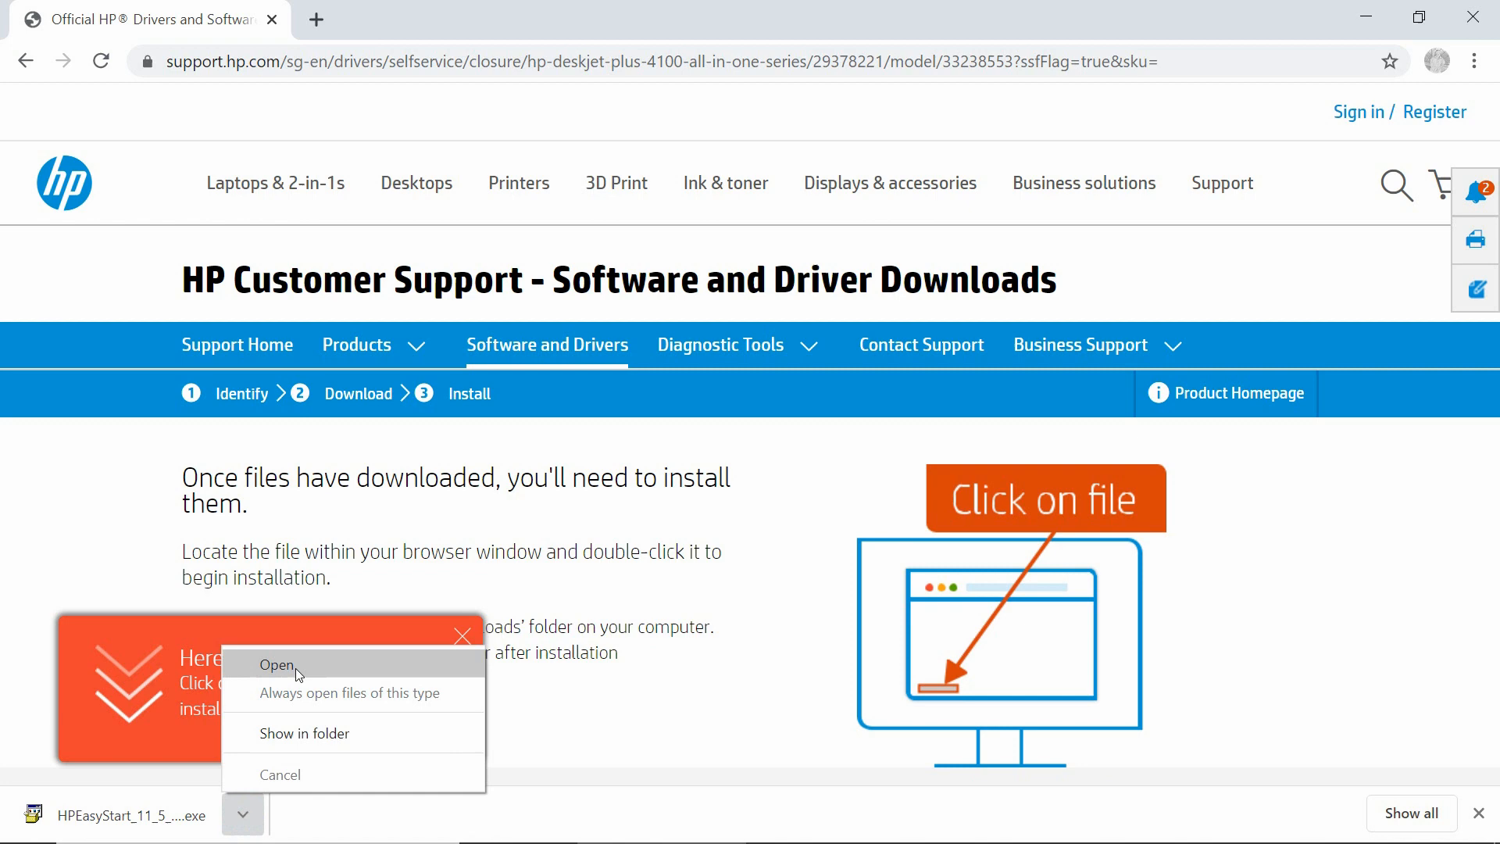
pyautogui.click(276, 665)
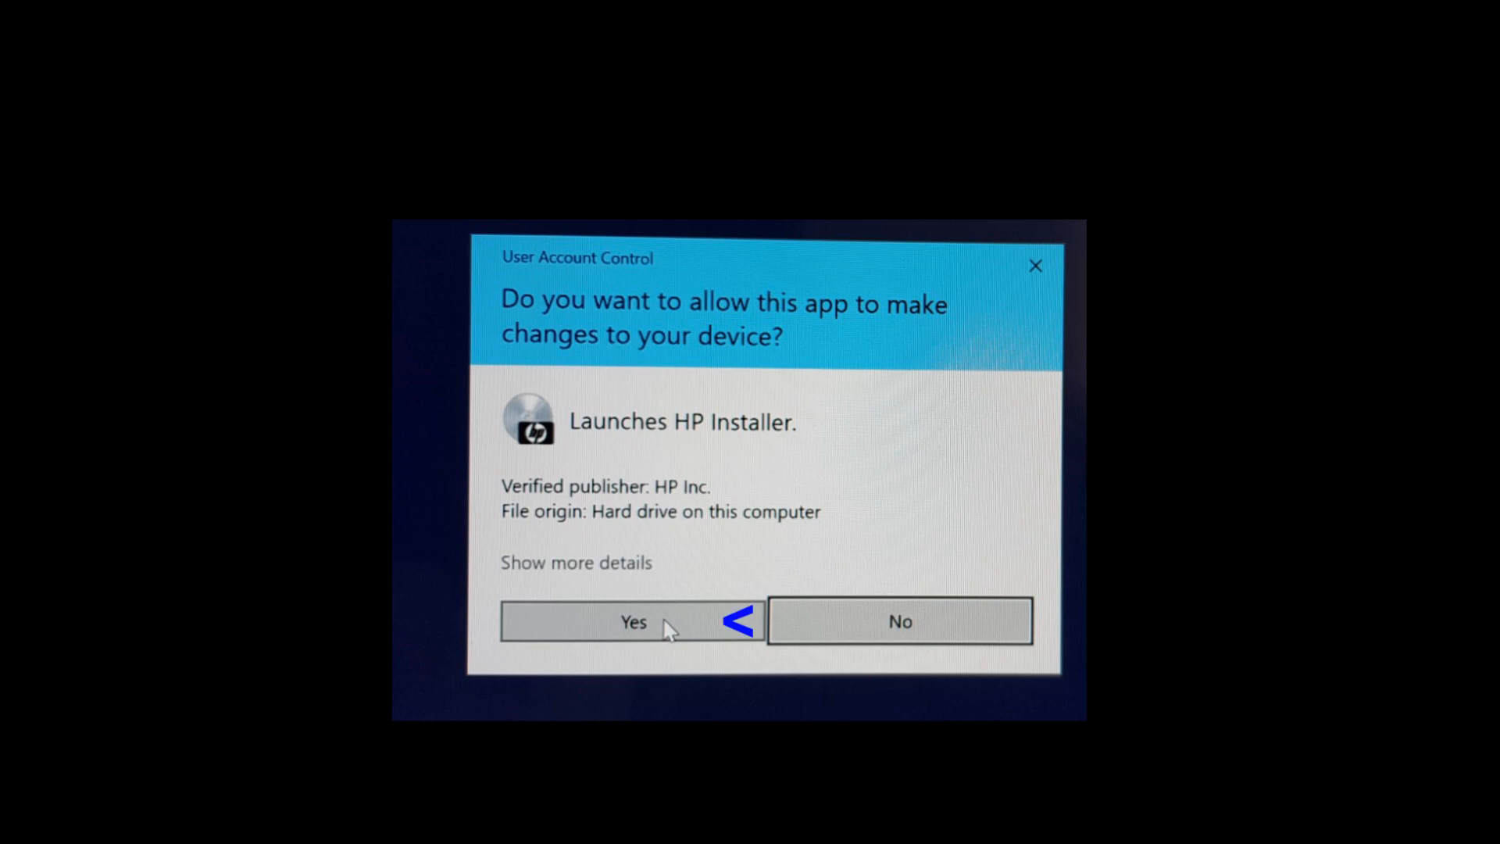
pyautogui.click(632, 622)
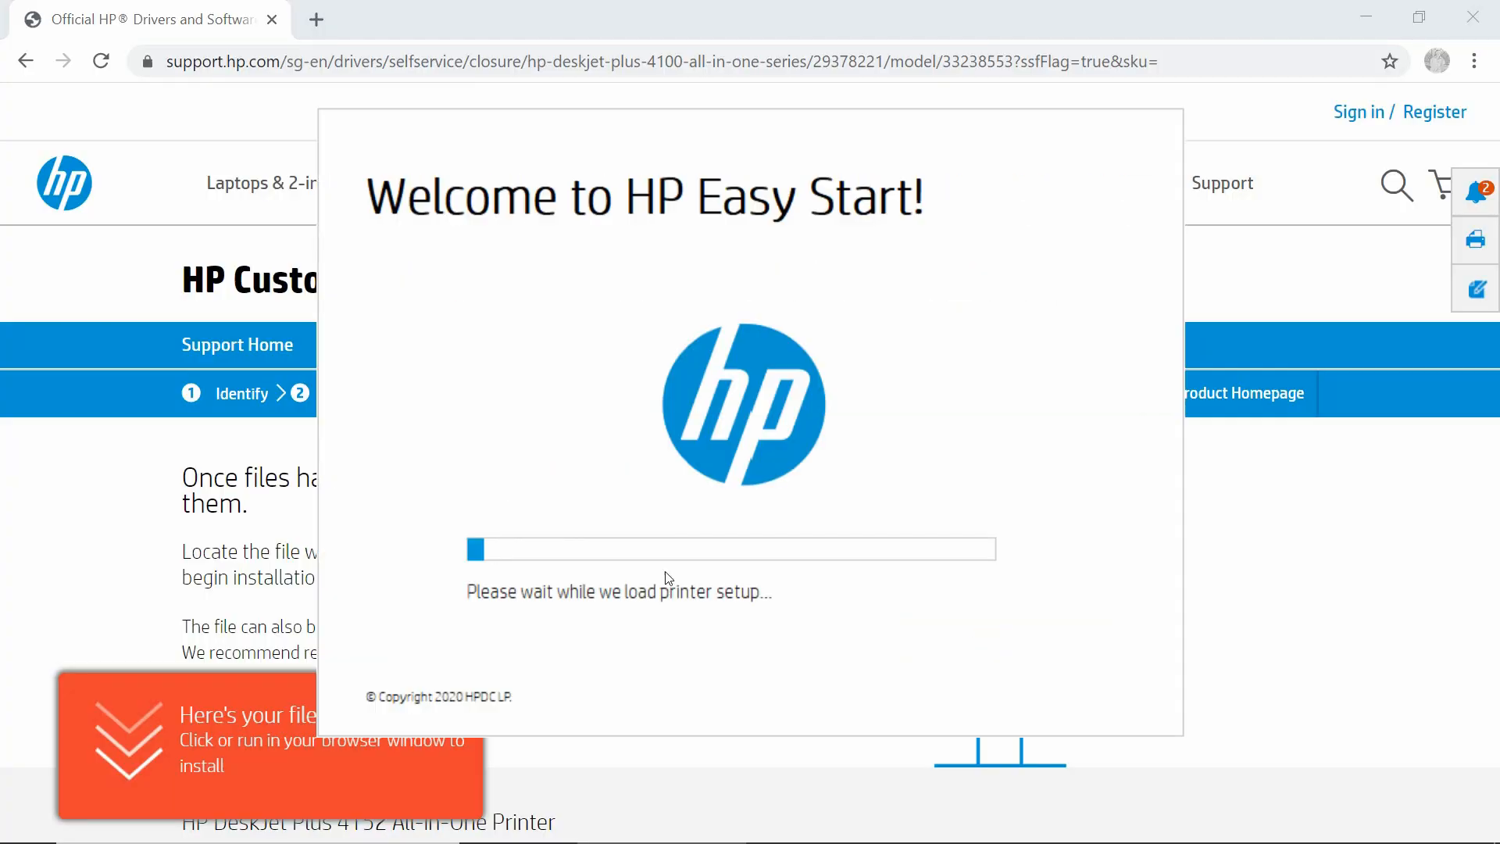
pyautogui.moveTo(1339, 256)
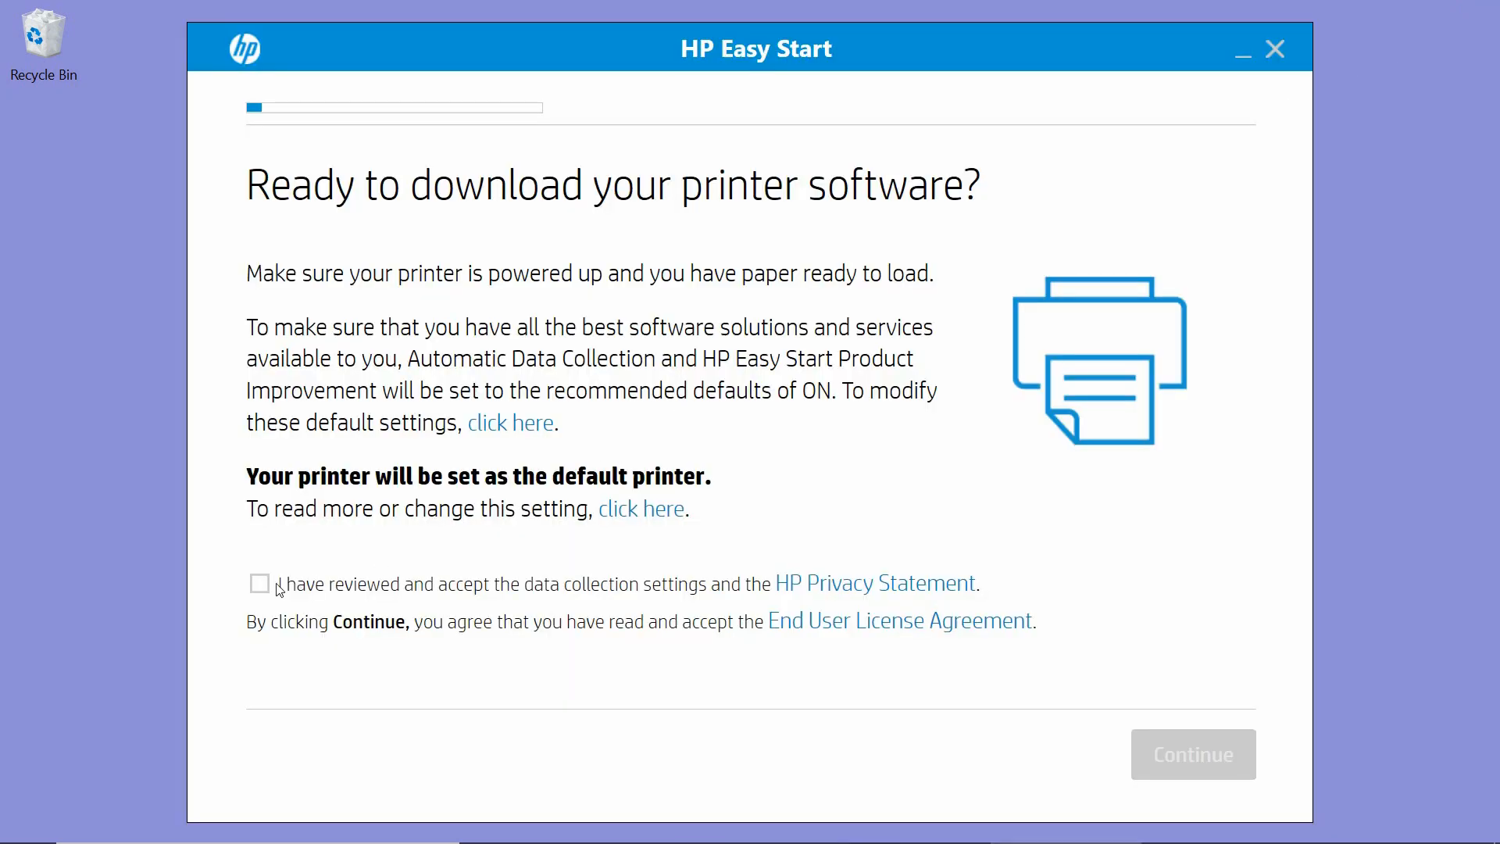
# Tick 'I have reviewed and accept' and continue to the printer search.
pyautogui.click(259, 584)
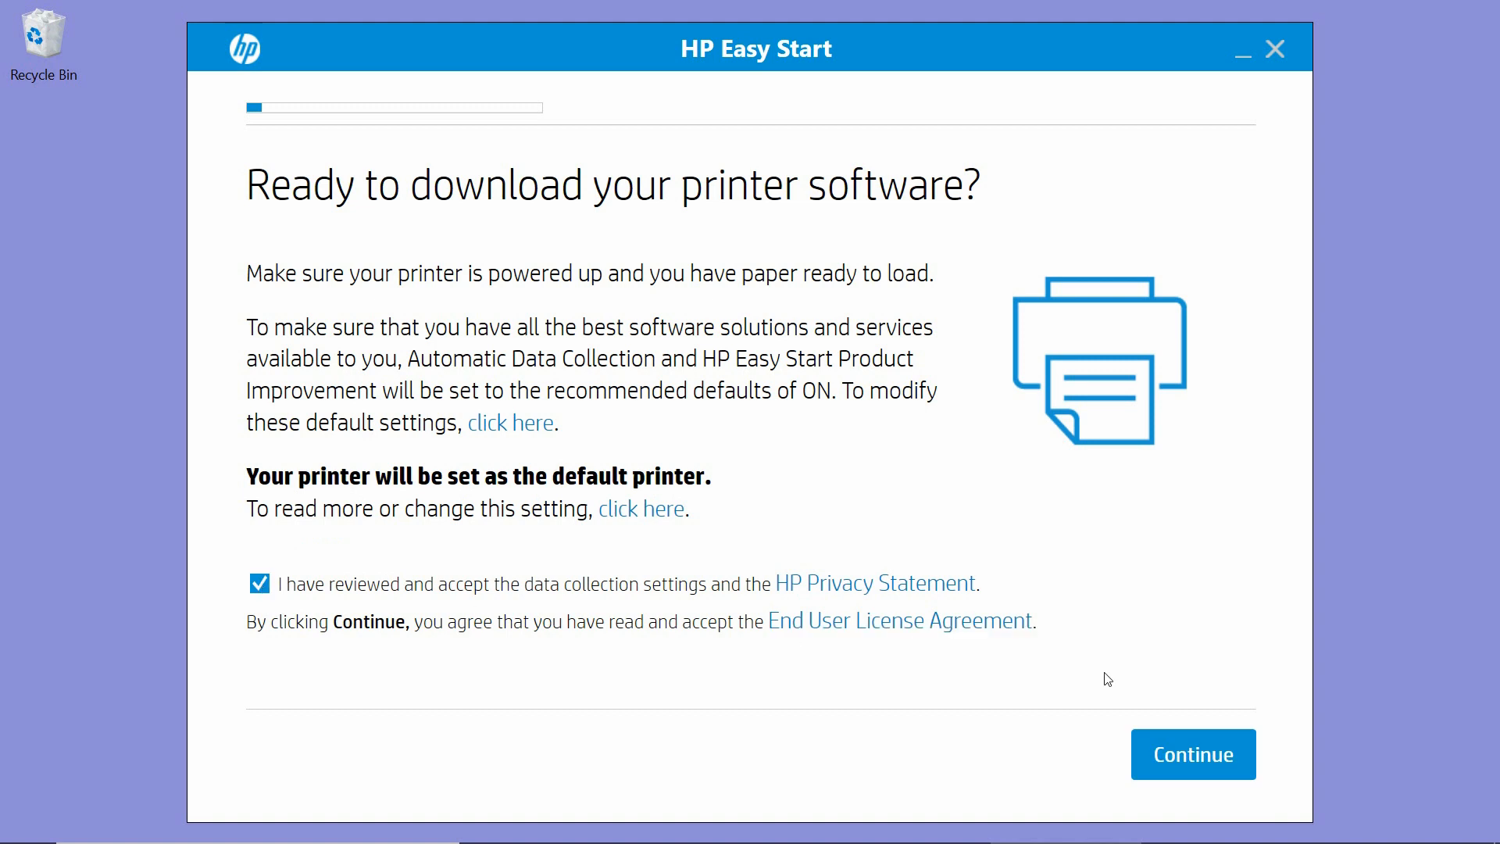
pyautogui.click(1193, 754)
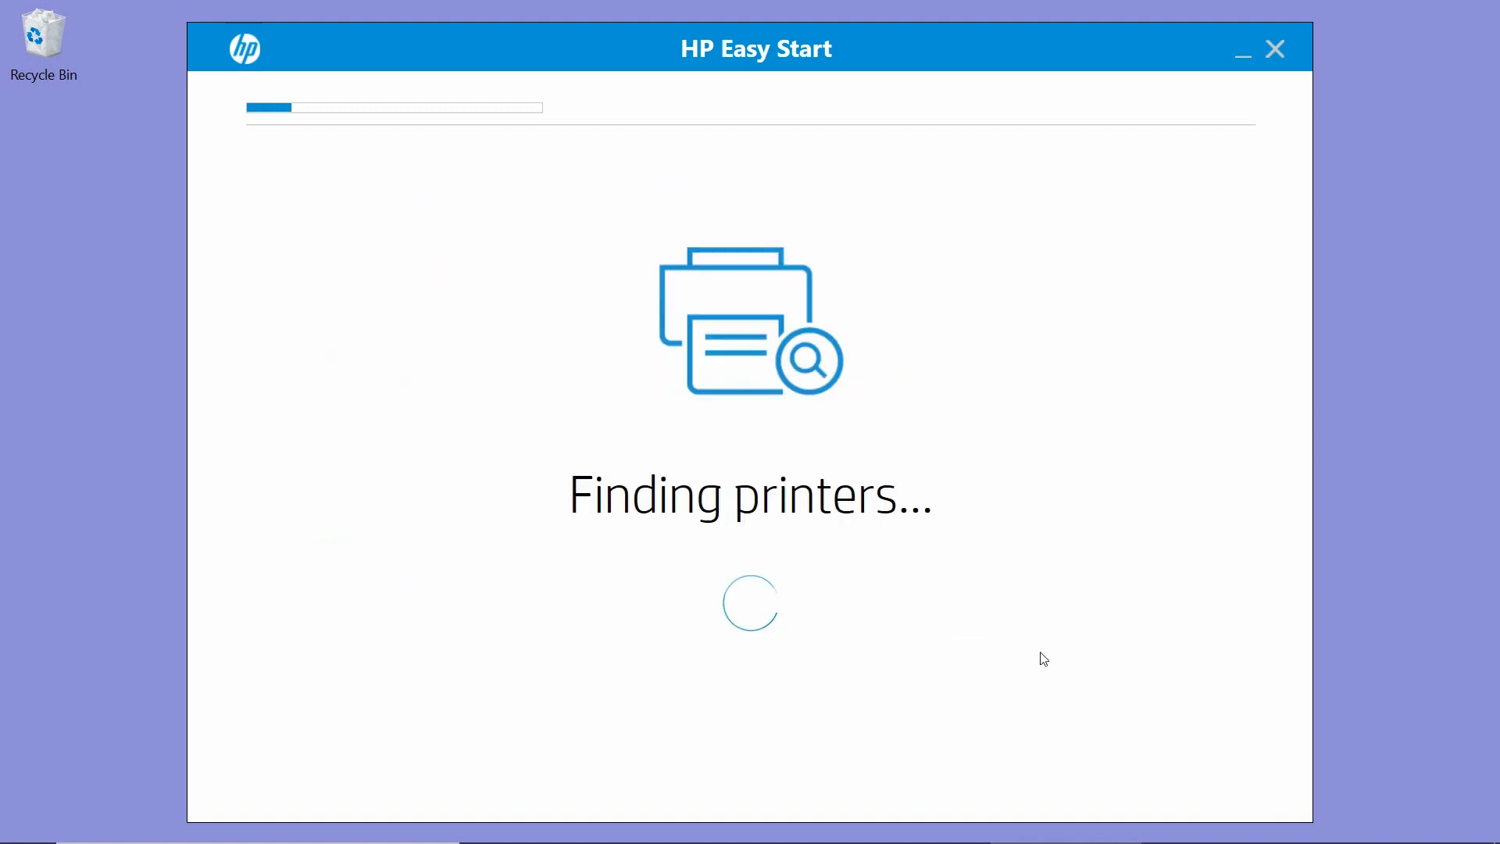
pyautogui.moveTo(1040, 642)
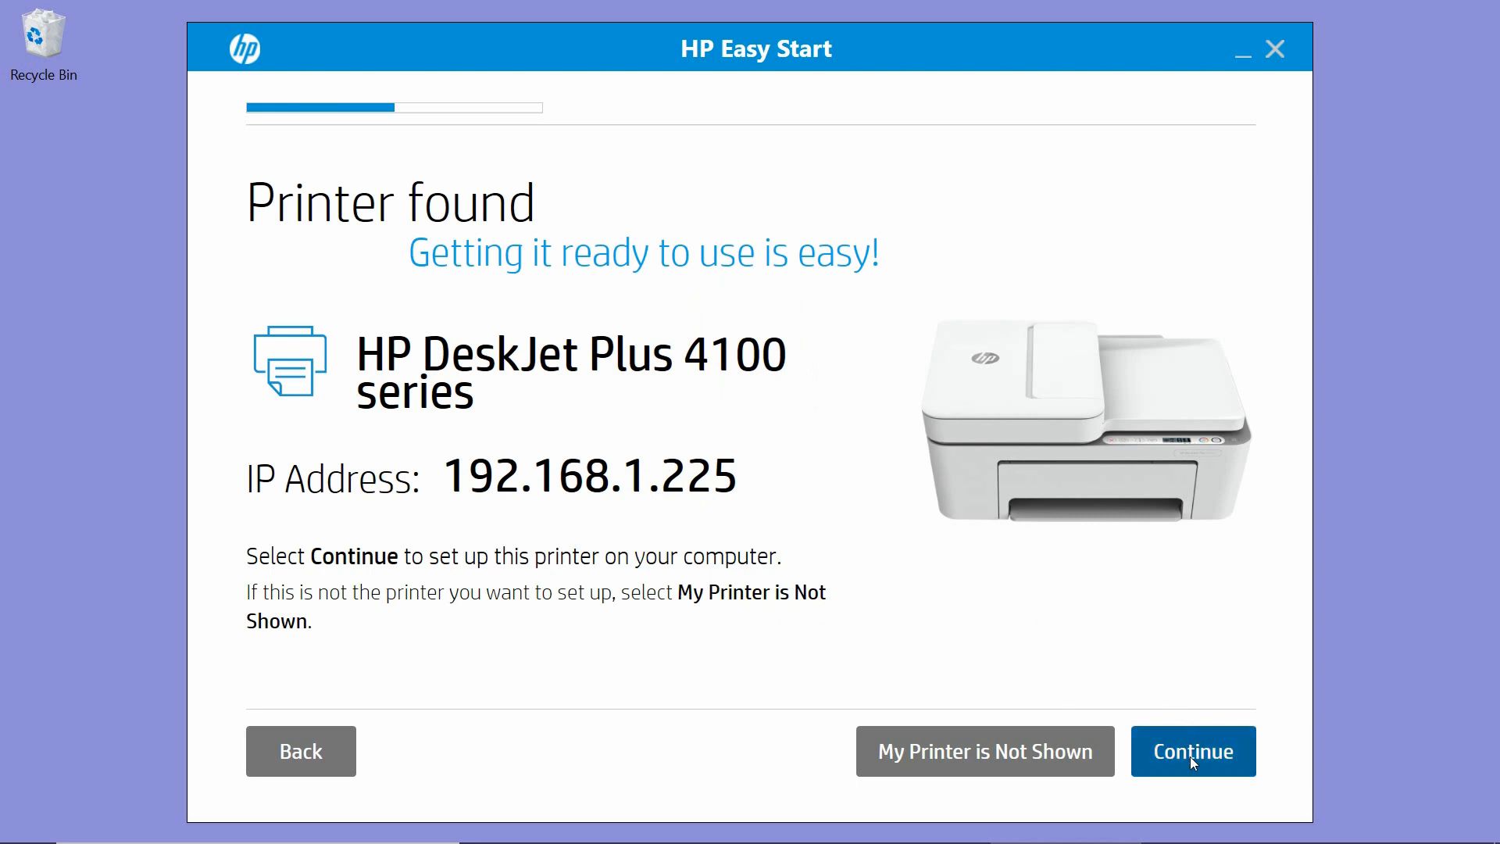
# Continue with the found HP DeskJet Plus 4100 series printer.
pyautogui.click(1193, 751)
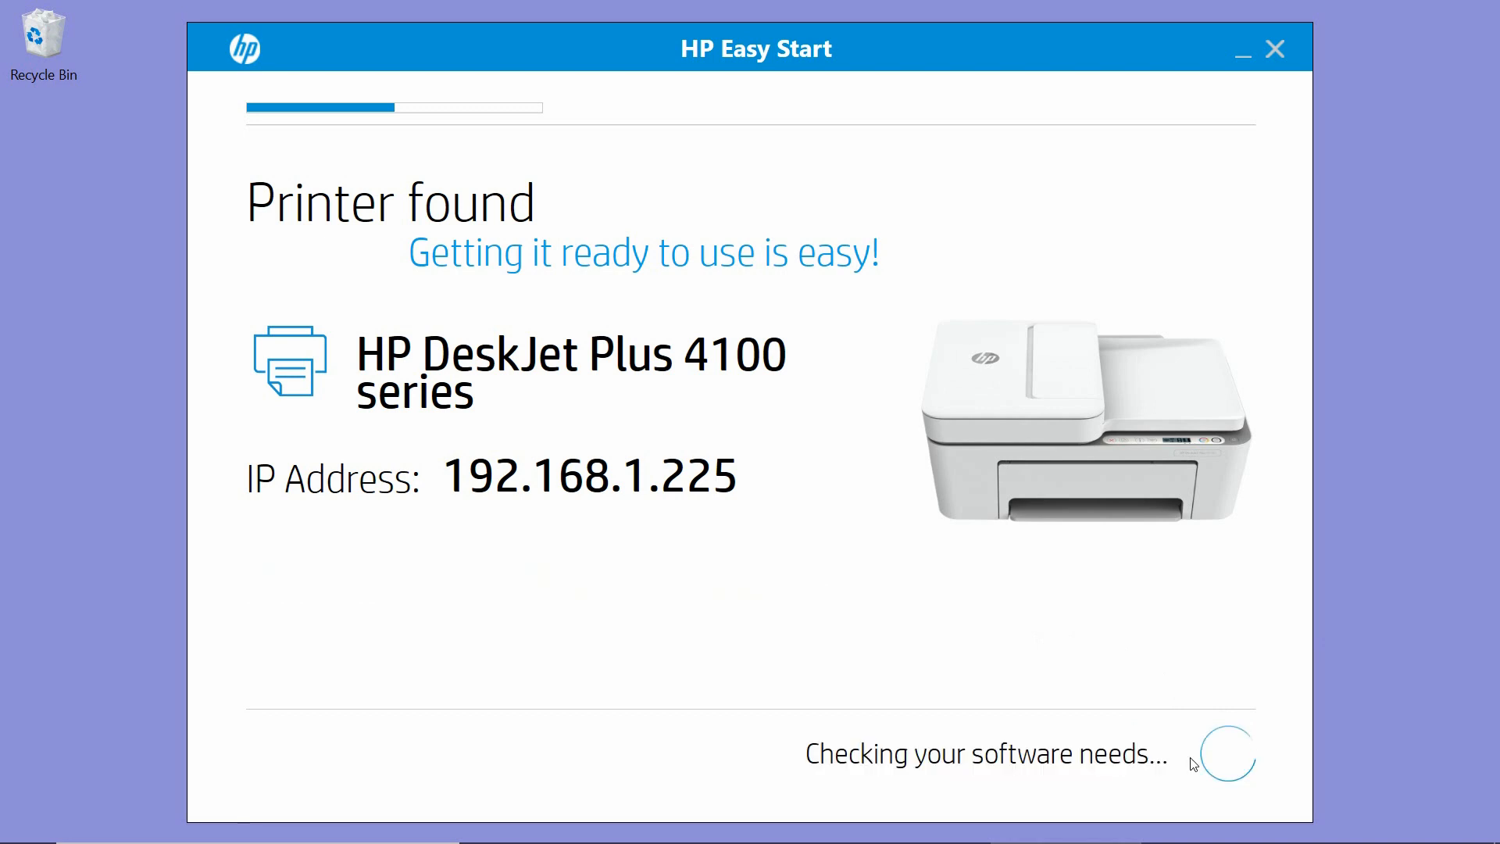
pyautogui.moveTo(834, 575)
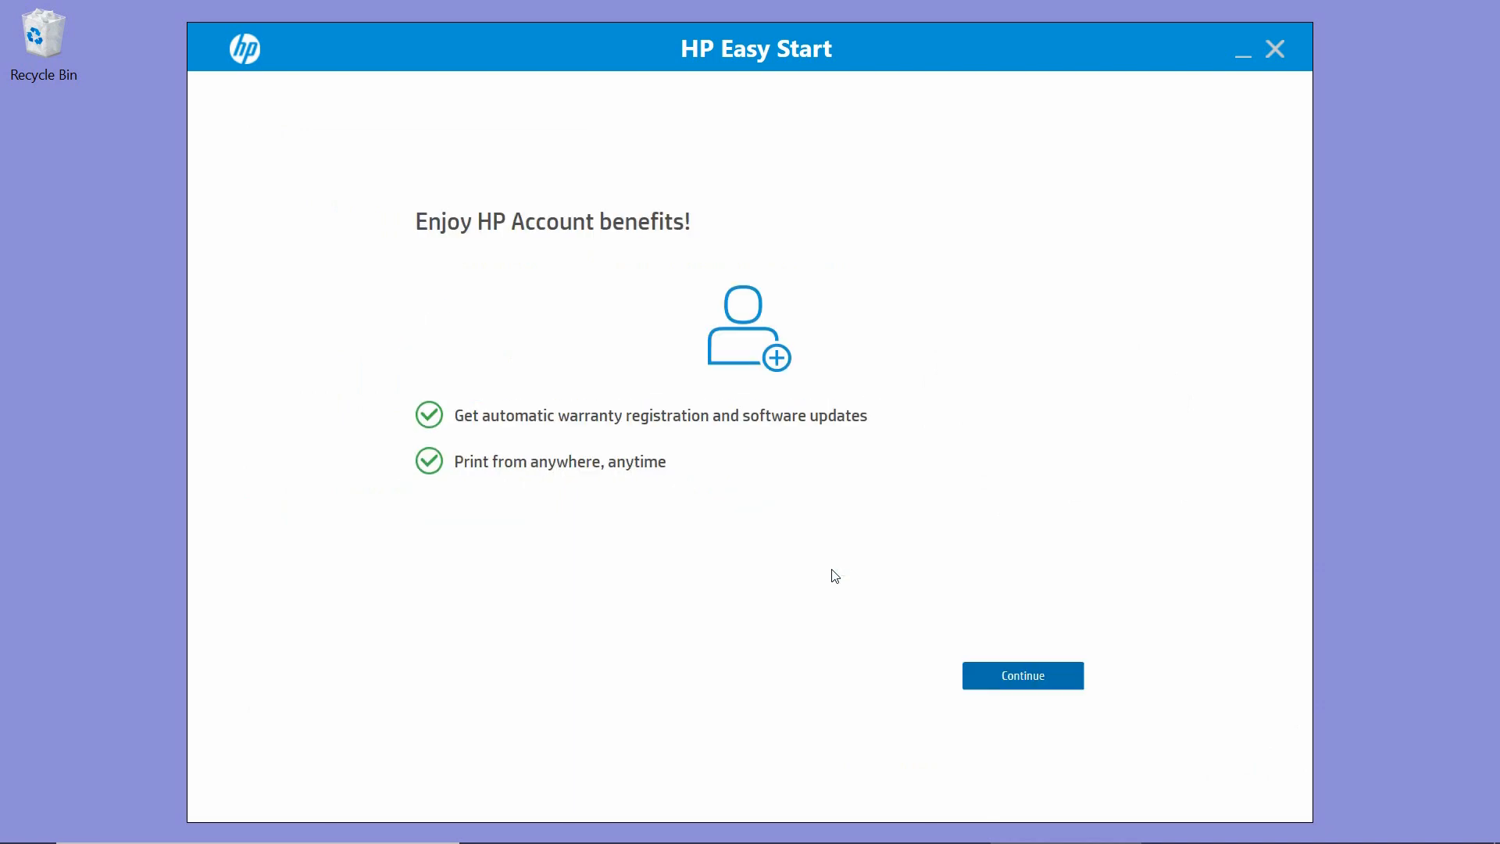
pyautogui.moveTo(870, 595)
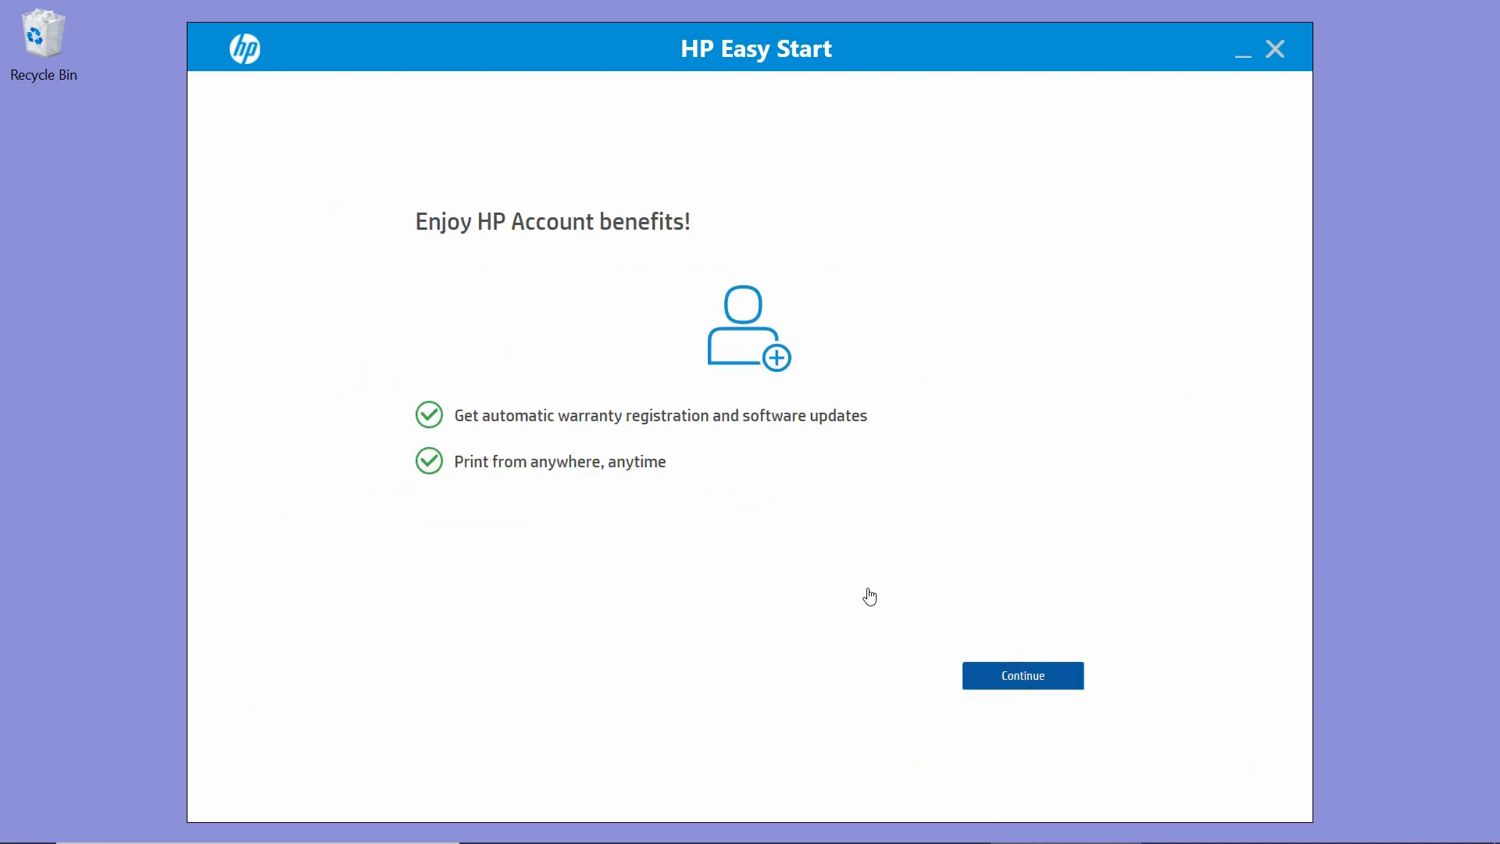
# Get past the HP Account benefits screen and skip warranty and account activation.
pyautogui.click(1023, 675)
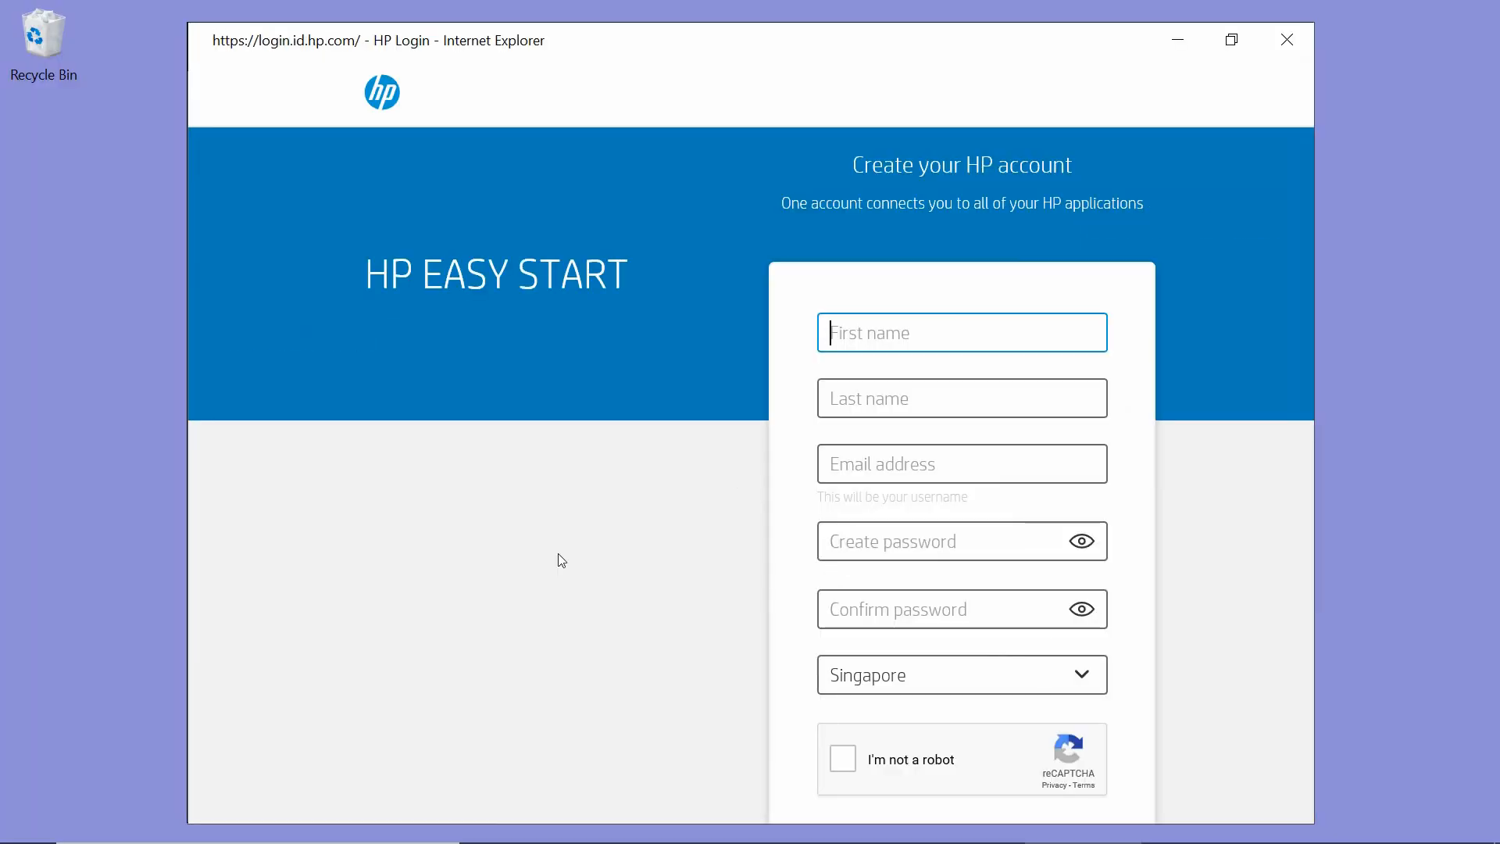
pyautogui.scroll(-3)
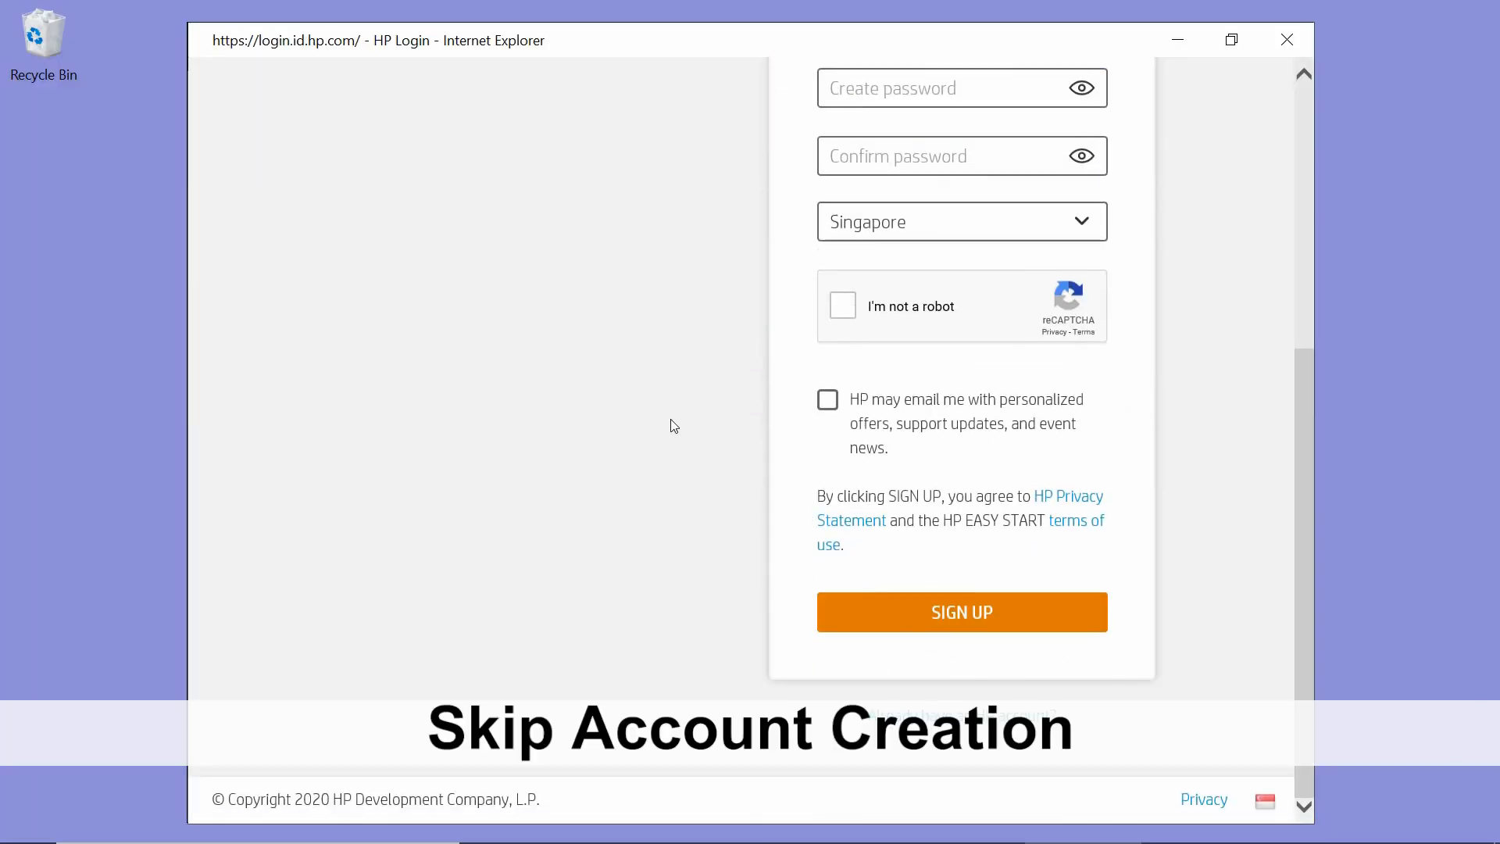
pyautogui.scroll(3)
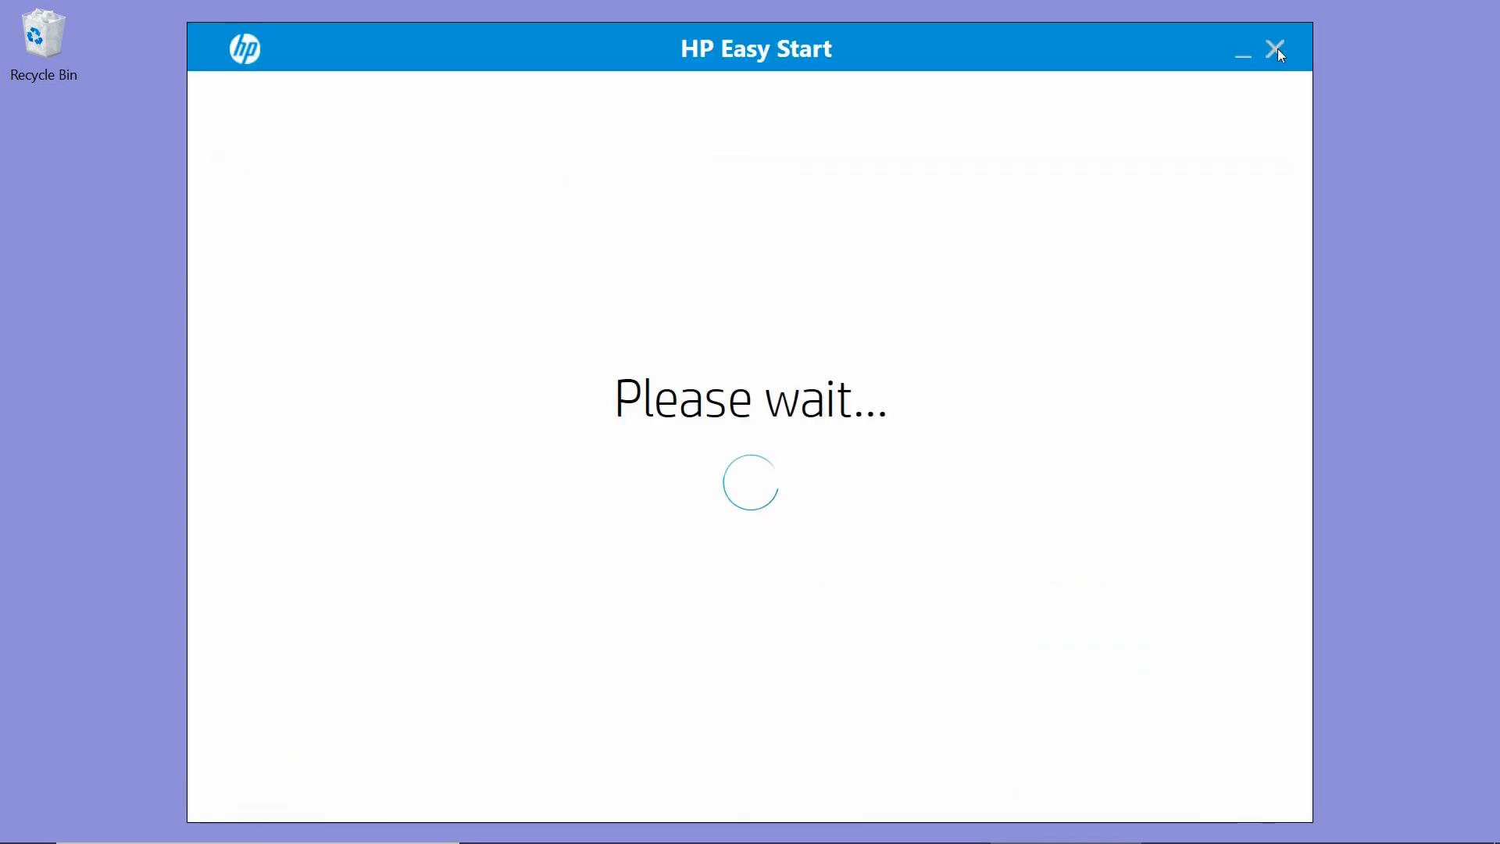
pyautogui.moveTo(984, 357)
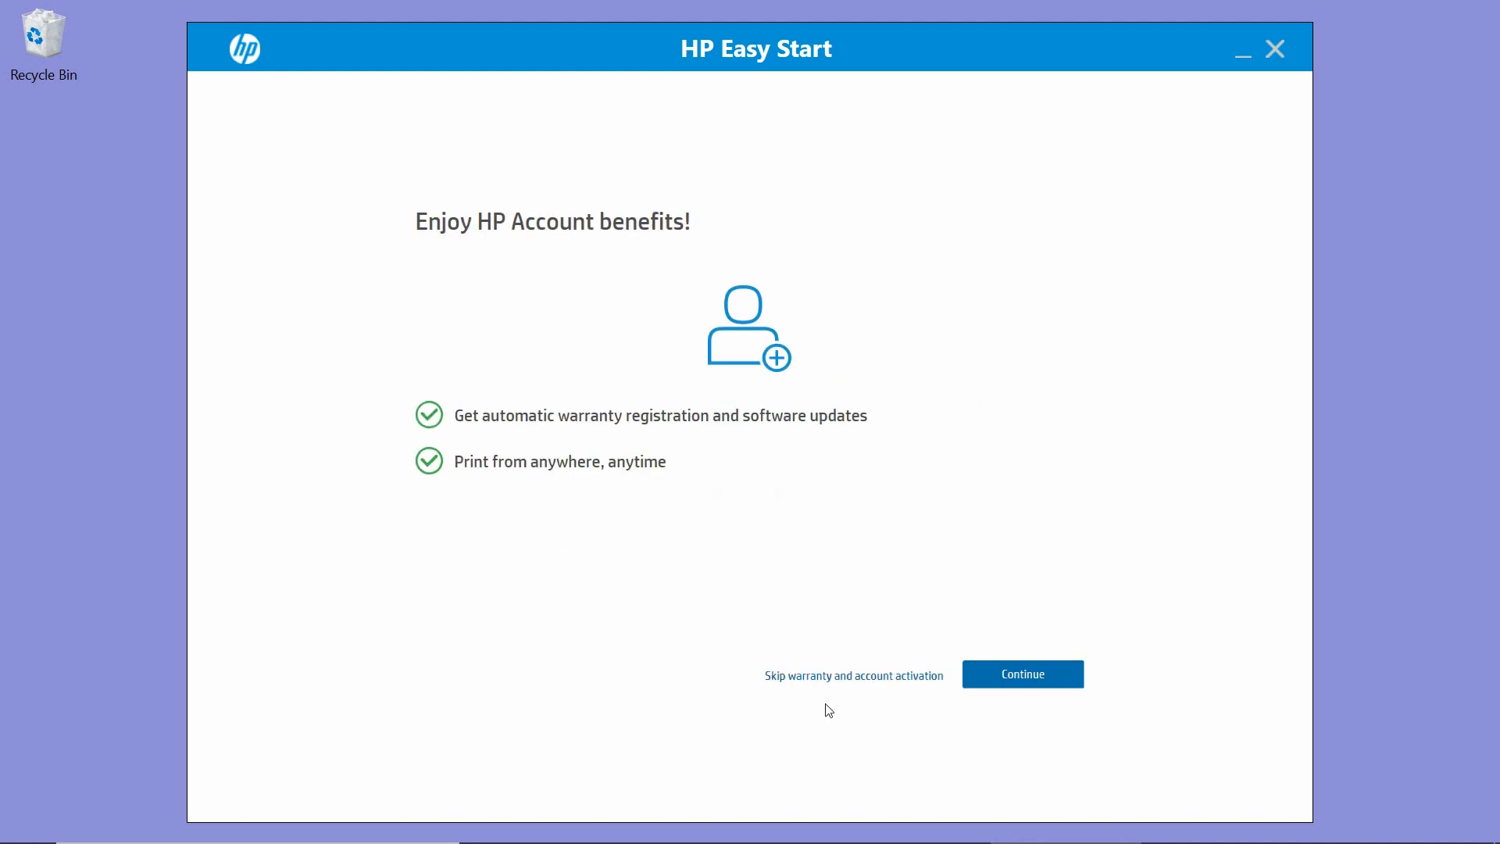
pyautogui.moveTo(847, 692)
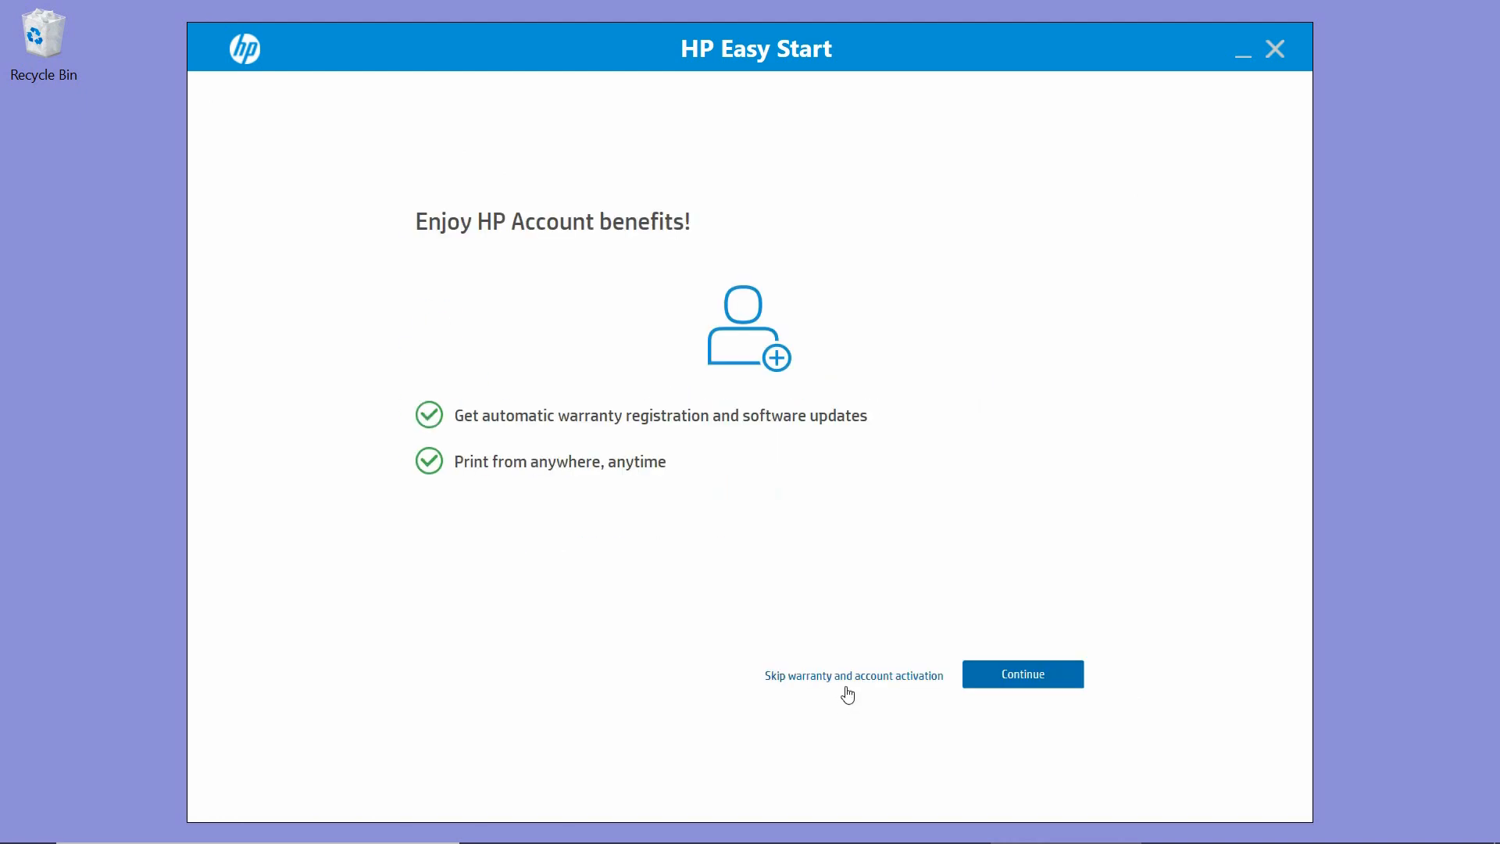
pyautogui.moveTo(1024, 397)
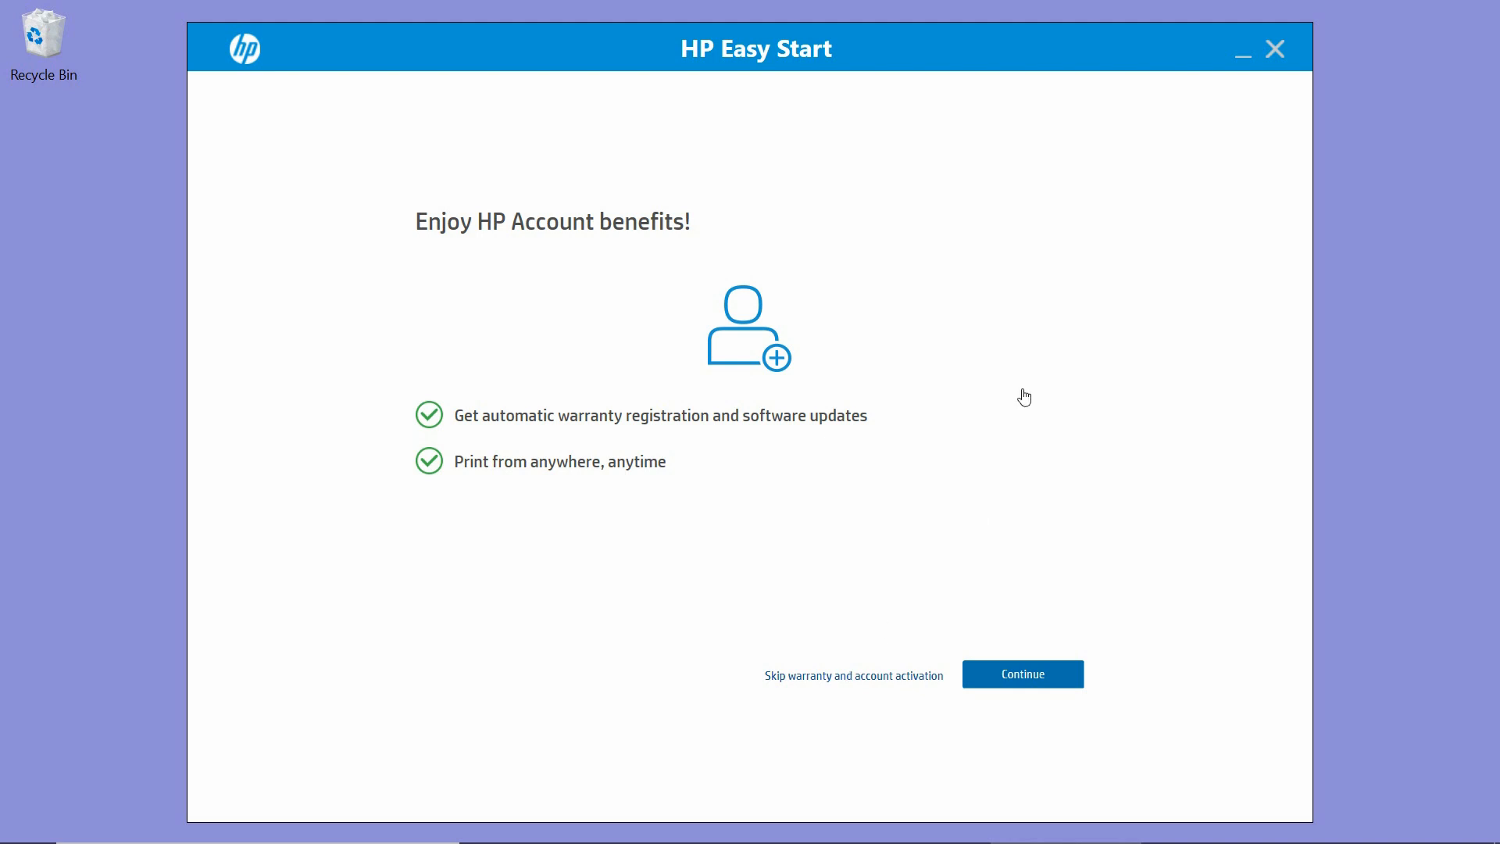
pyautogui.click(1021, 673)
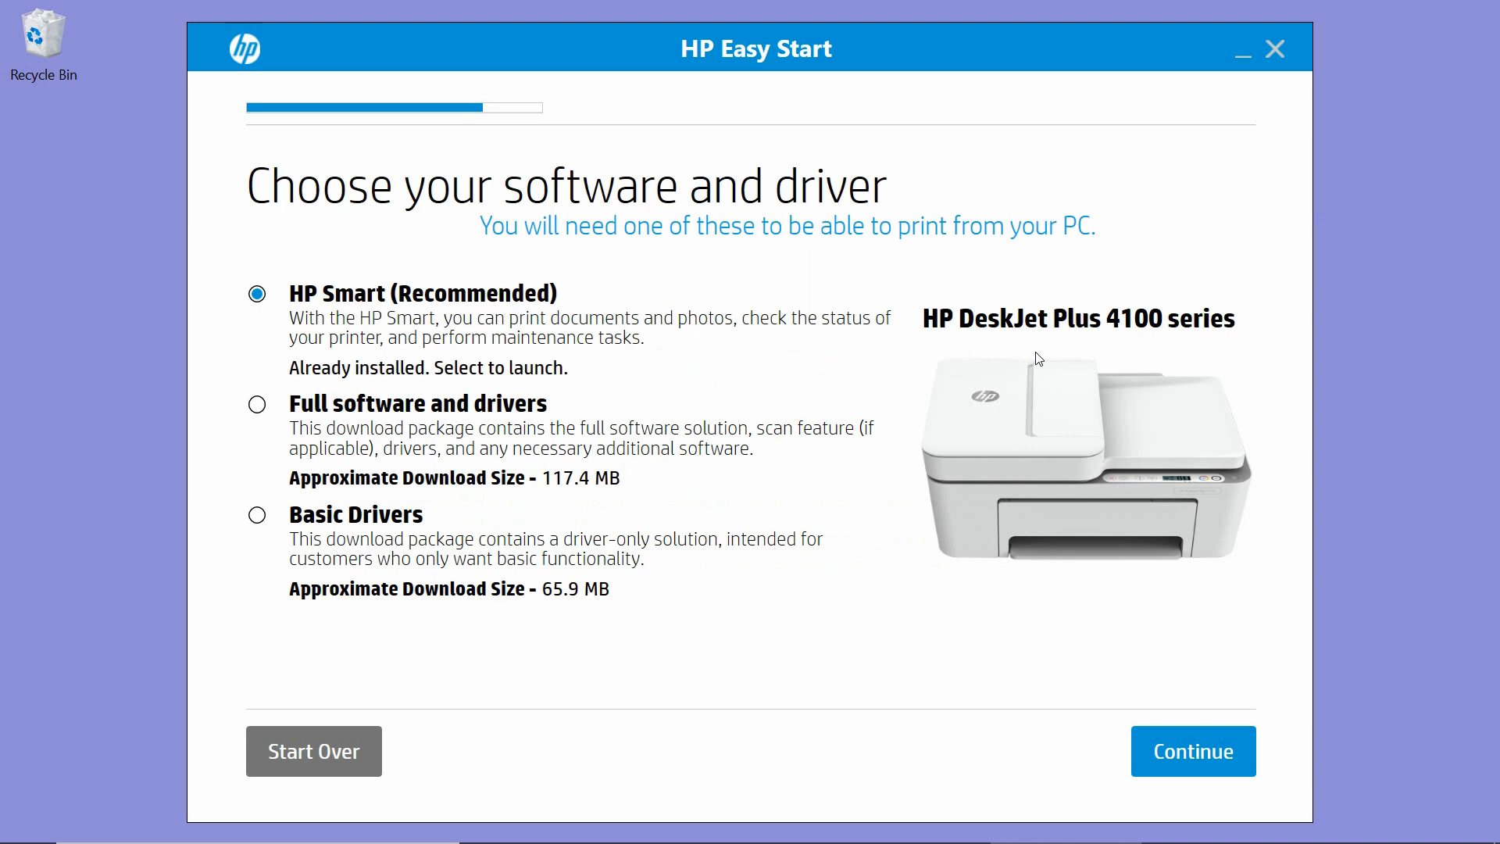
pyautogui.moveTo(544, 444)
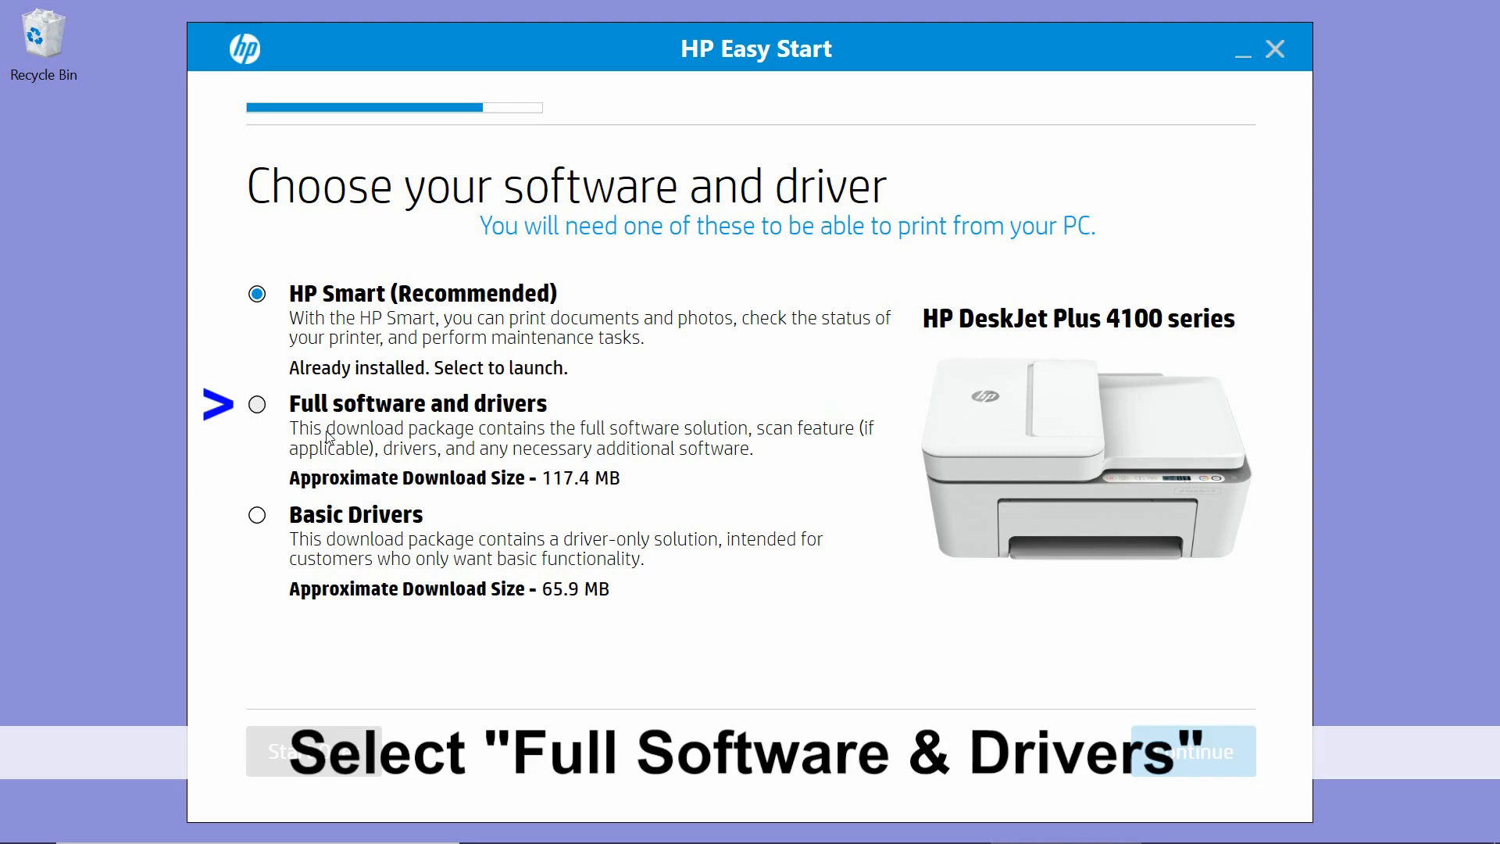
pyautogui.moveTo(260, 410)
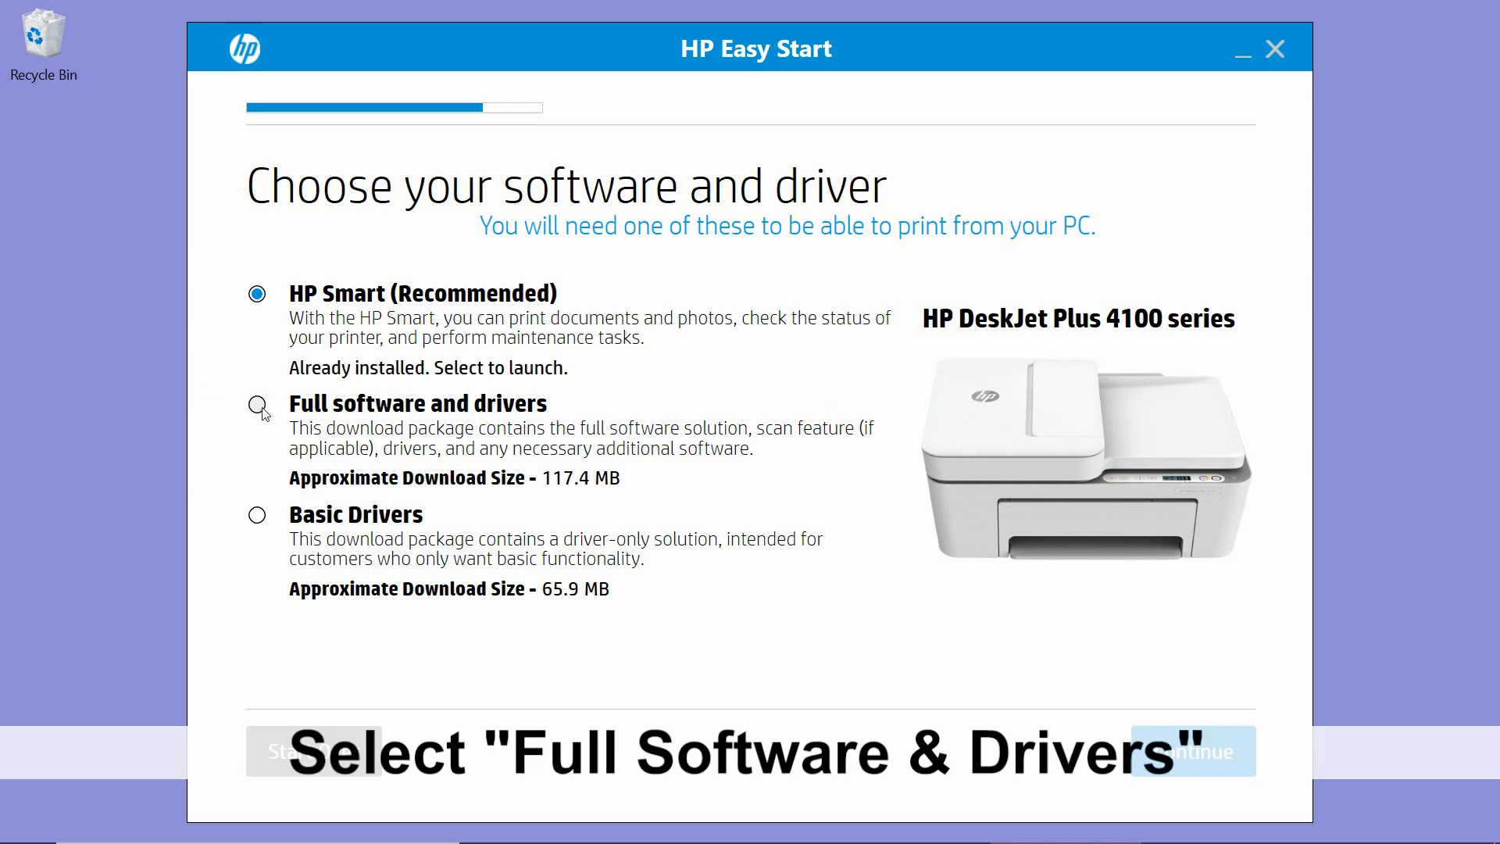
# Choose 'Full software and drivers', continue, and let installation finish.
pyautogui.click(255, 404)
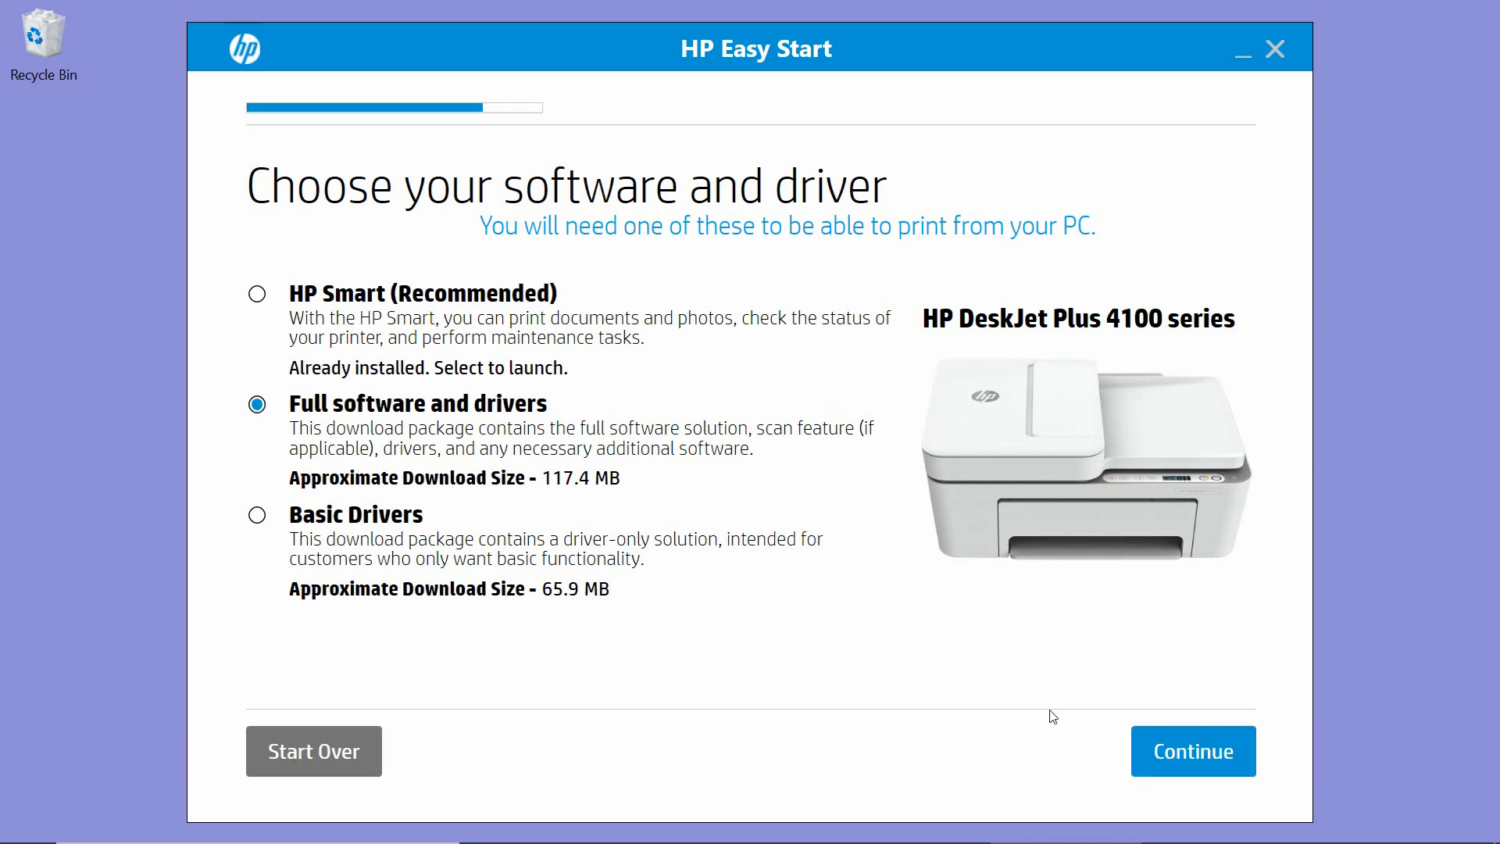
pyautogui.click(1192, 751)
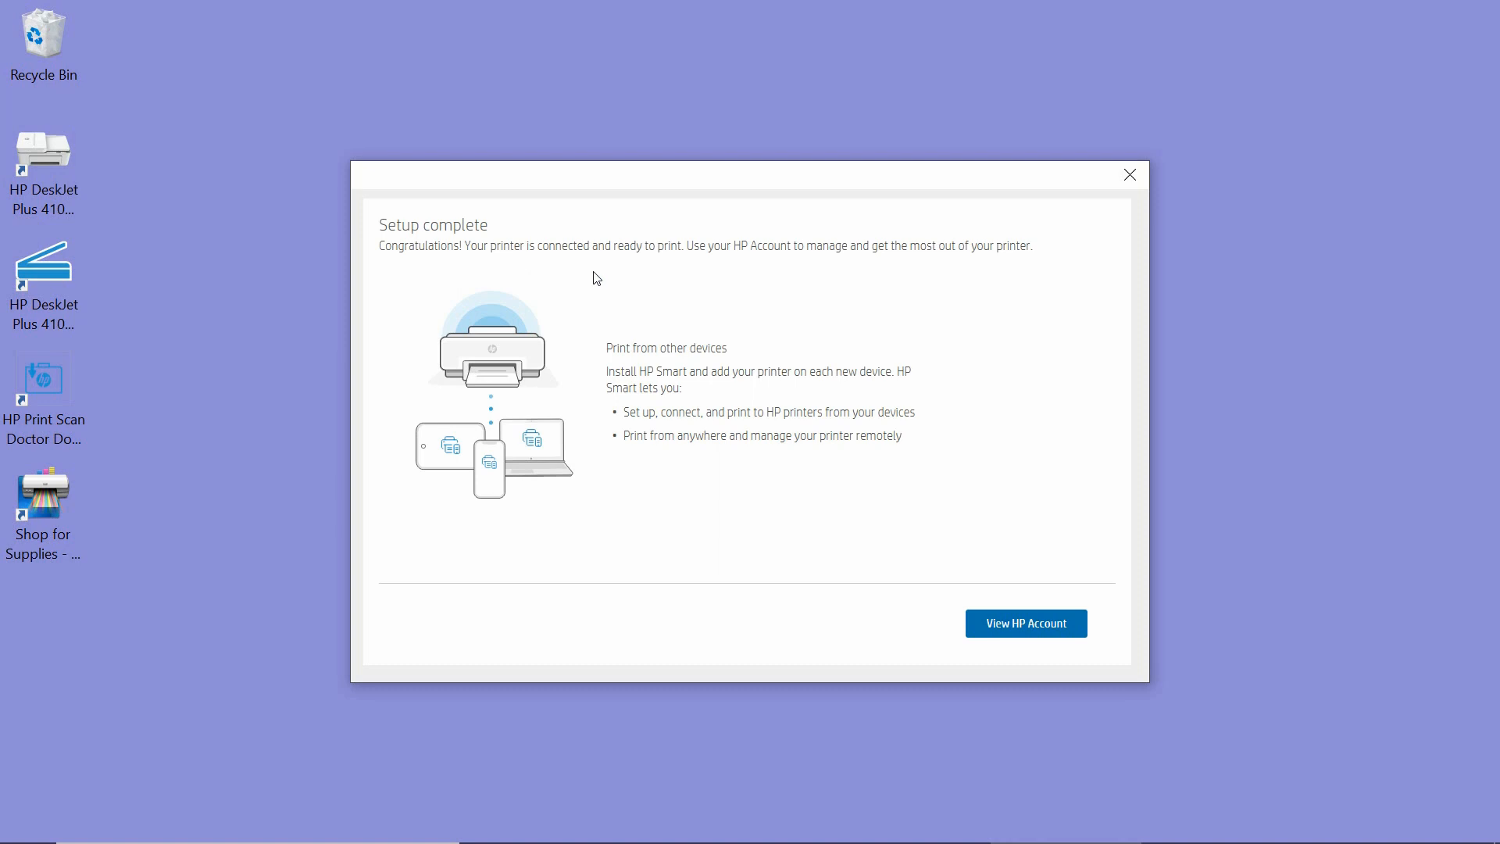
pyautogui.moveTo(513, 265)
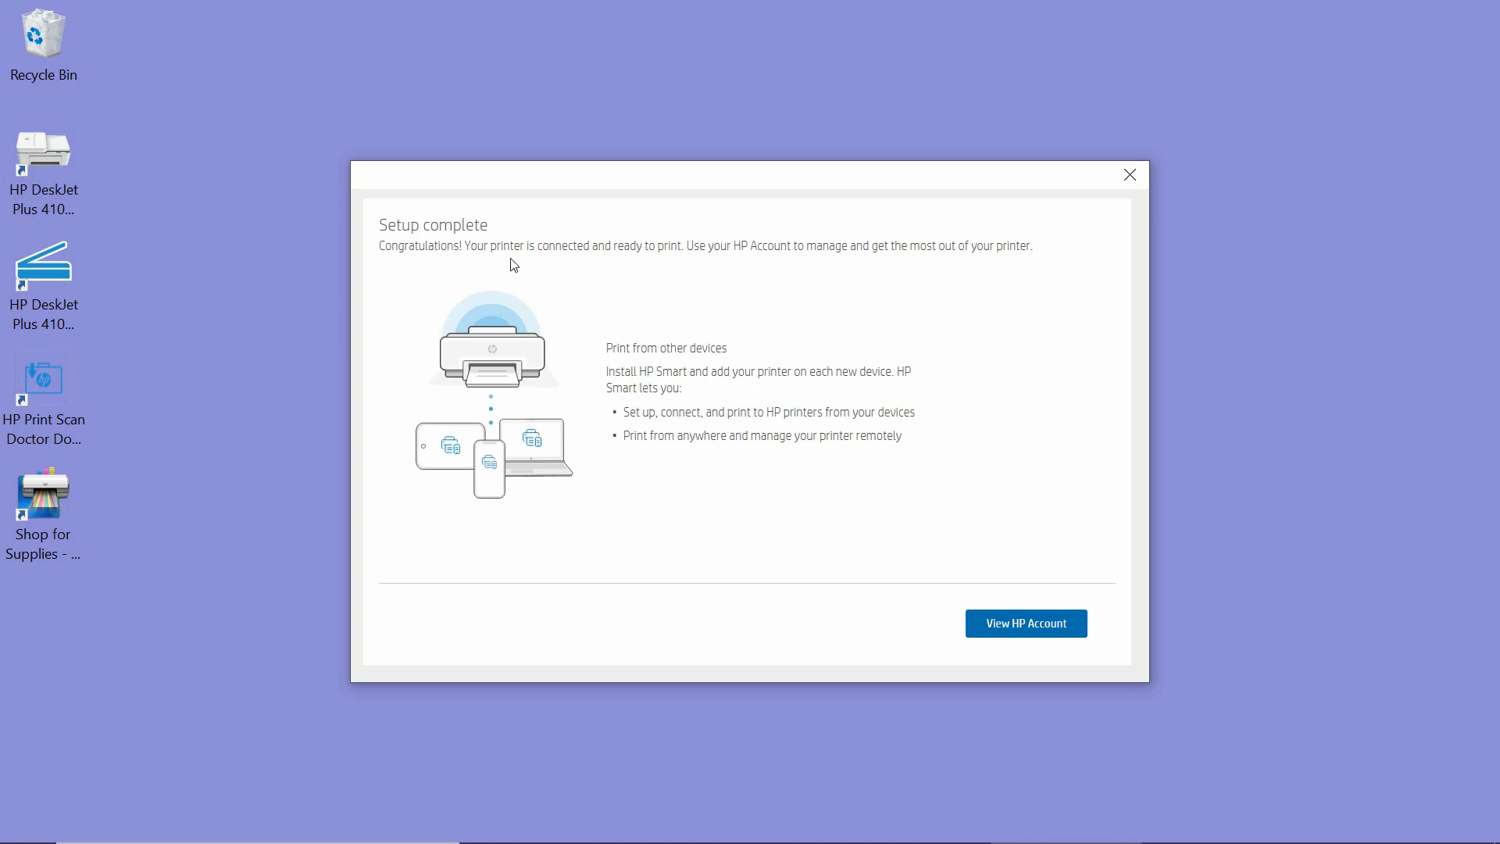
pyautogui.moveTo(1130, 206)
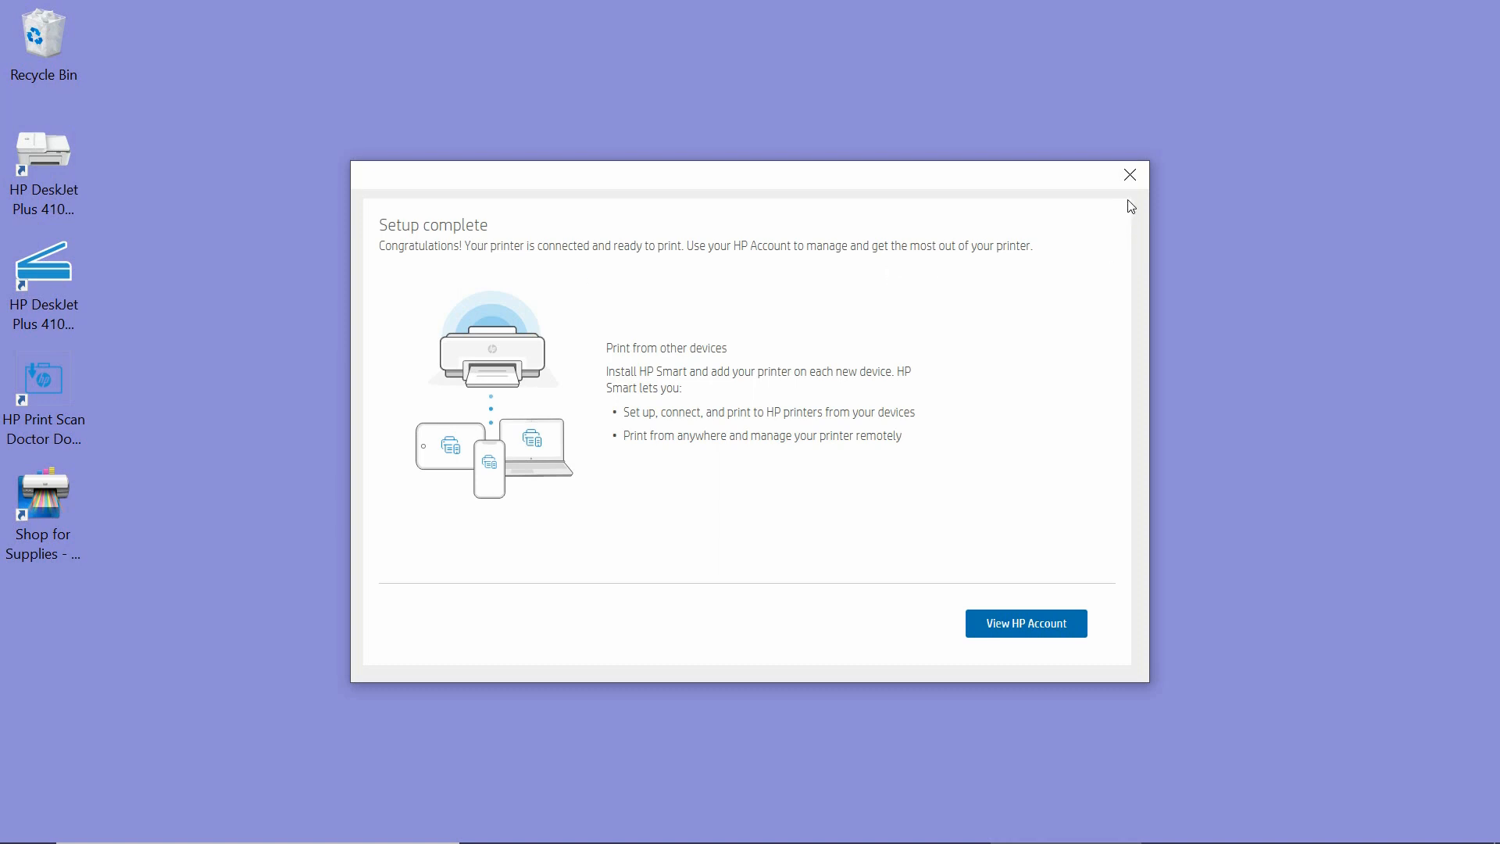
# Close and confirm exiting the Setup complete window, then select the desktop scanner shortcut.
pyautogui.click(1129, 175)
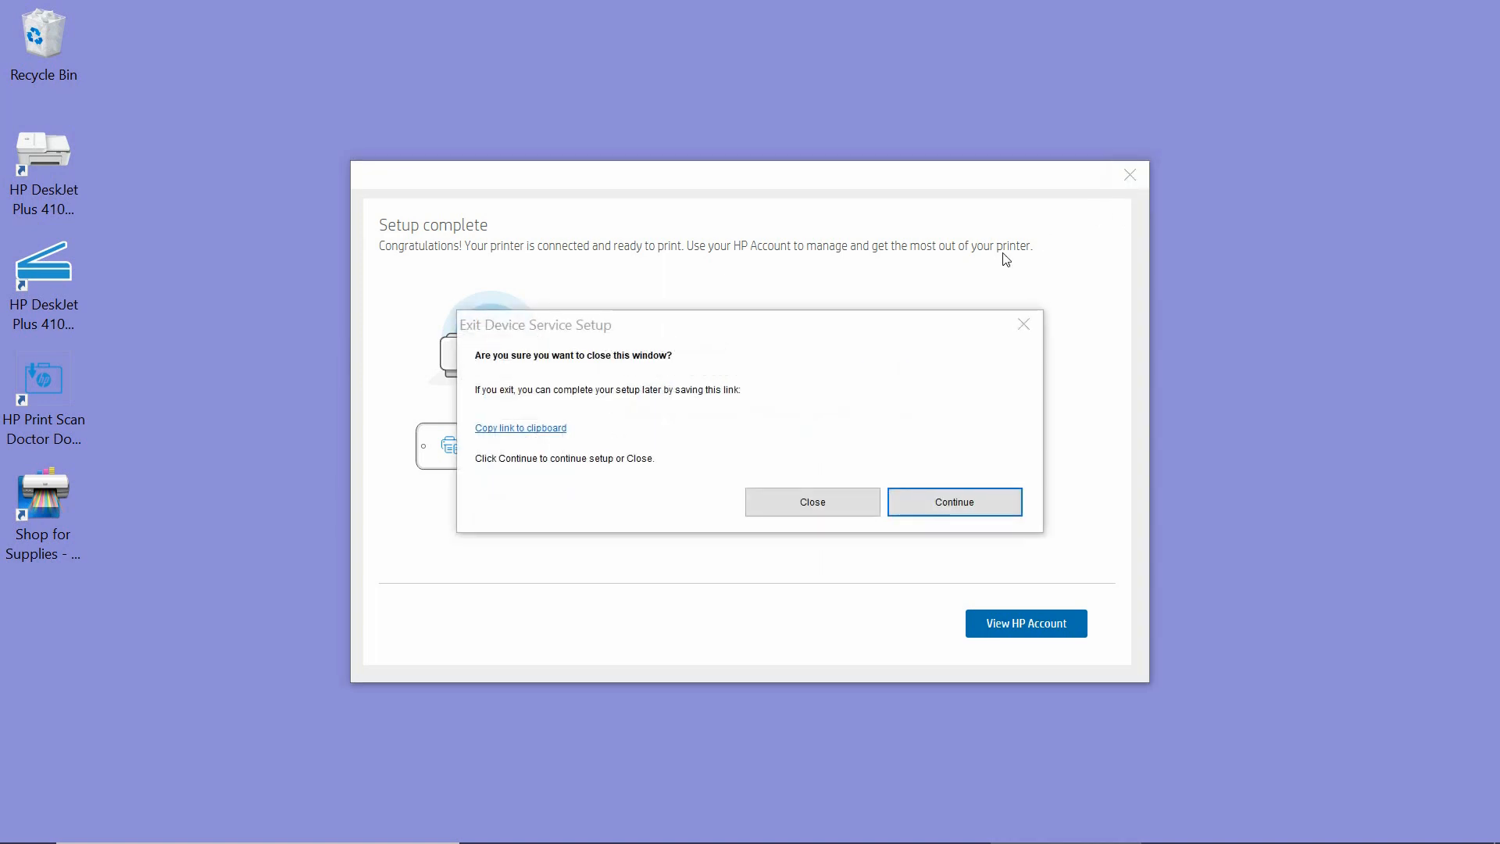
pyautogui.click(811, 502)
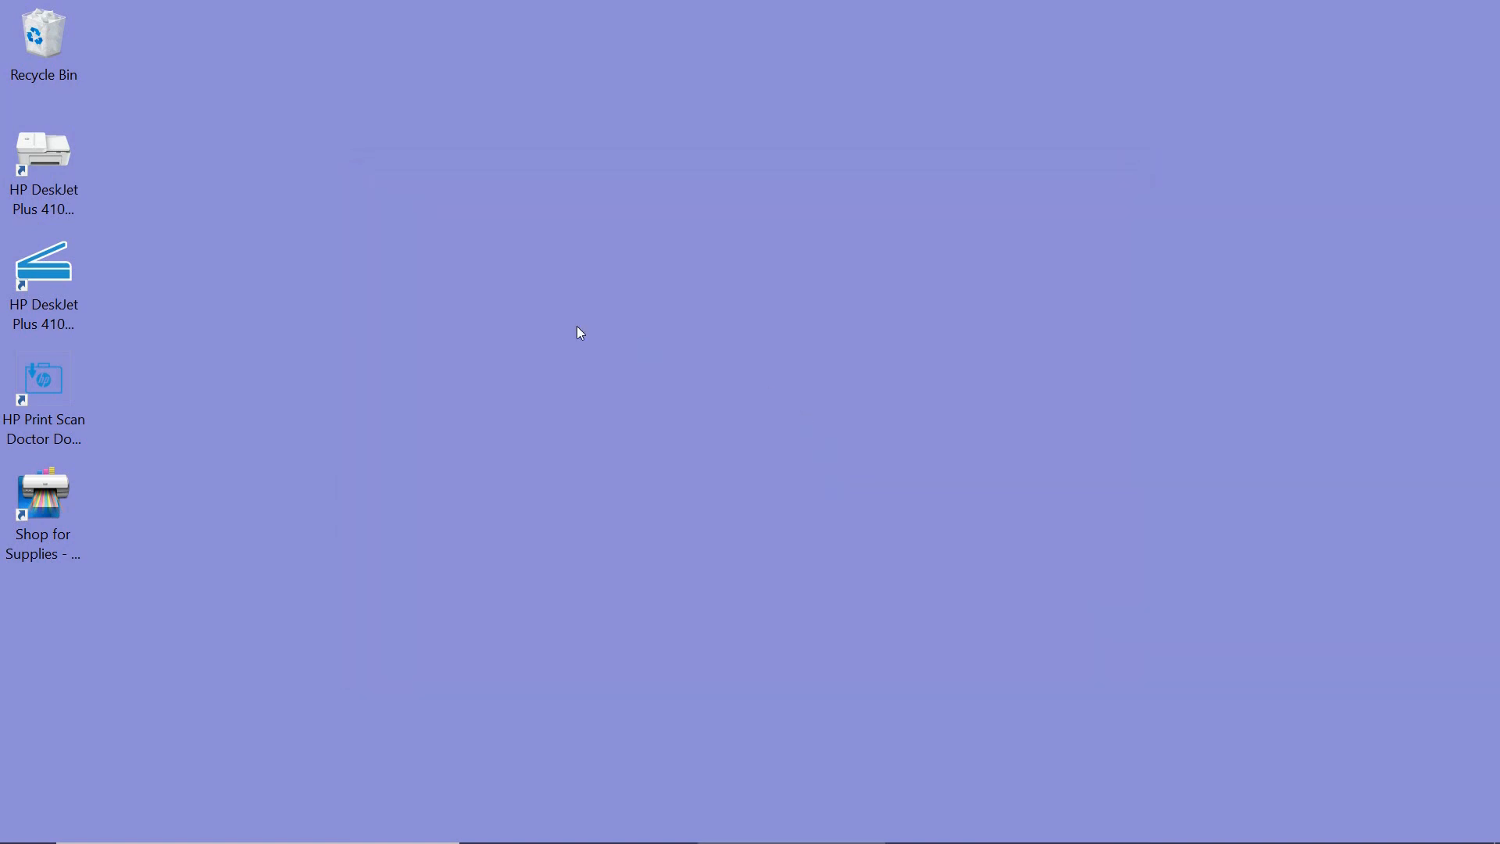
pyautogui.click(42, 278)
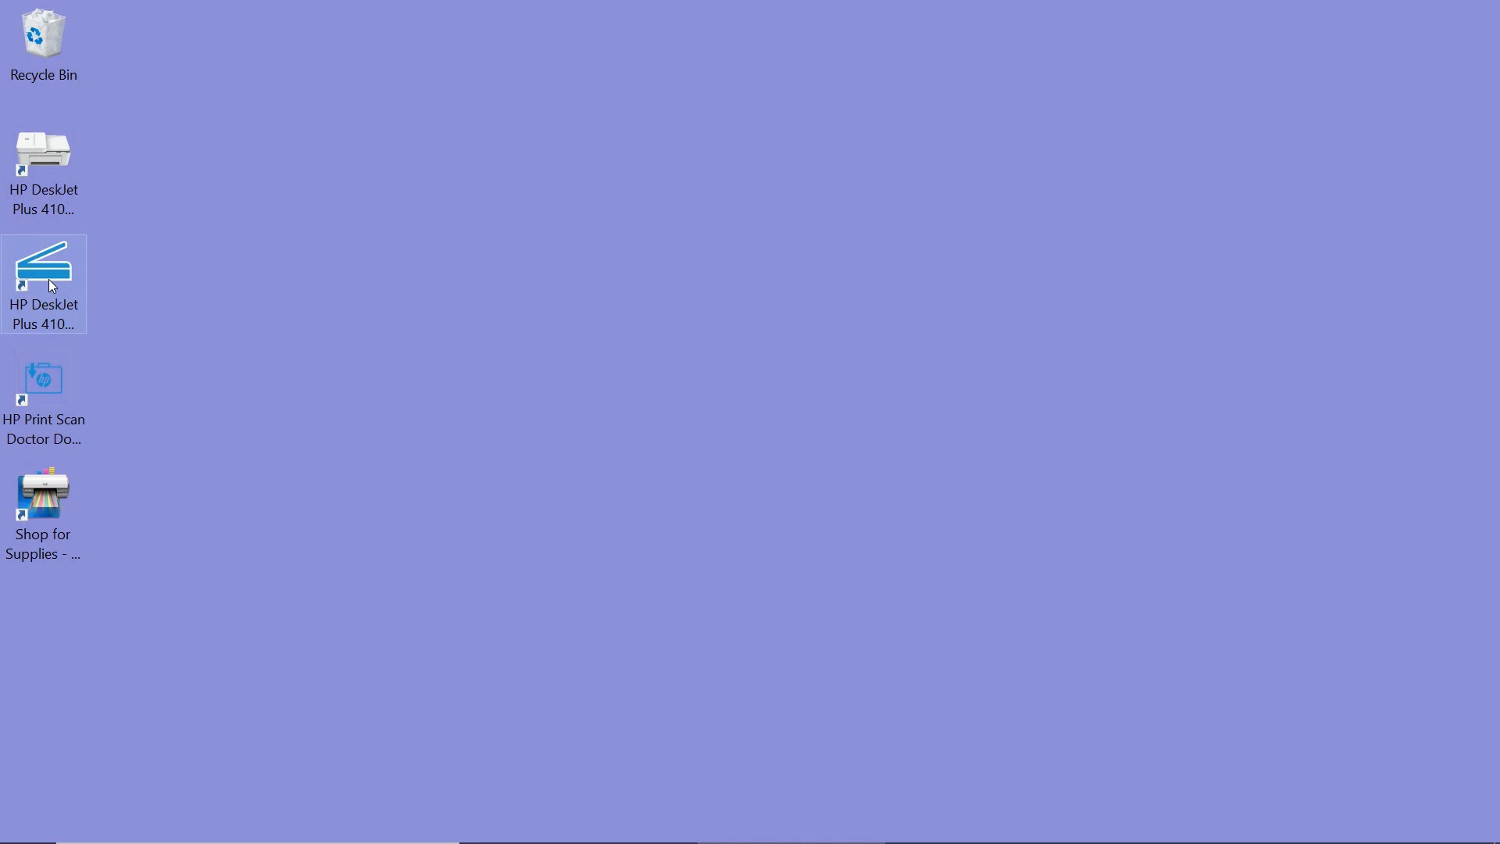
pyautogui.doubleClick(43, 268)
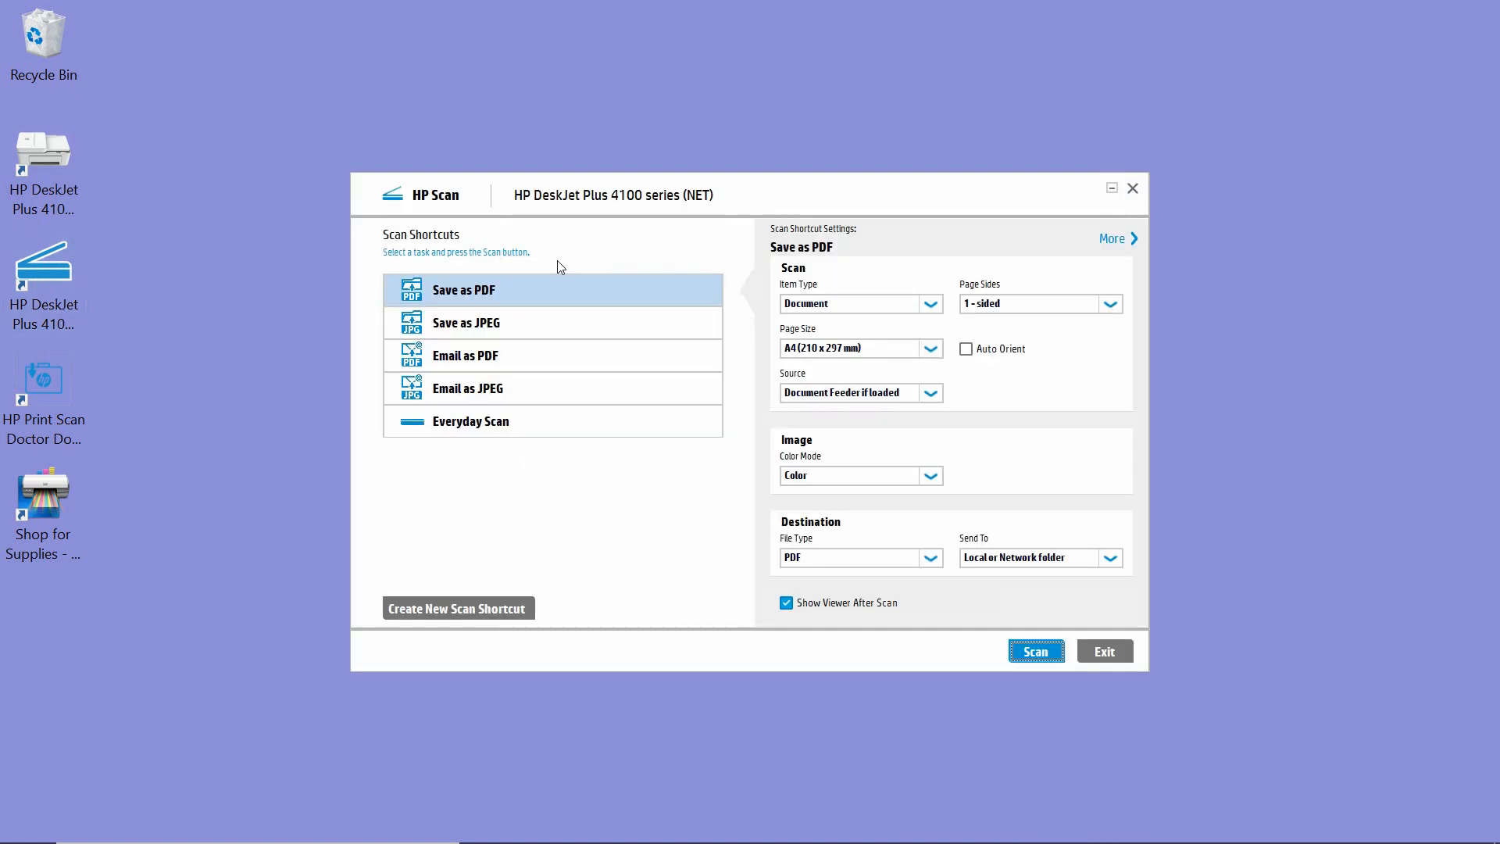
pyautogui.moveTo(823, 222)
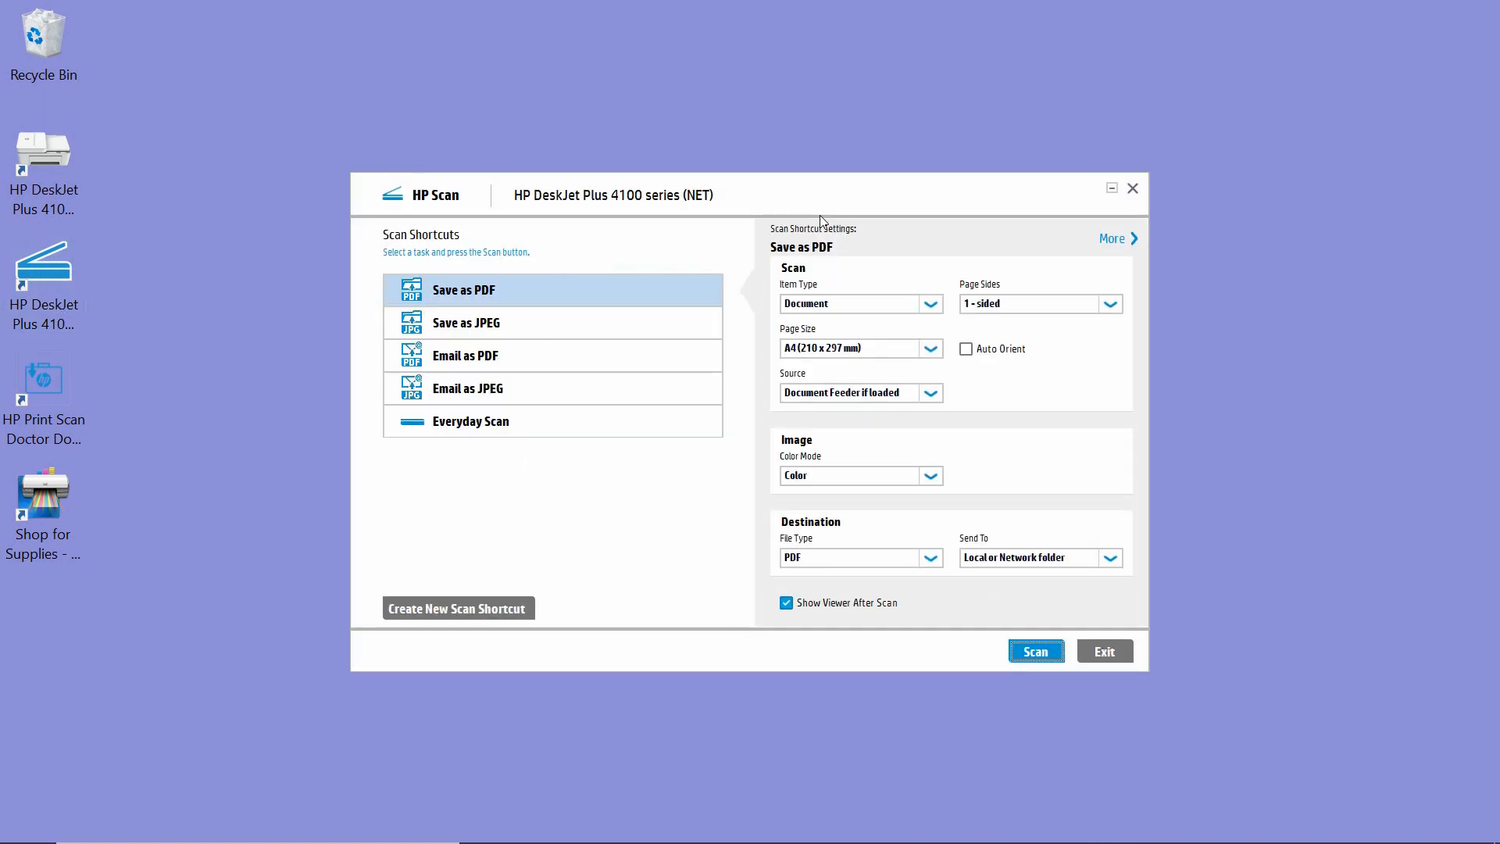
pyautogui.moveTo(966, 264)
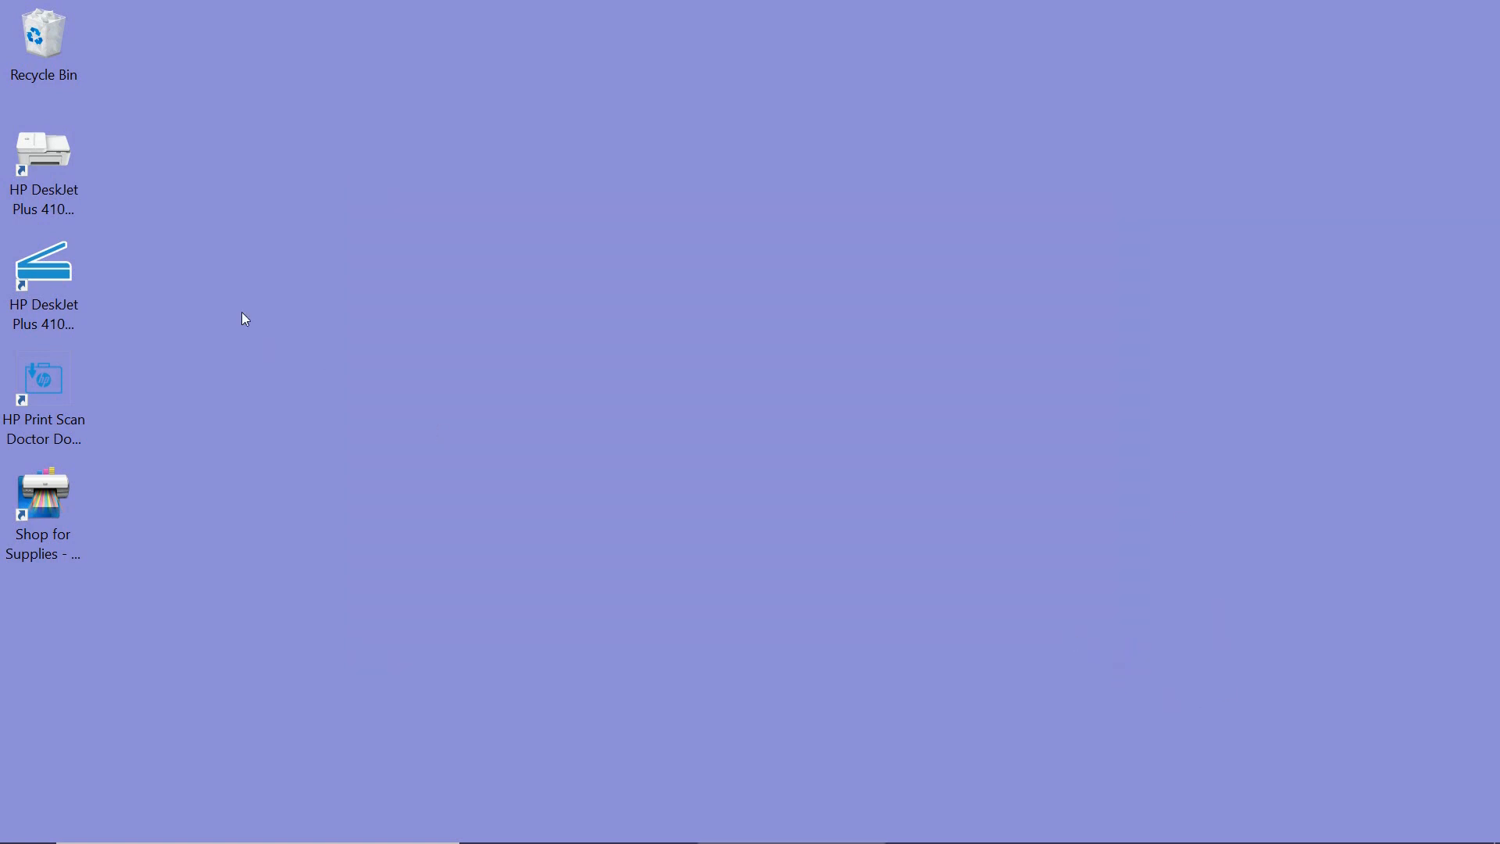
# Launch HP Printer Assistant for the HP DeskJet Plus 4100 from its desktop shortcut.
pyautogui.doubleClick(42, 153)
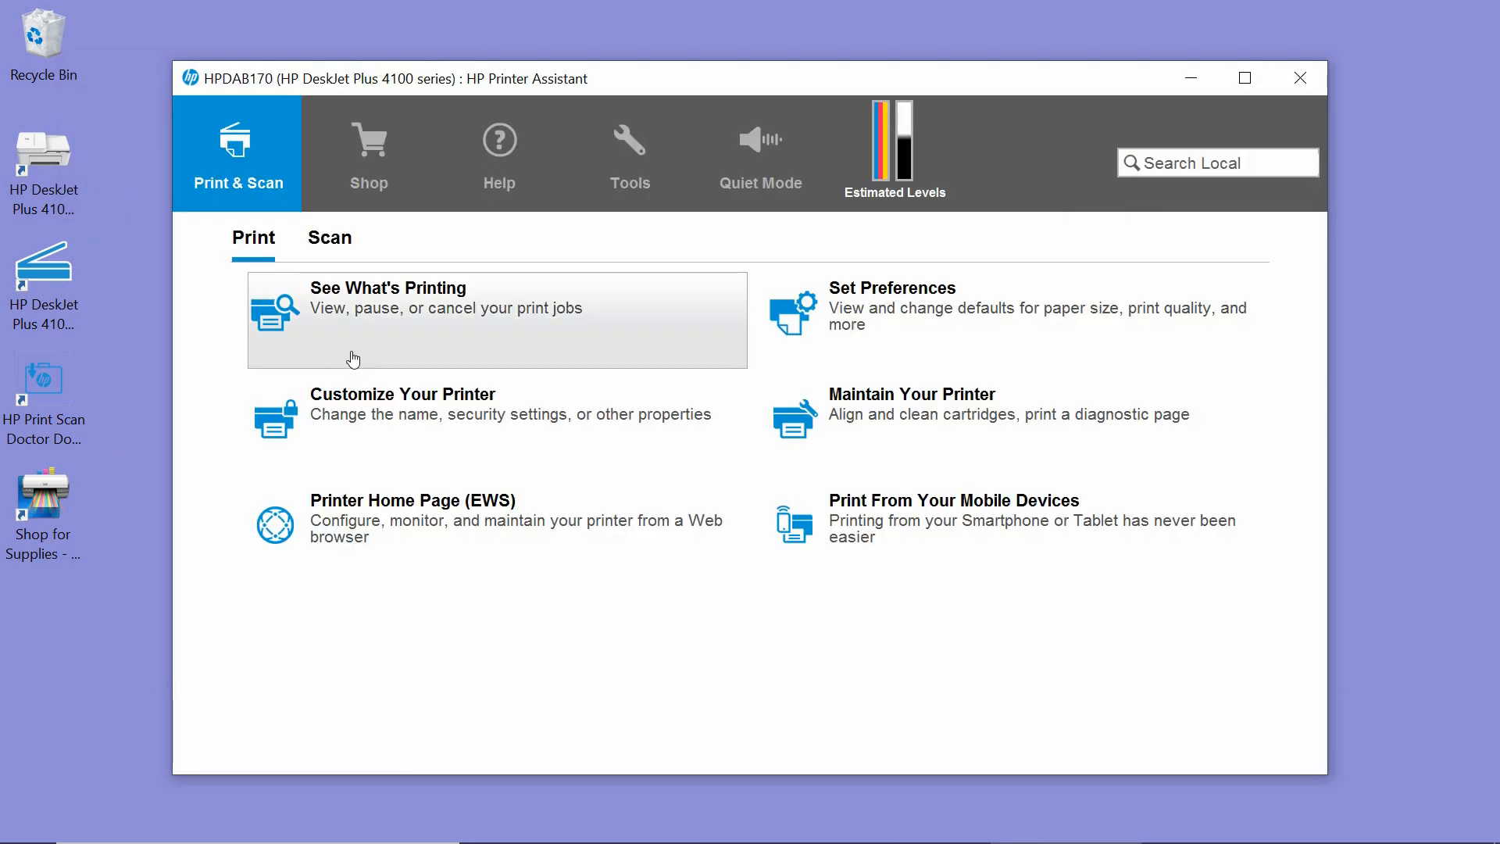
pyautogui.moveTo(521, 141)
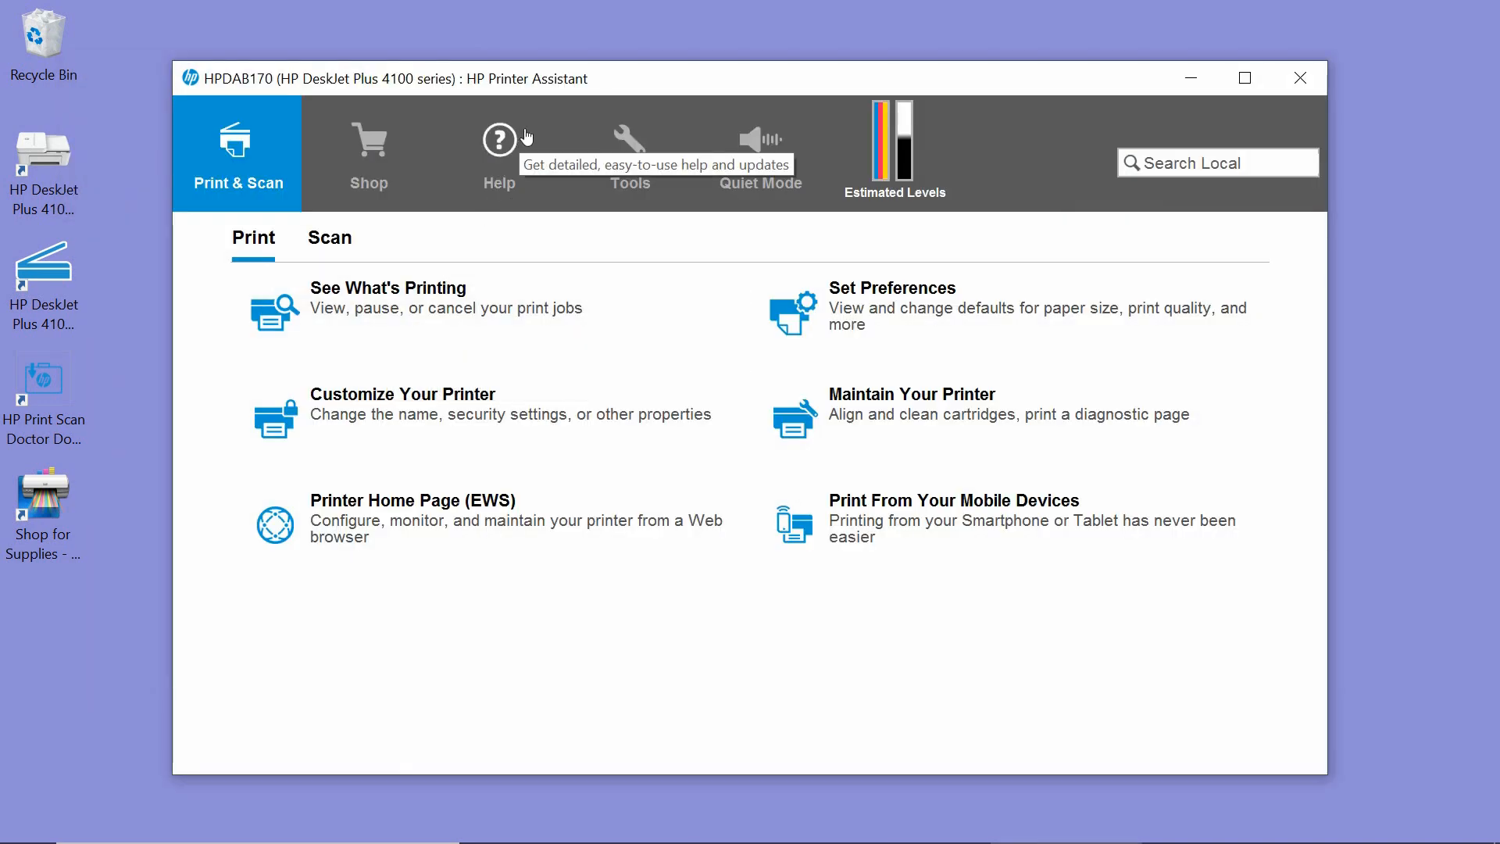
pyautogui.moveTo(646, 648)
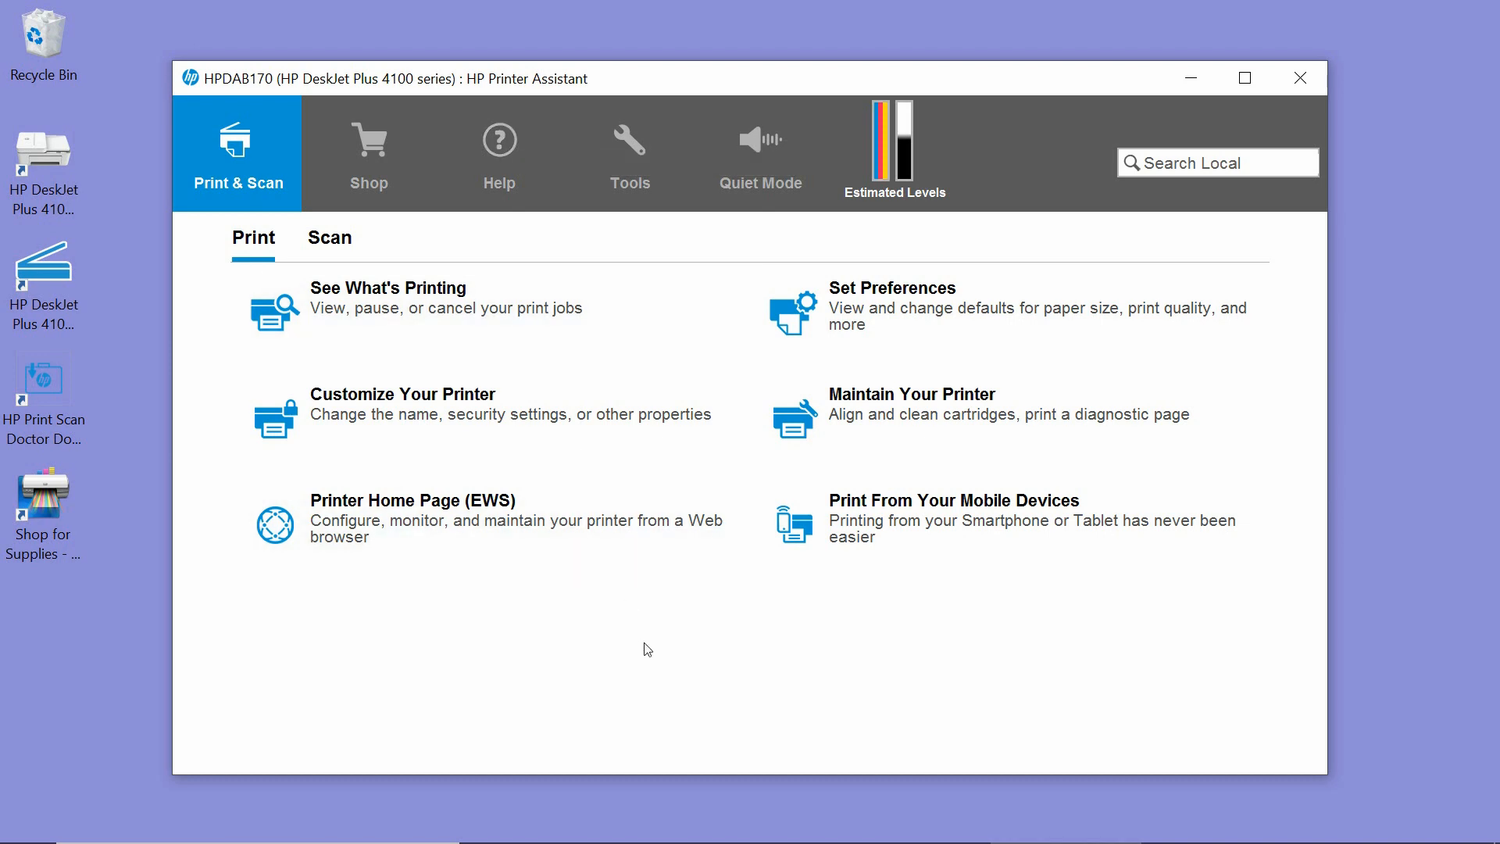